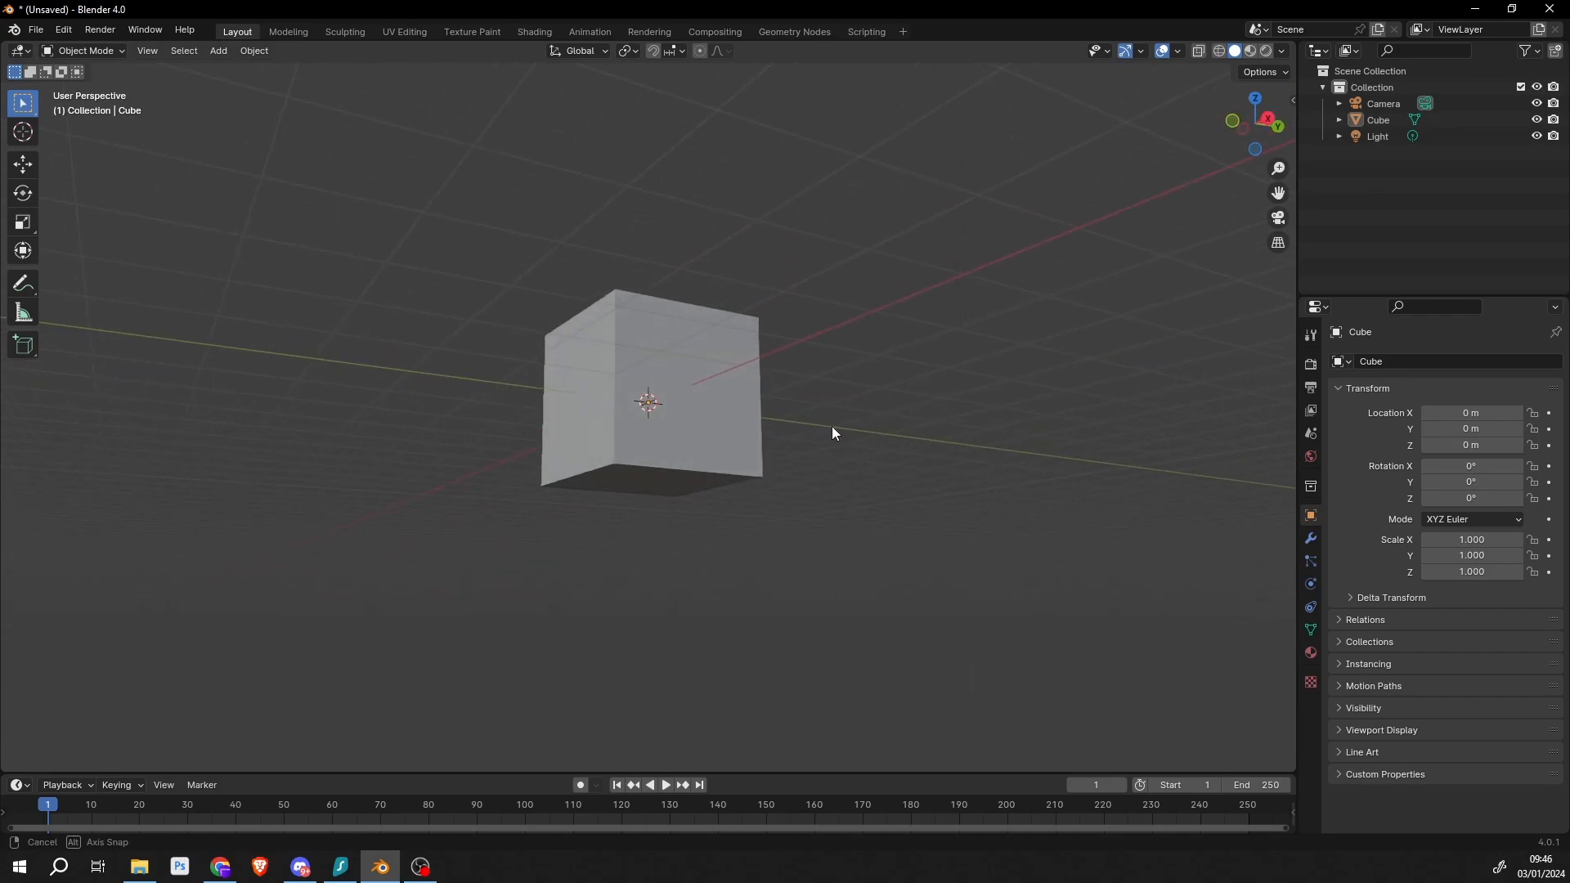
# Orbit the viewport around the default cube
pyautogui.moveTo(831, 433); pyautogui.dragTo(881, 388)
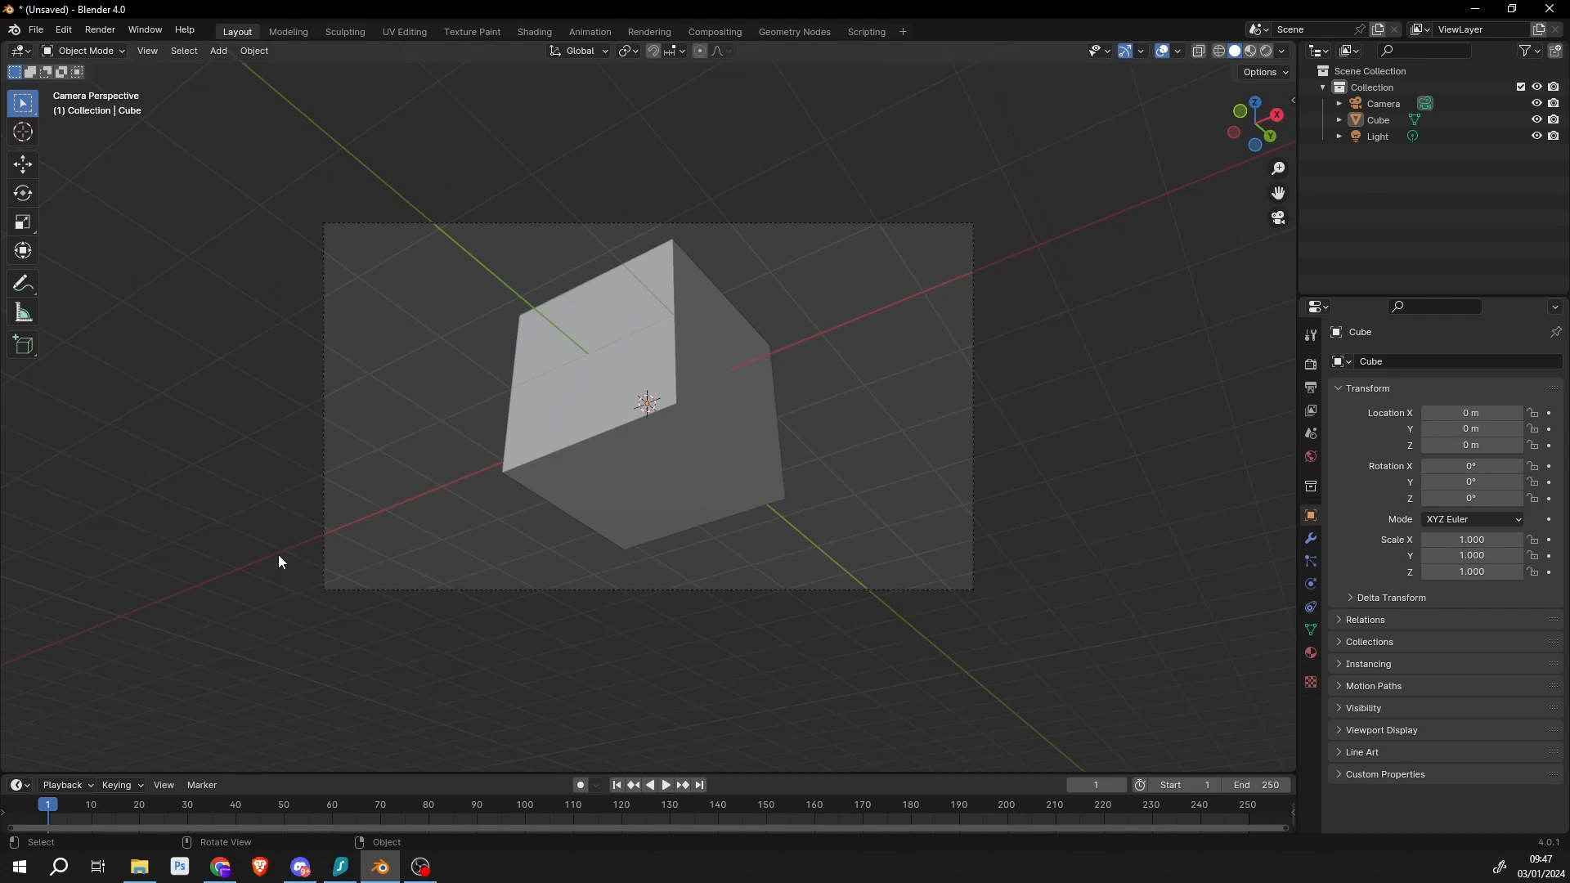
pyautogui.moveTo(1075, 352)
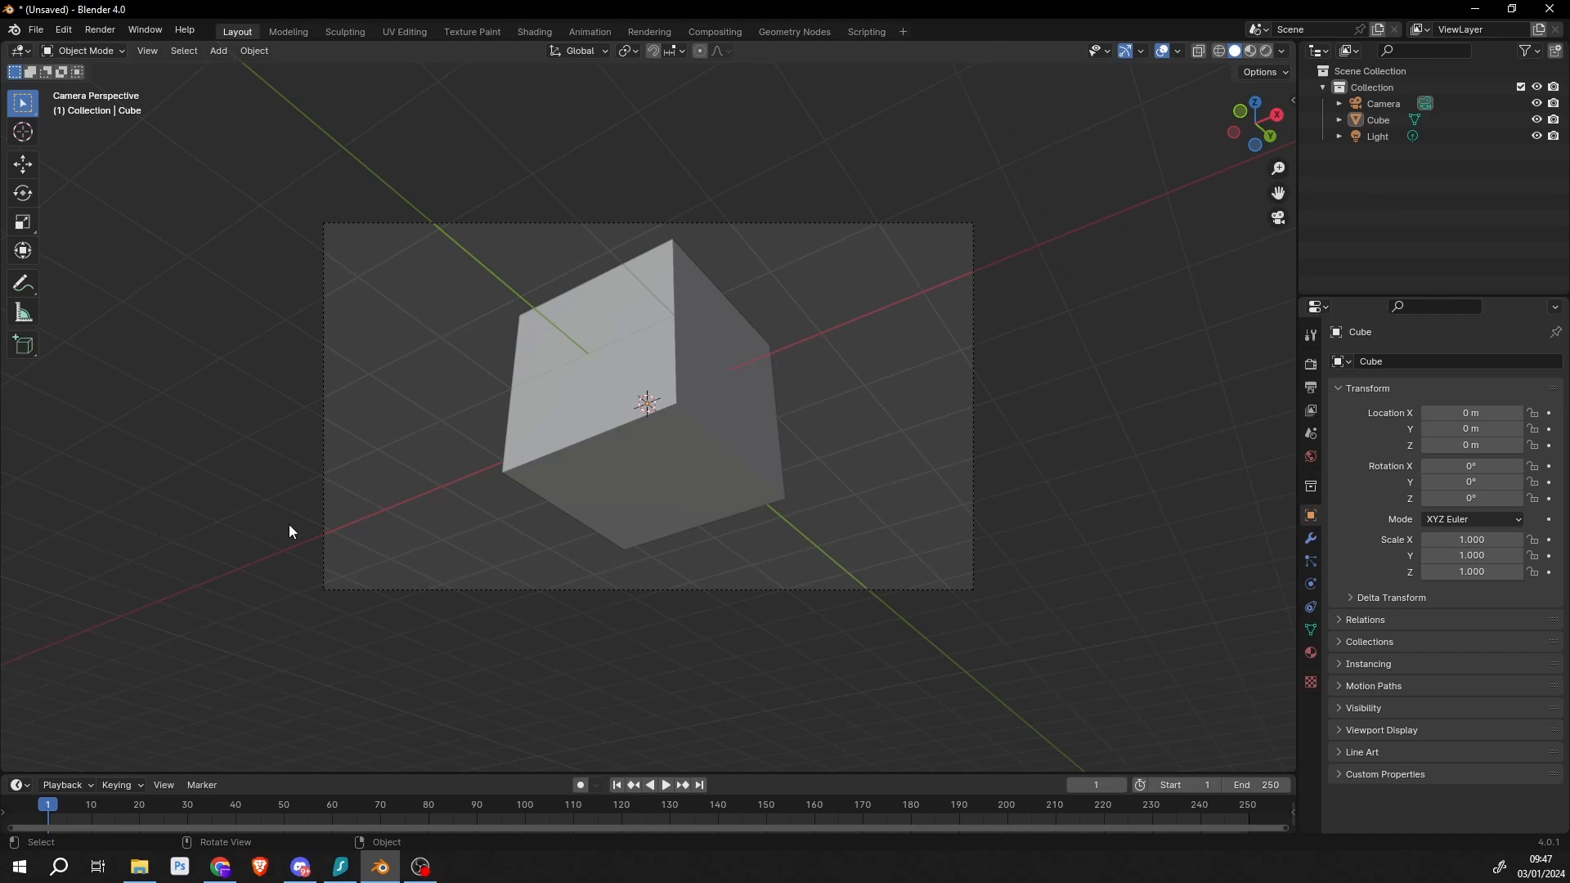
# Select the Camera and expand its Object Data Viewport Display settings
pyautogui.click(1384, 103)
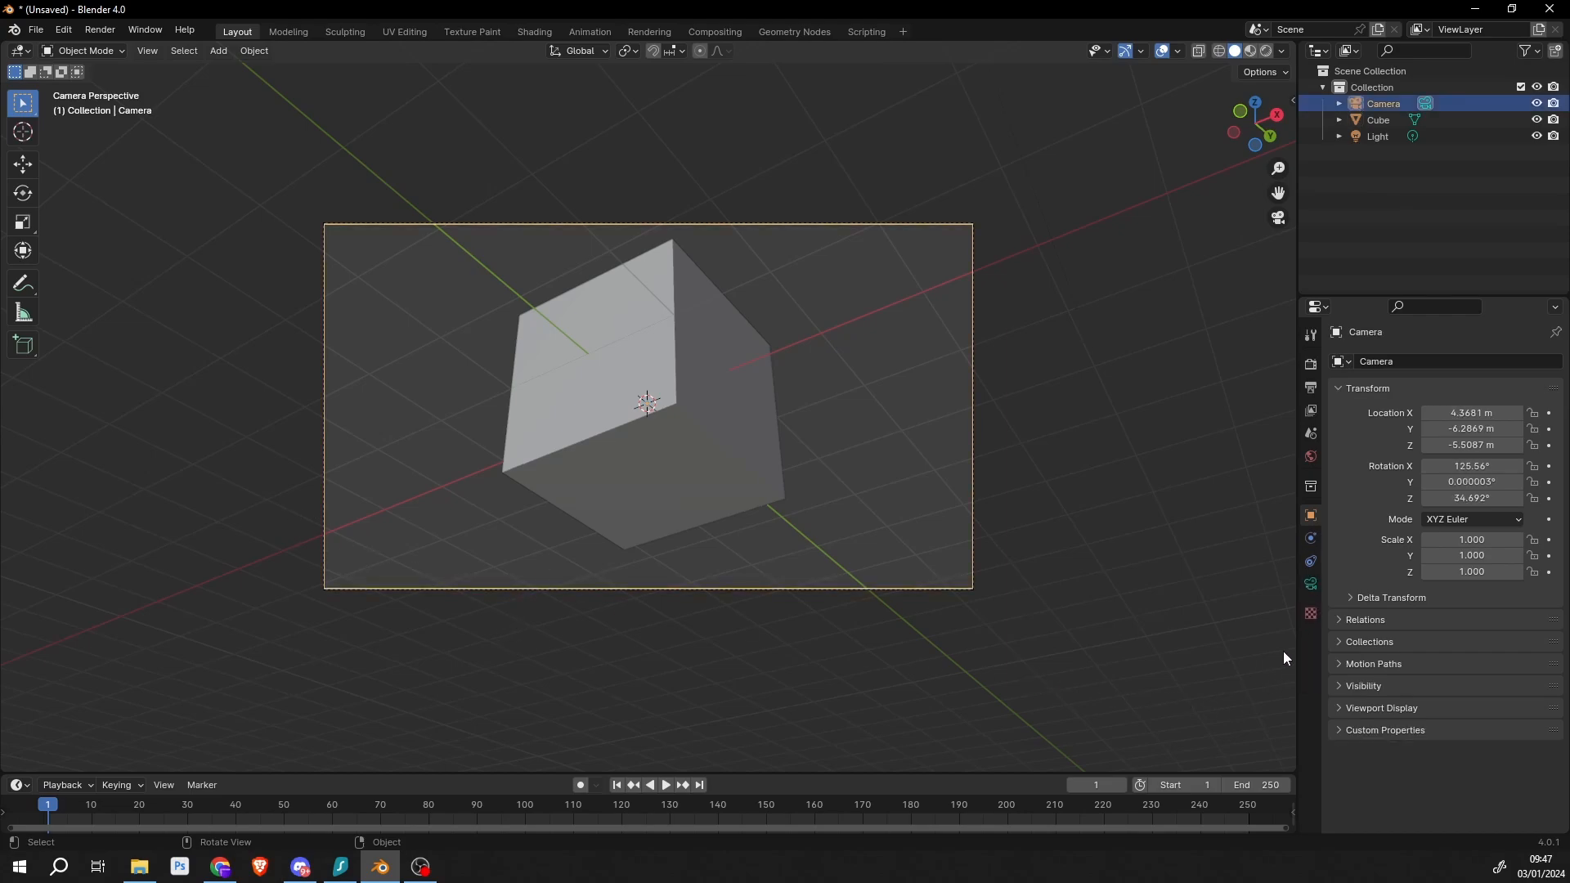
pyautogui.moveTo(1310, 586)
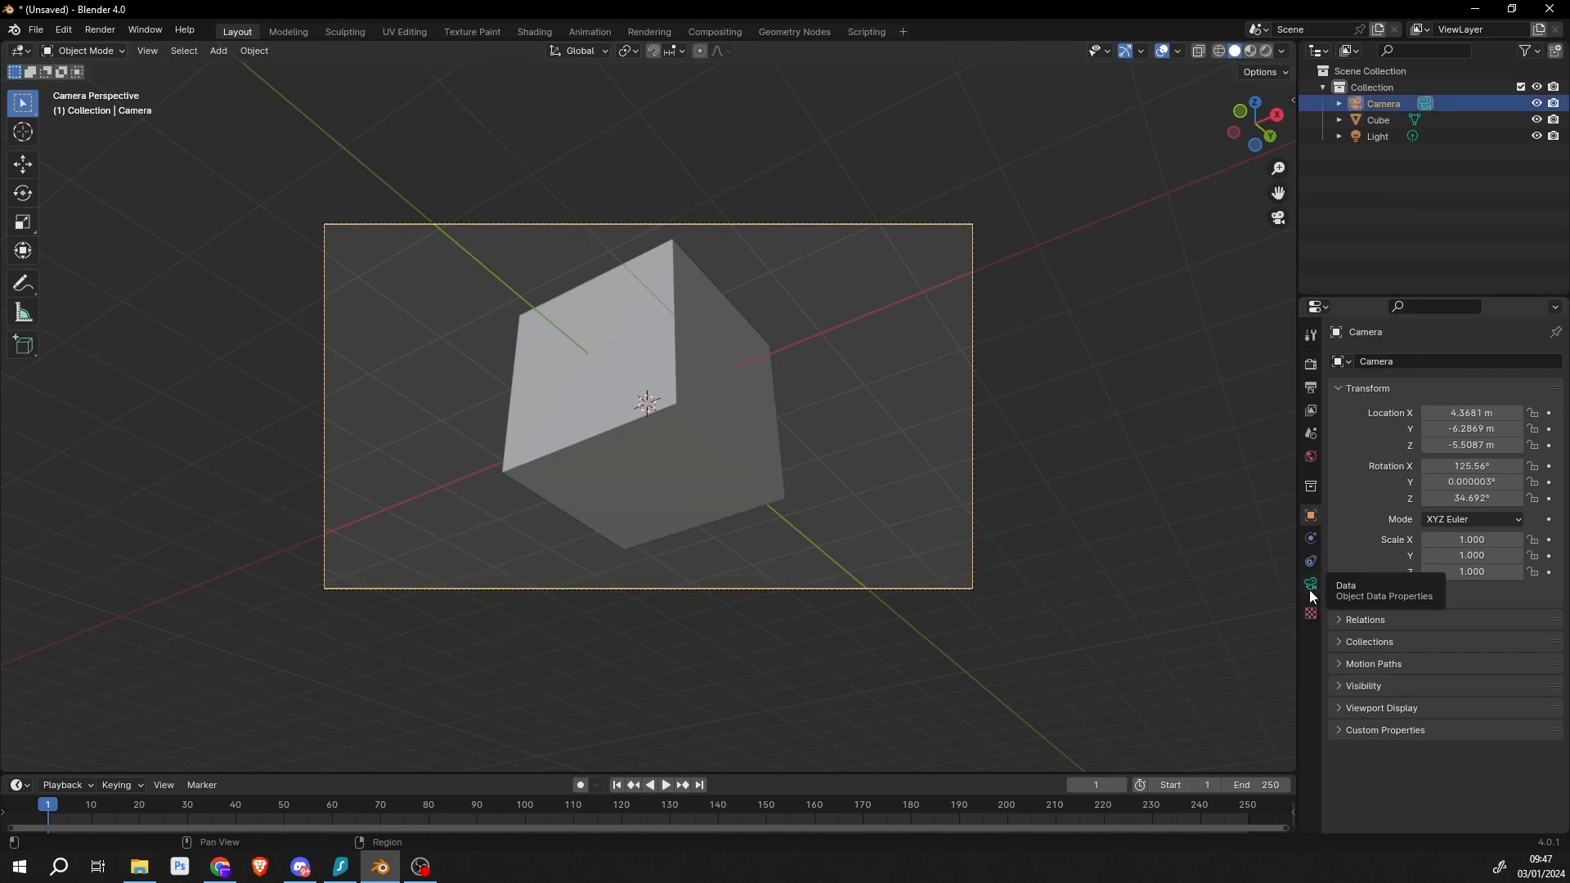
pyautogui.click(1309, 584)
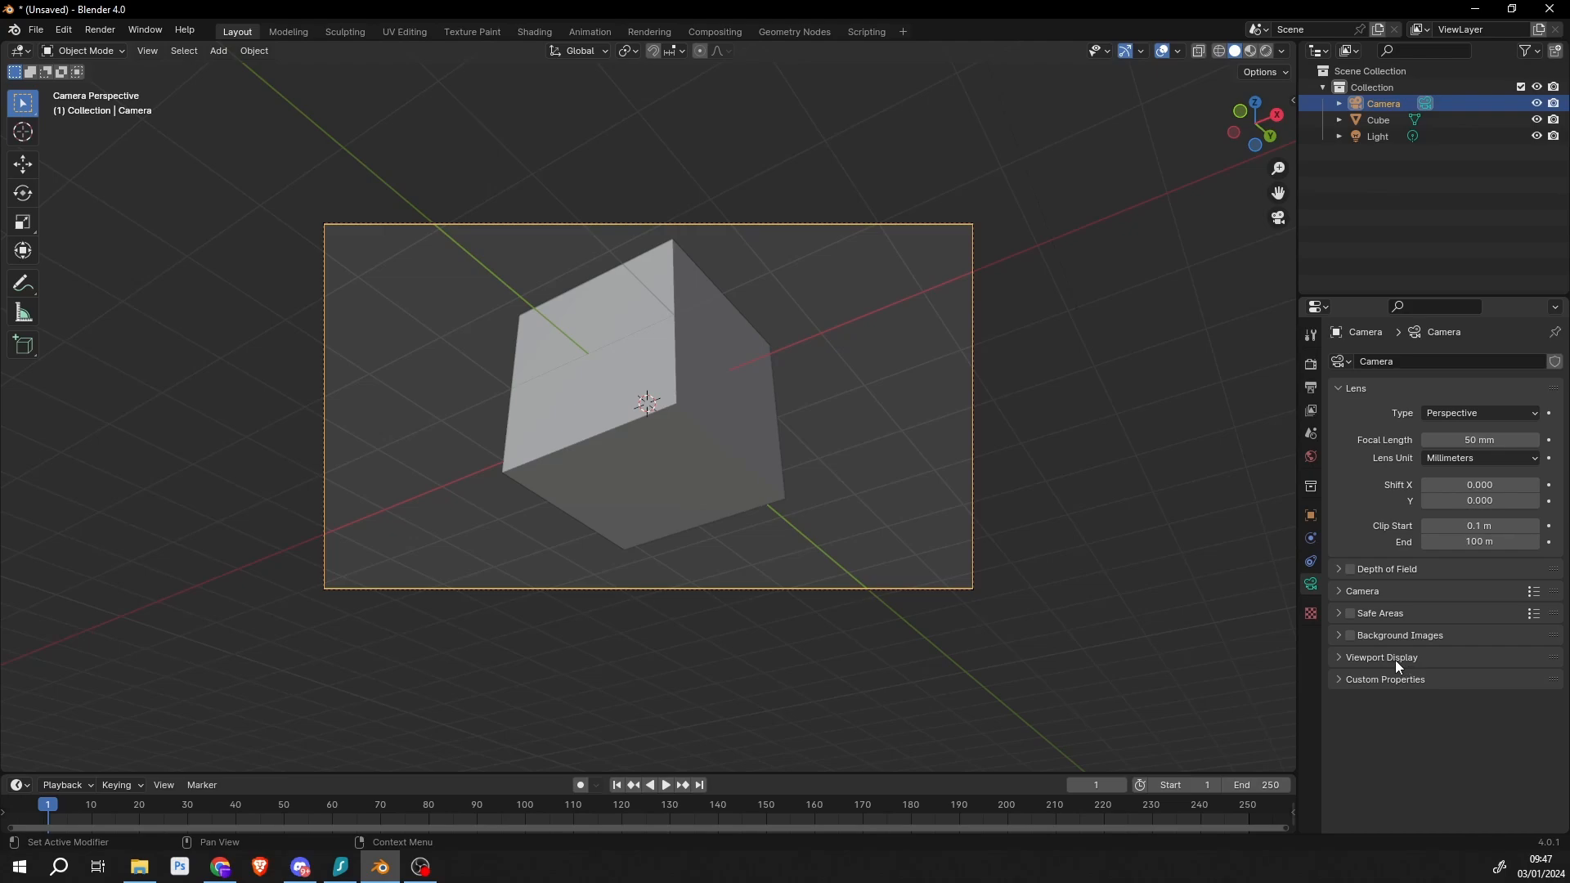
pyautogui.click(1381, 657)
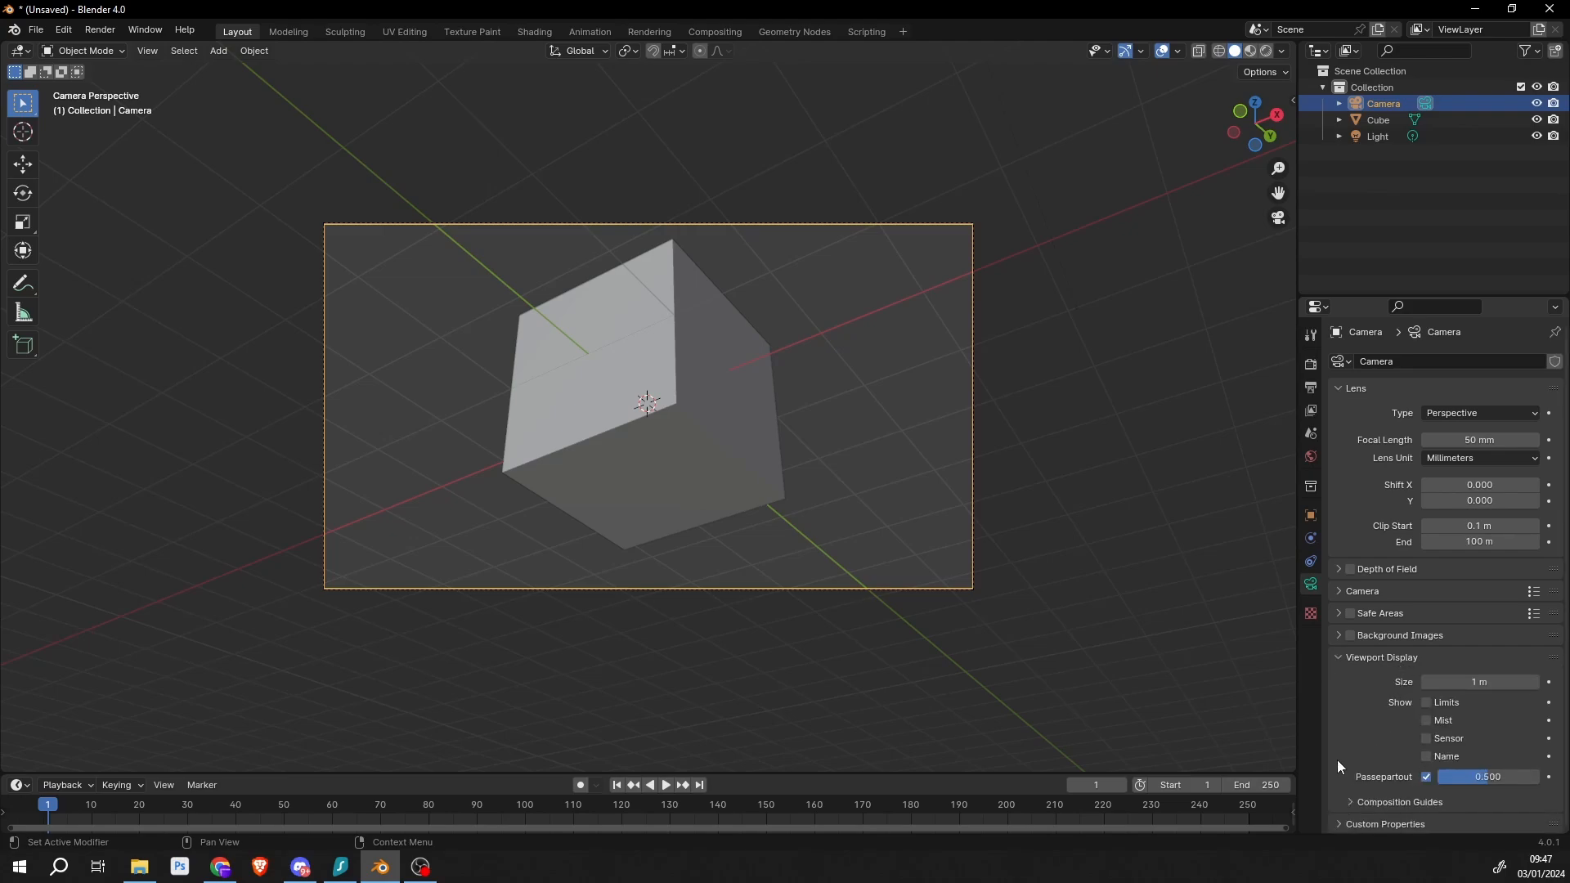
pyautogui.moveTo(1368, 789)
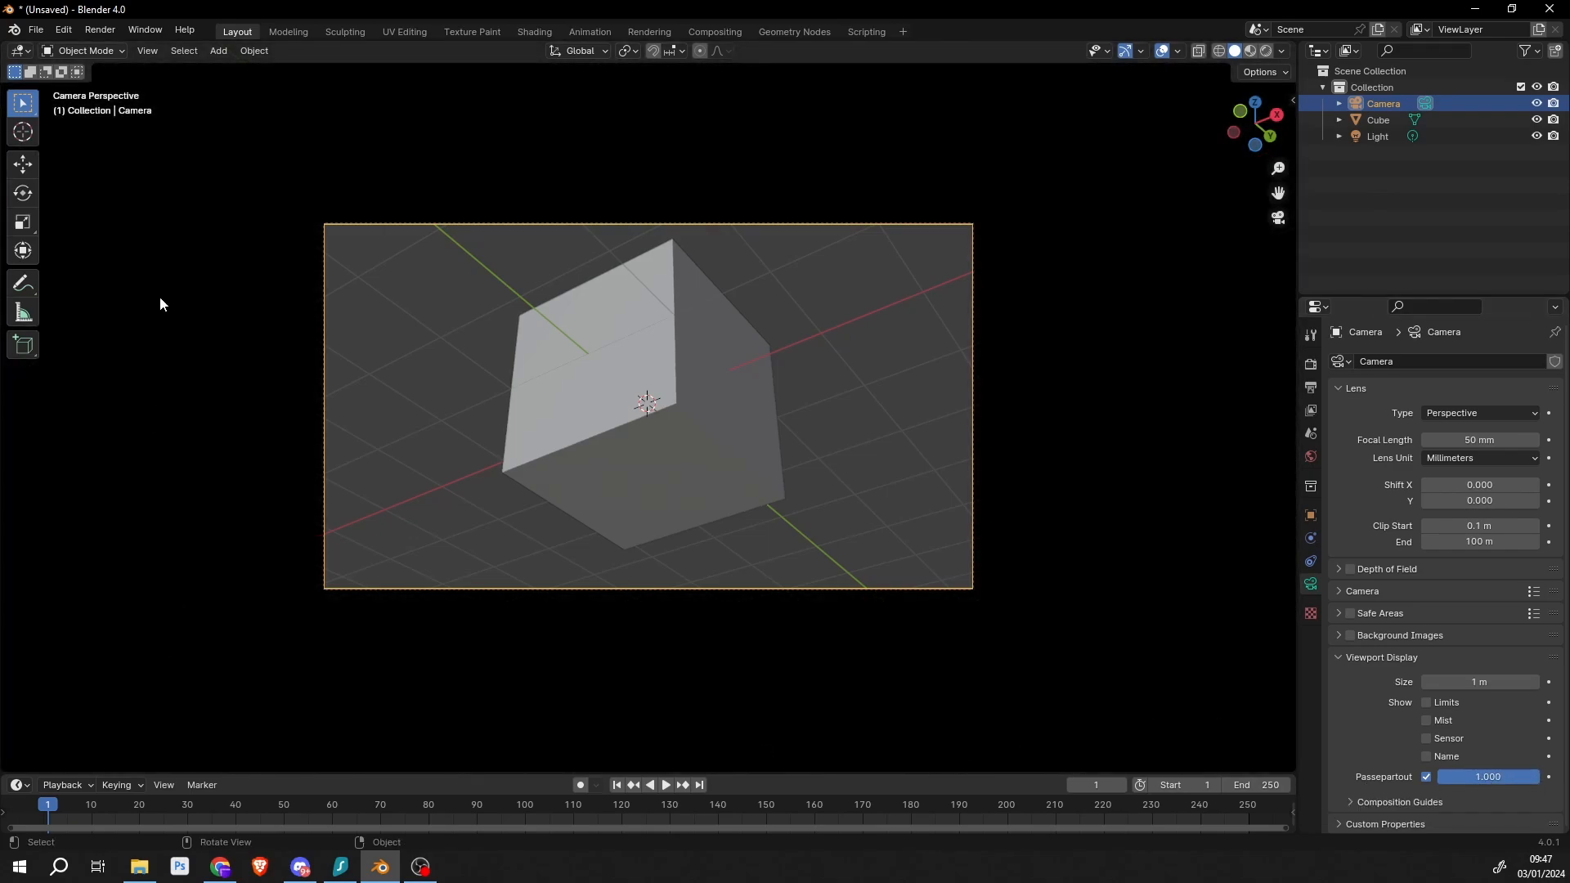
pyautogui.moveTo(205, 456)
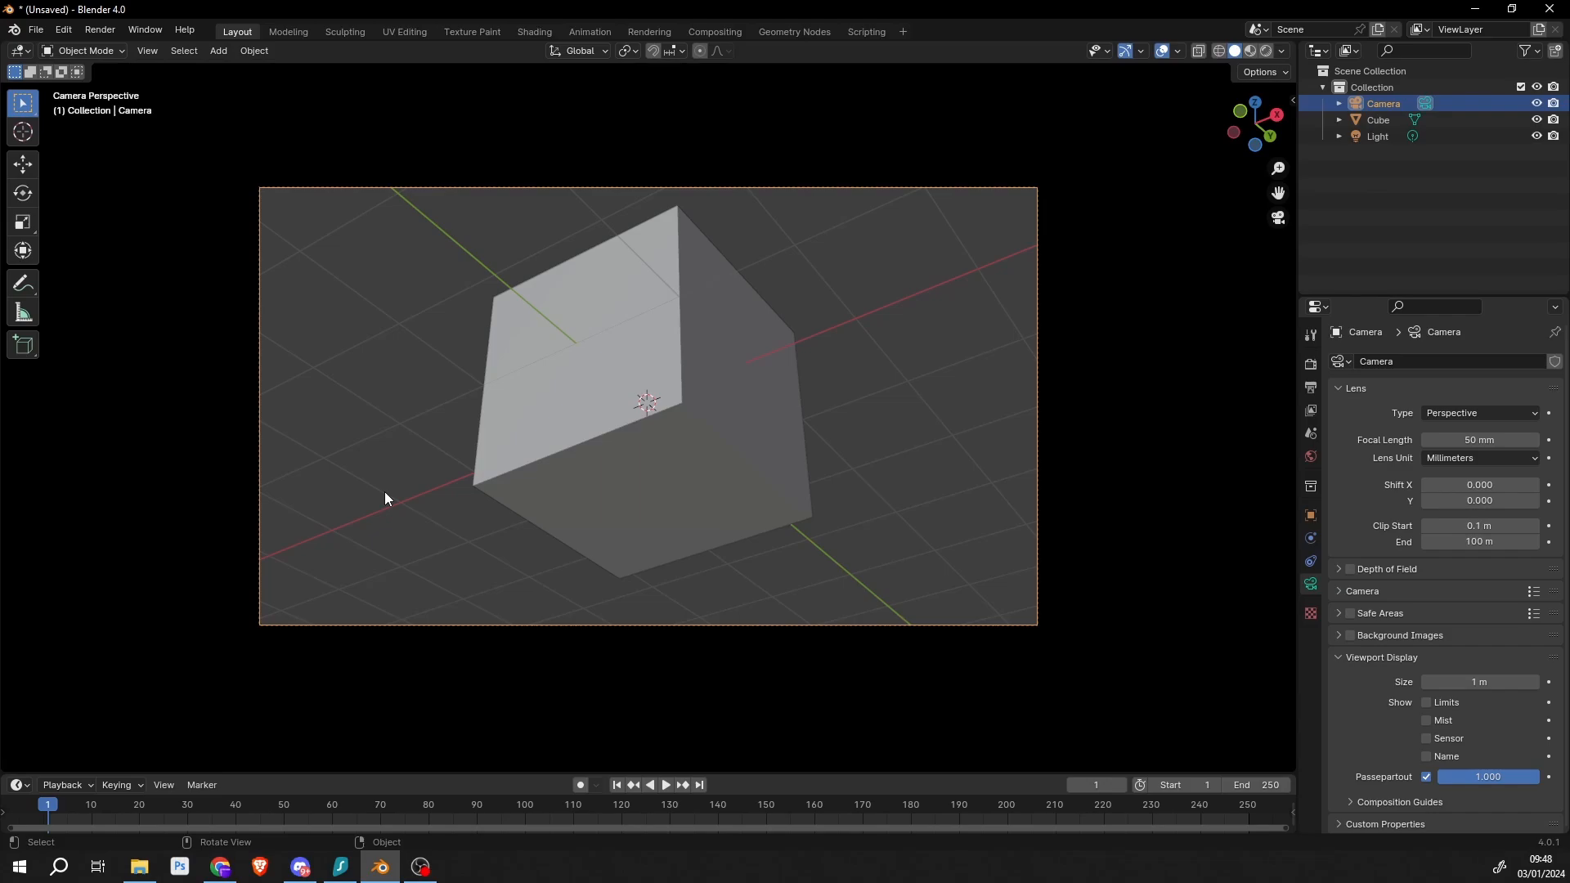
pyautogui.moveTo(897, 294)
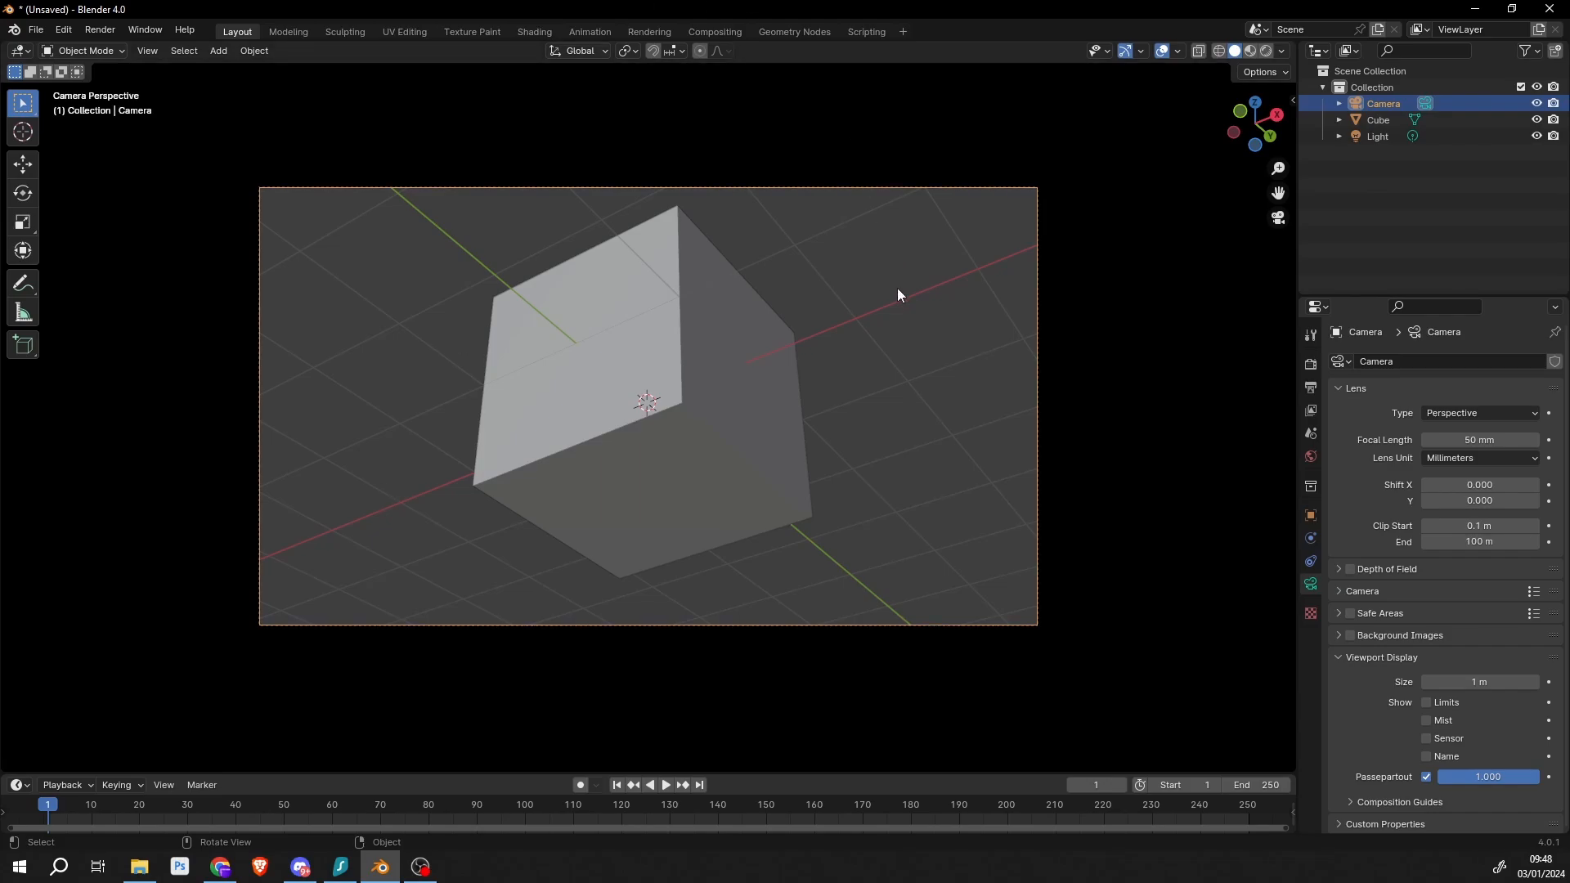
pyautogui.moveTo(846, 343)
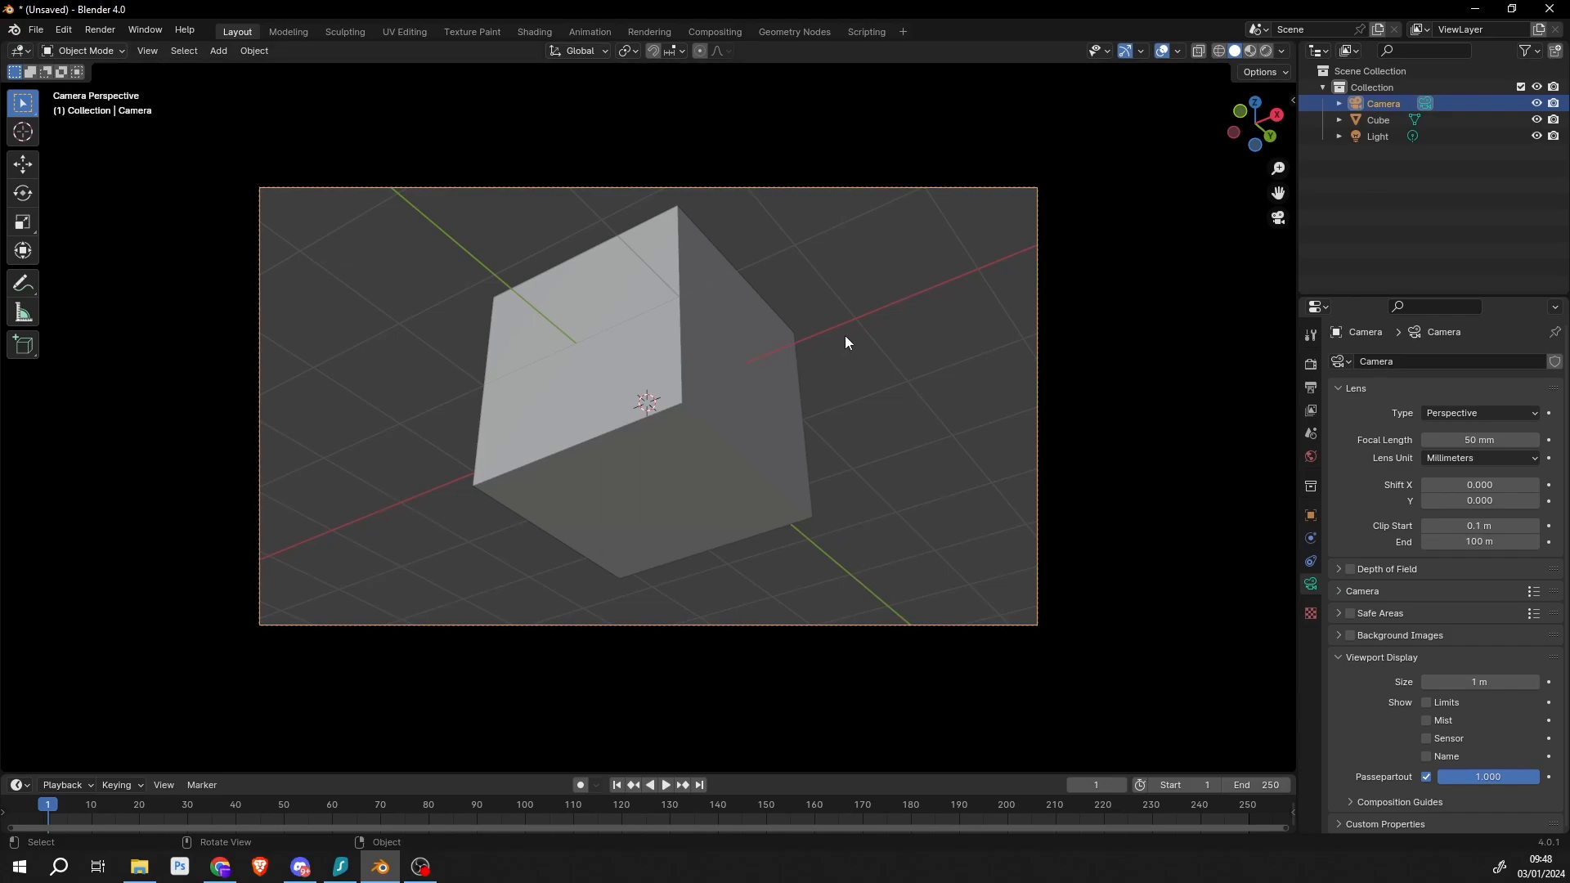
pyautogui.moveTo(1267, 548)
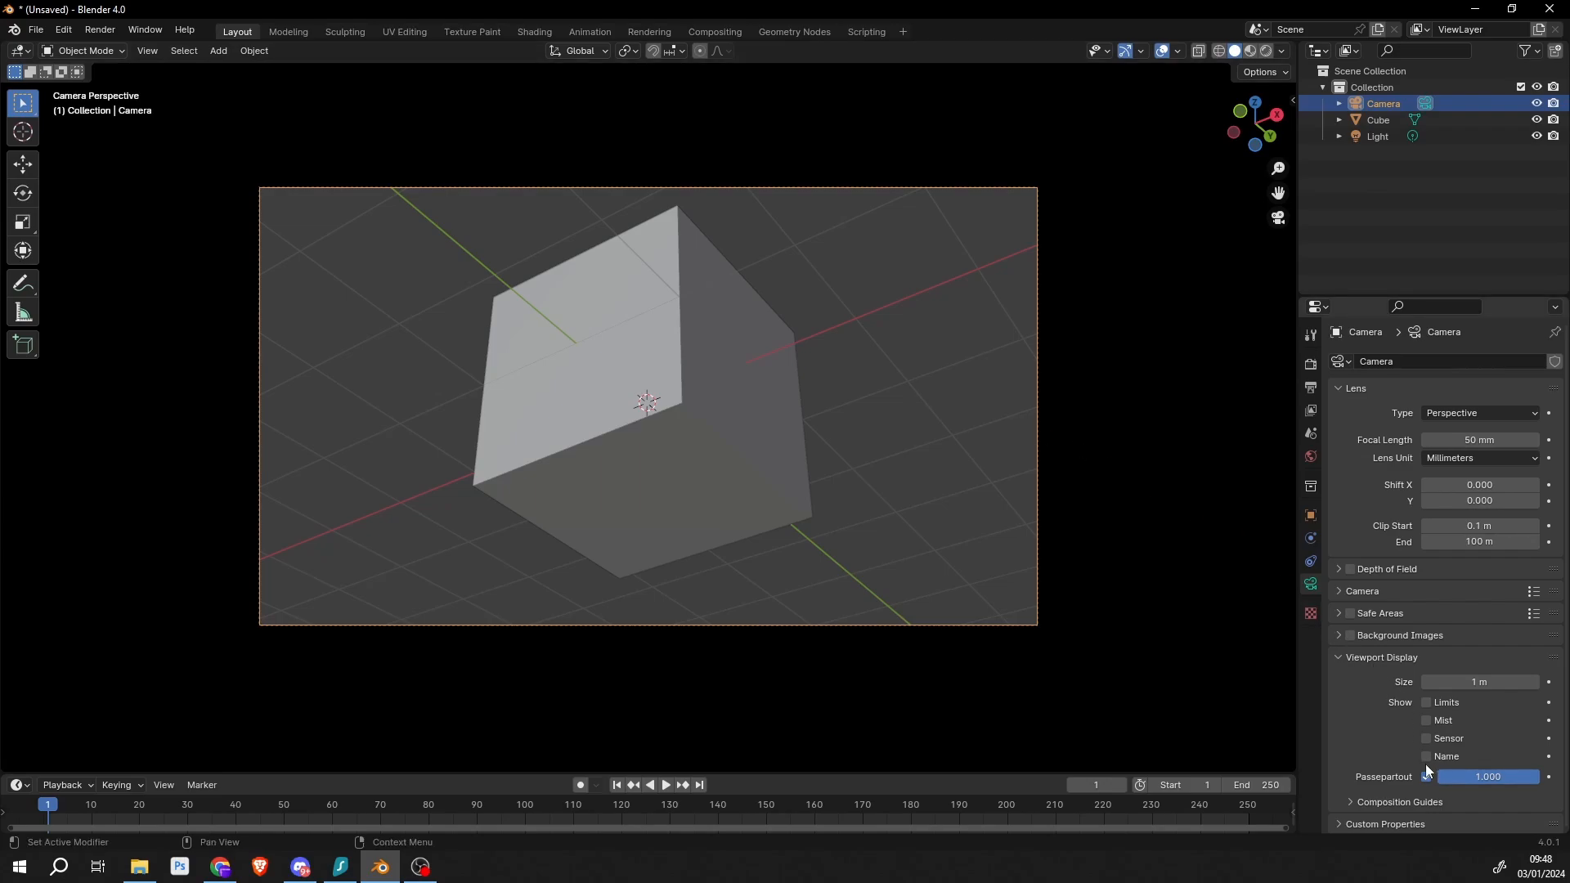
# Enable Show Name on the camera and expand the Composition Guides subpanel
pyautogui.click(1426, 738)
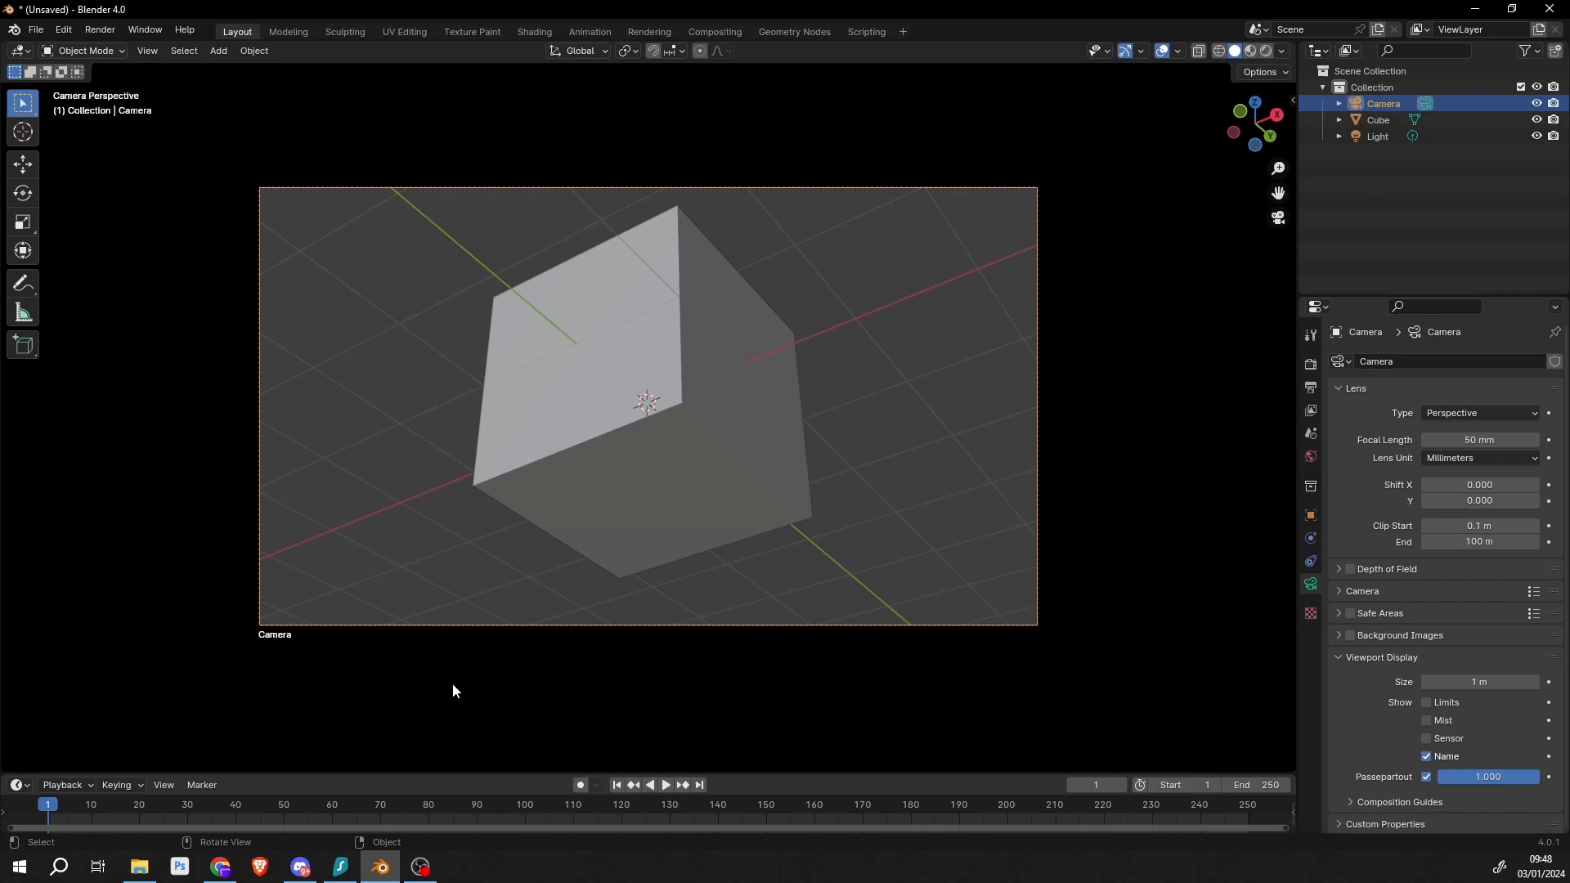
pyautogui.moveTo(318, 636)
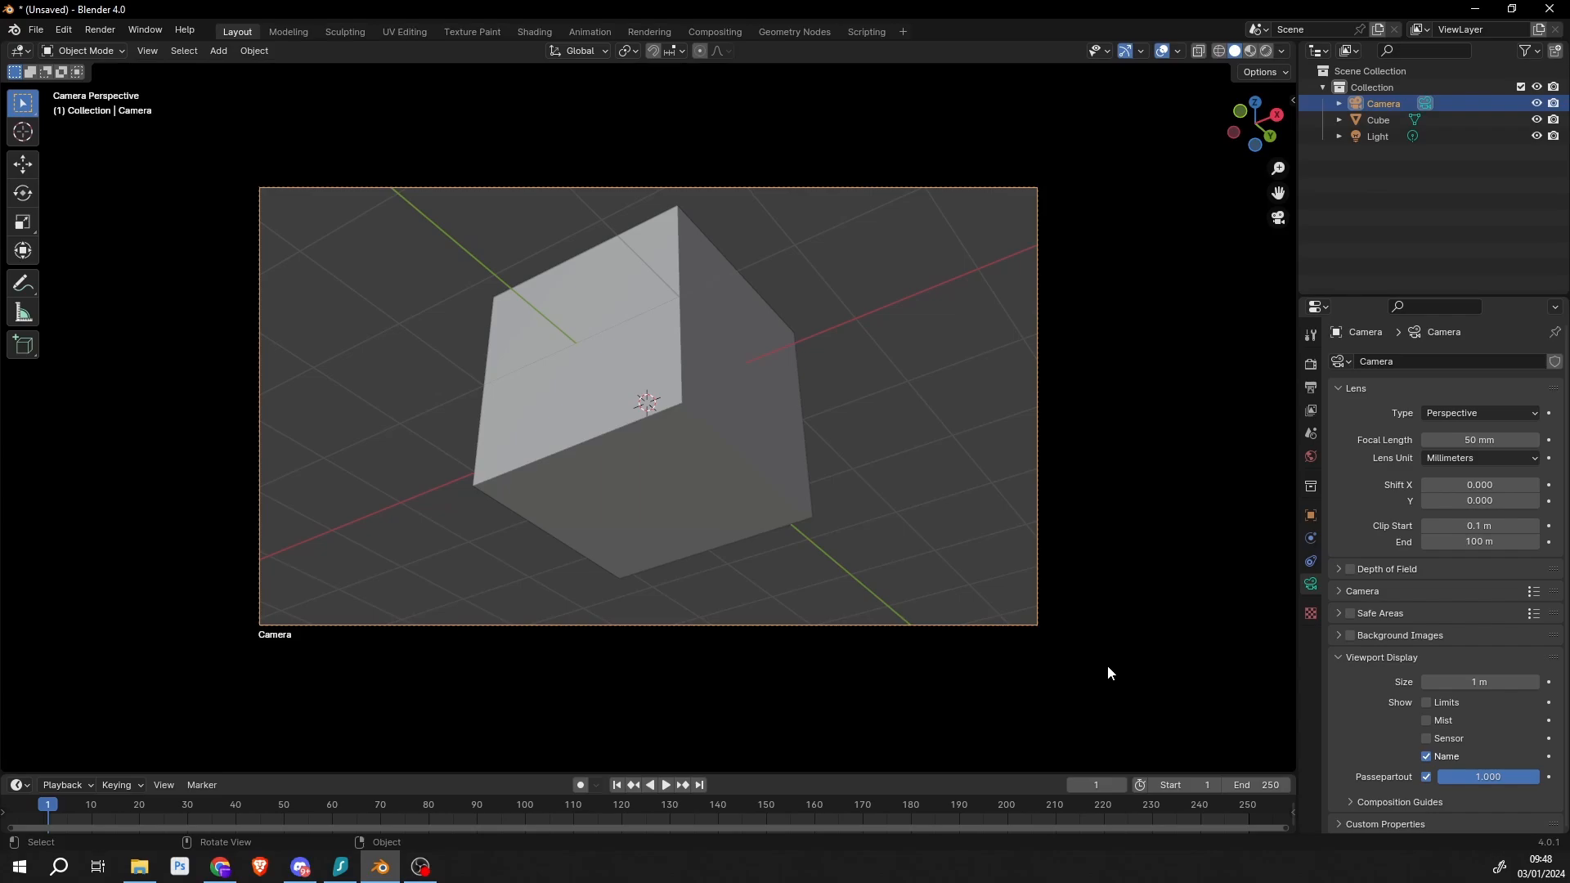
pyautogui.click(1397, 801)
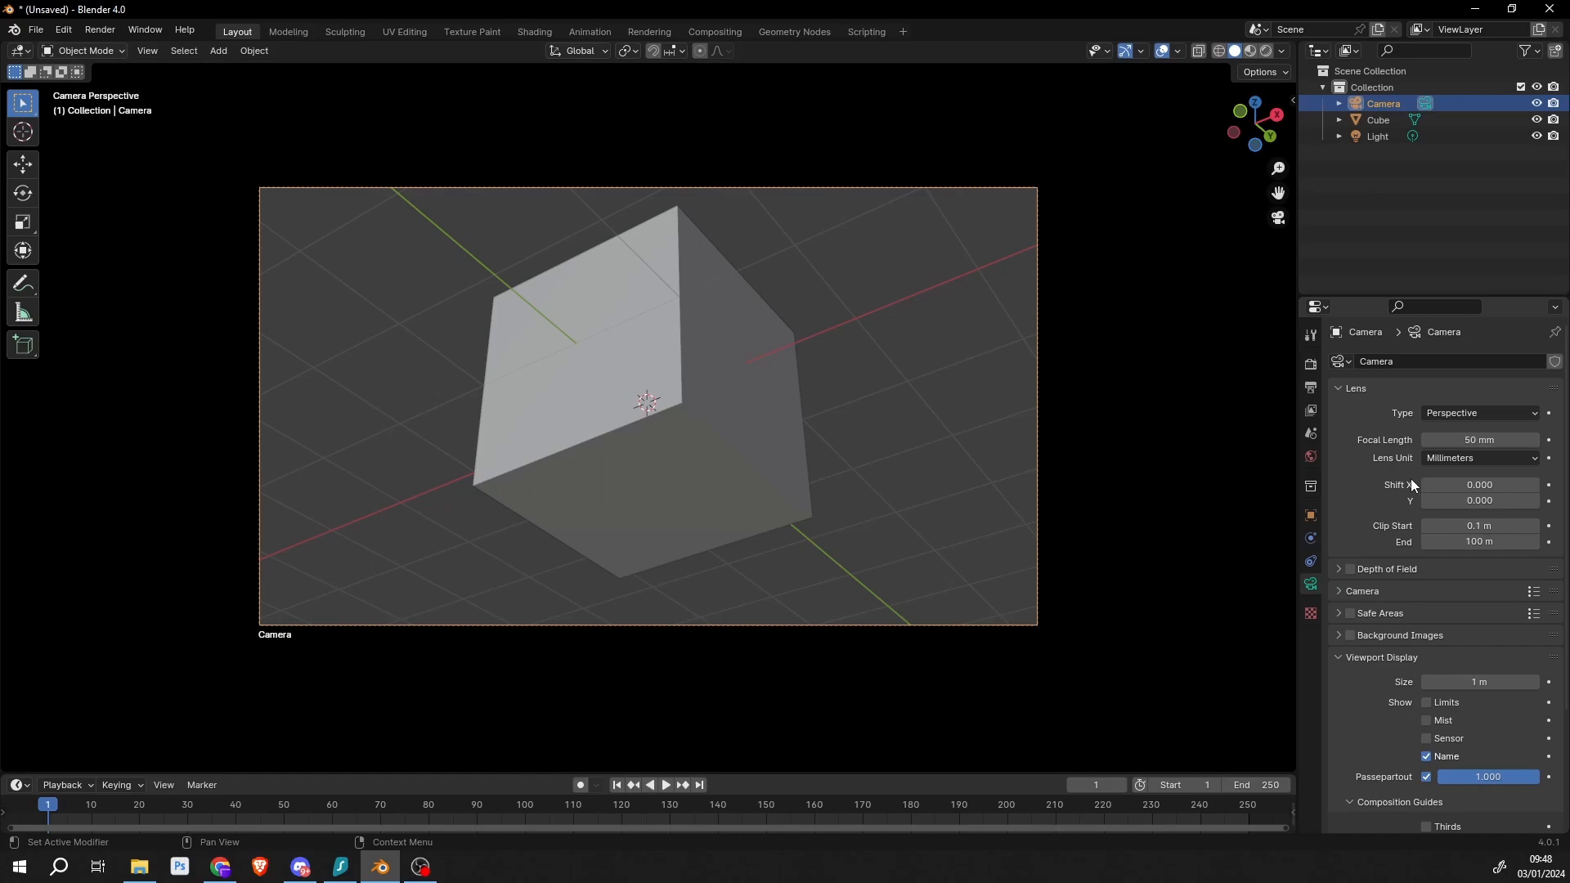
# Turn on the Thirds composition guide after briefly trying the Center guide
pyautogui.scroll(-3)
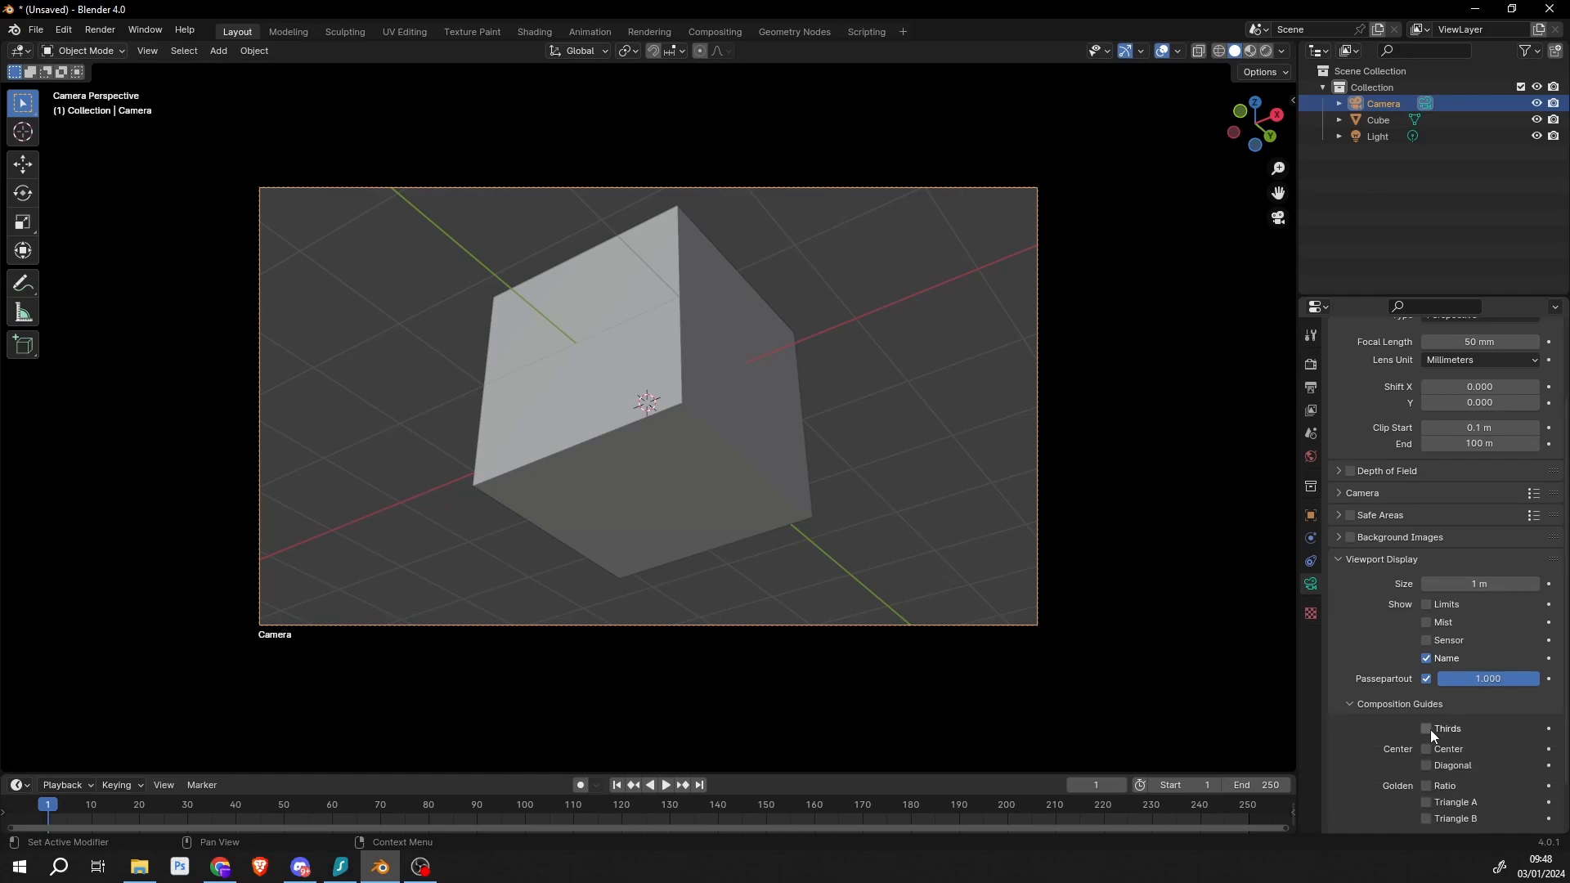
pyautogui.click(1426, 728)
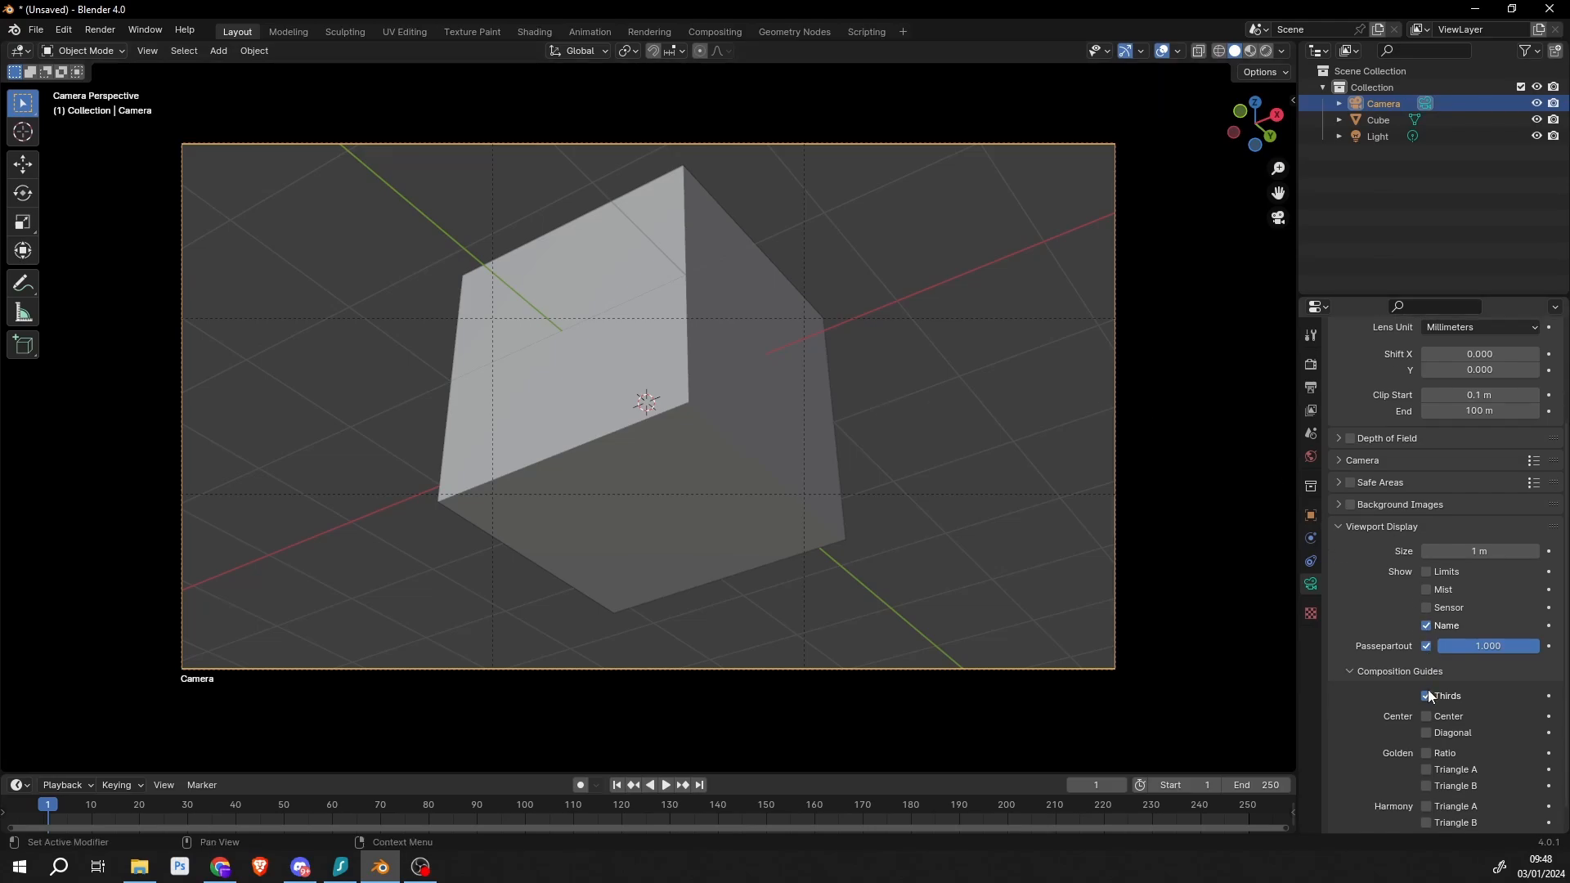
pyautogui.click(1426, 716)
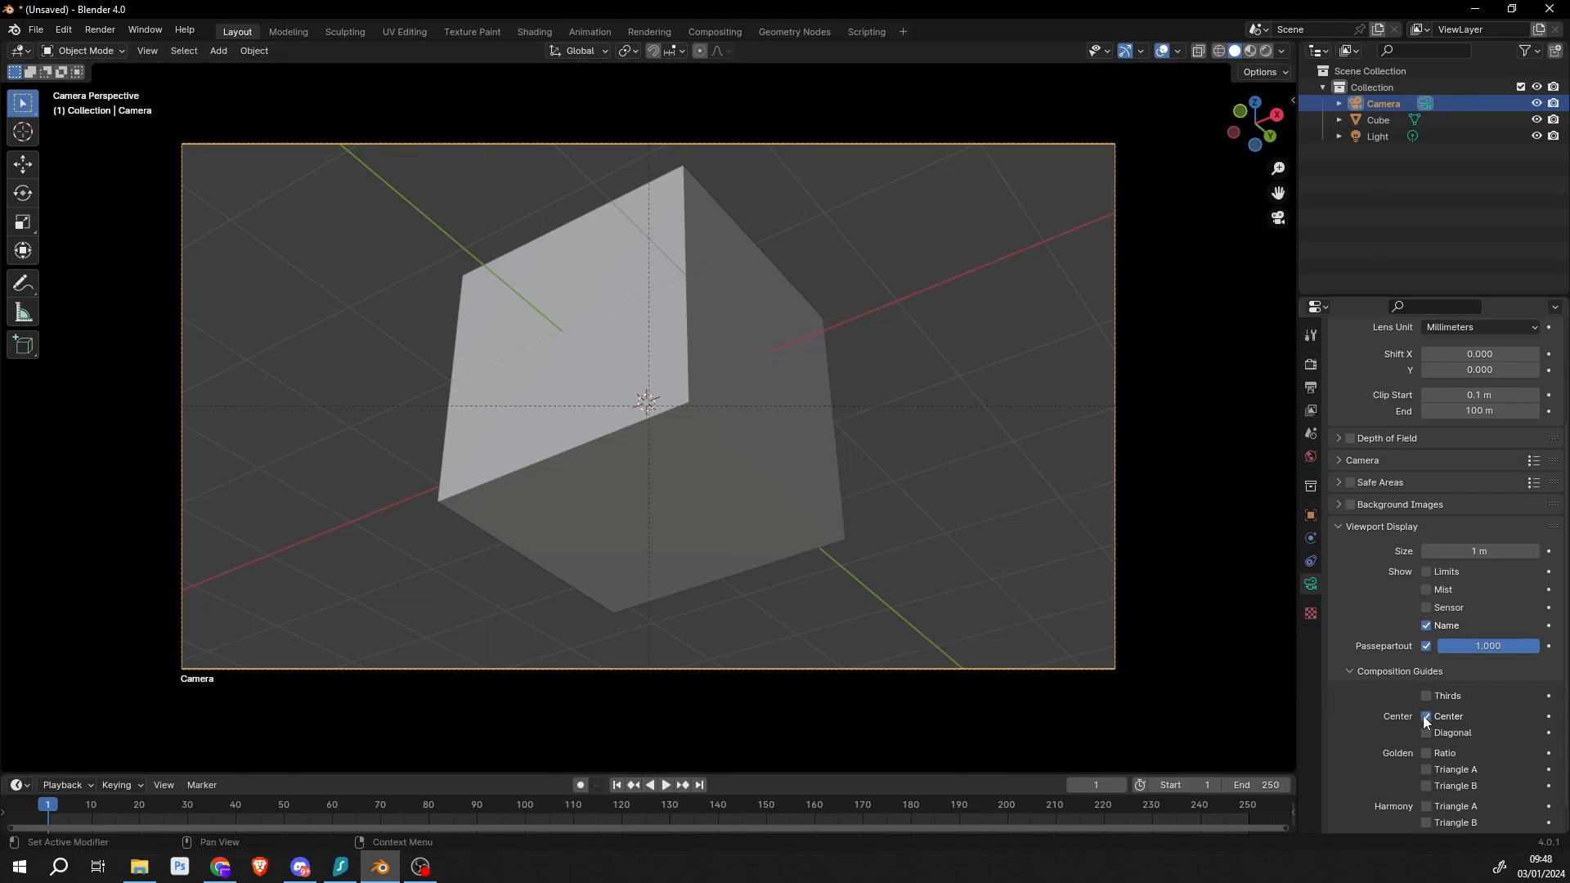
pyautogui.click(1426, 716)
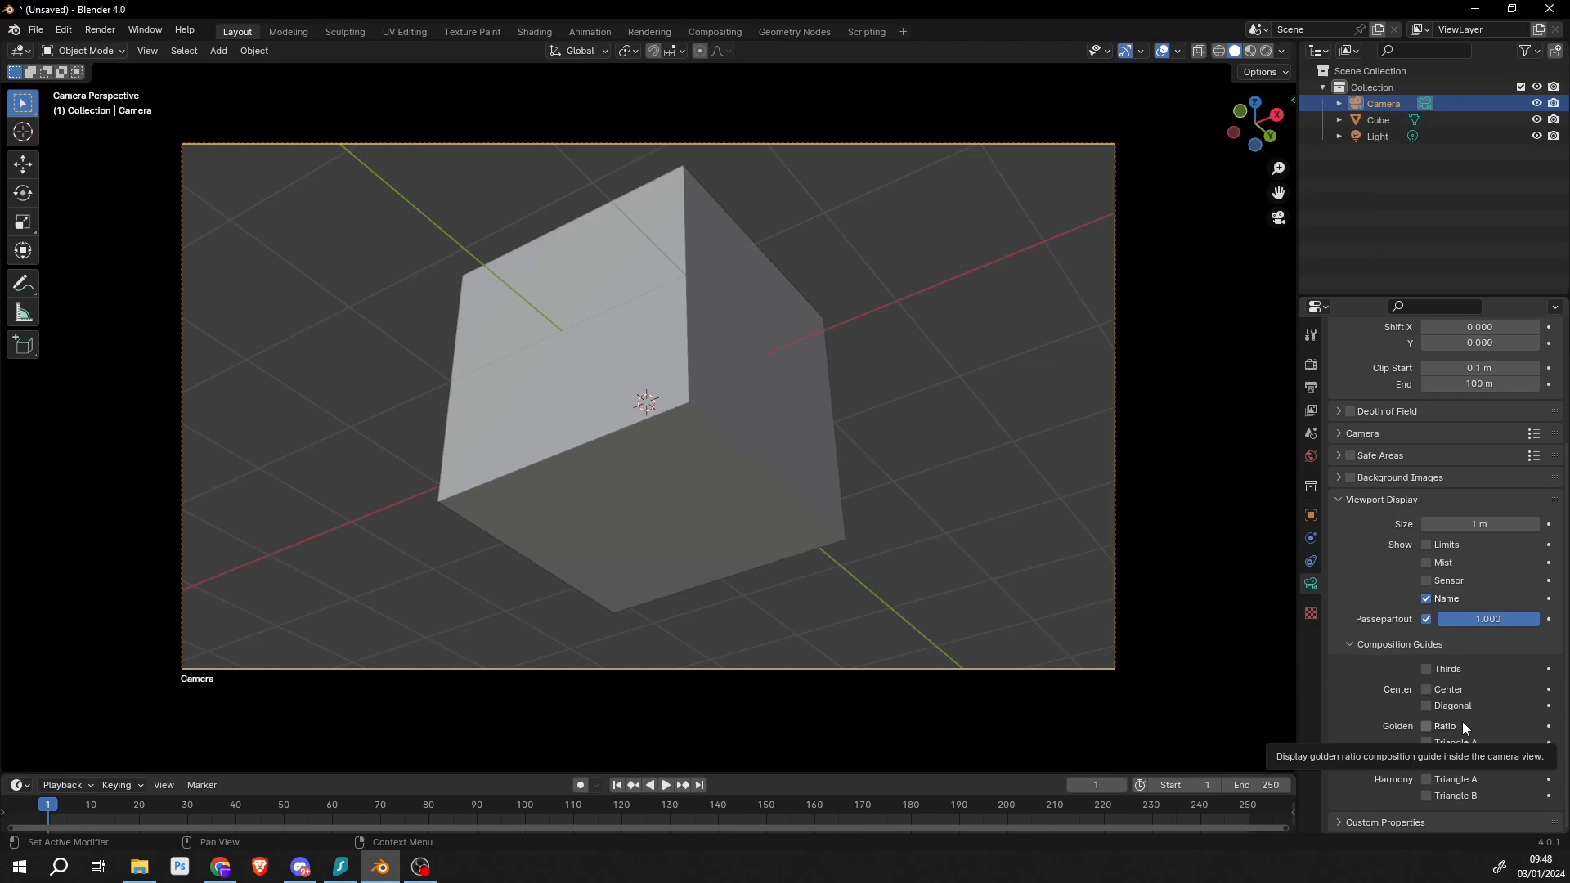
pyautogui.moveTo(1414, 671)
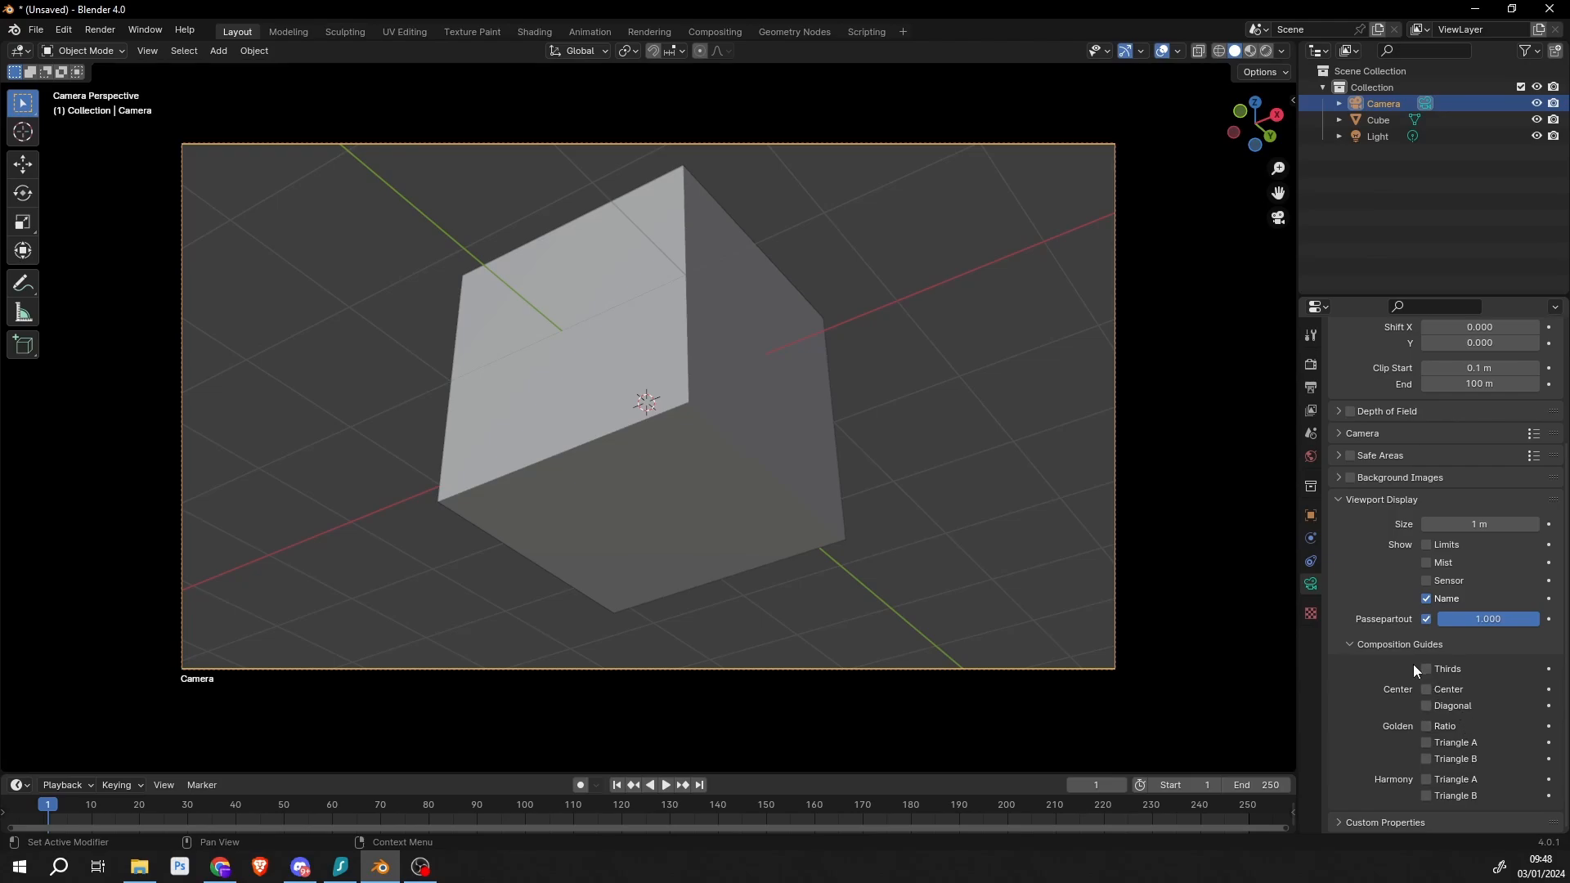
pyautogui.click(1426, 669)
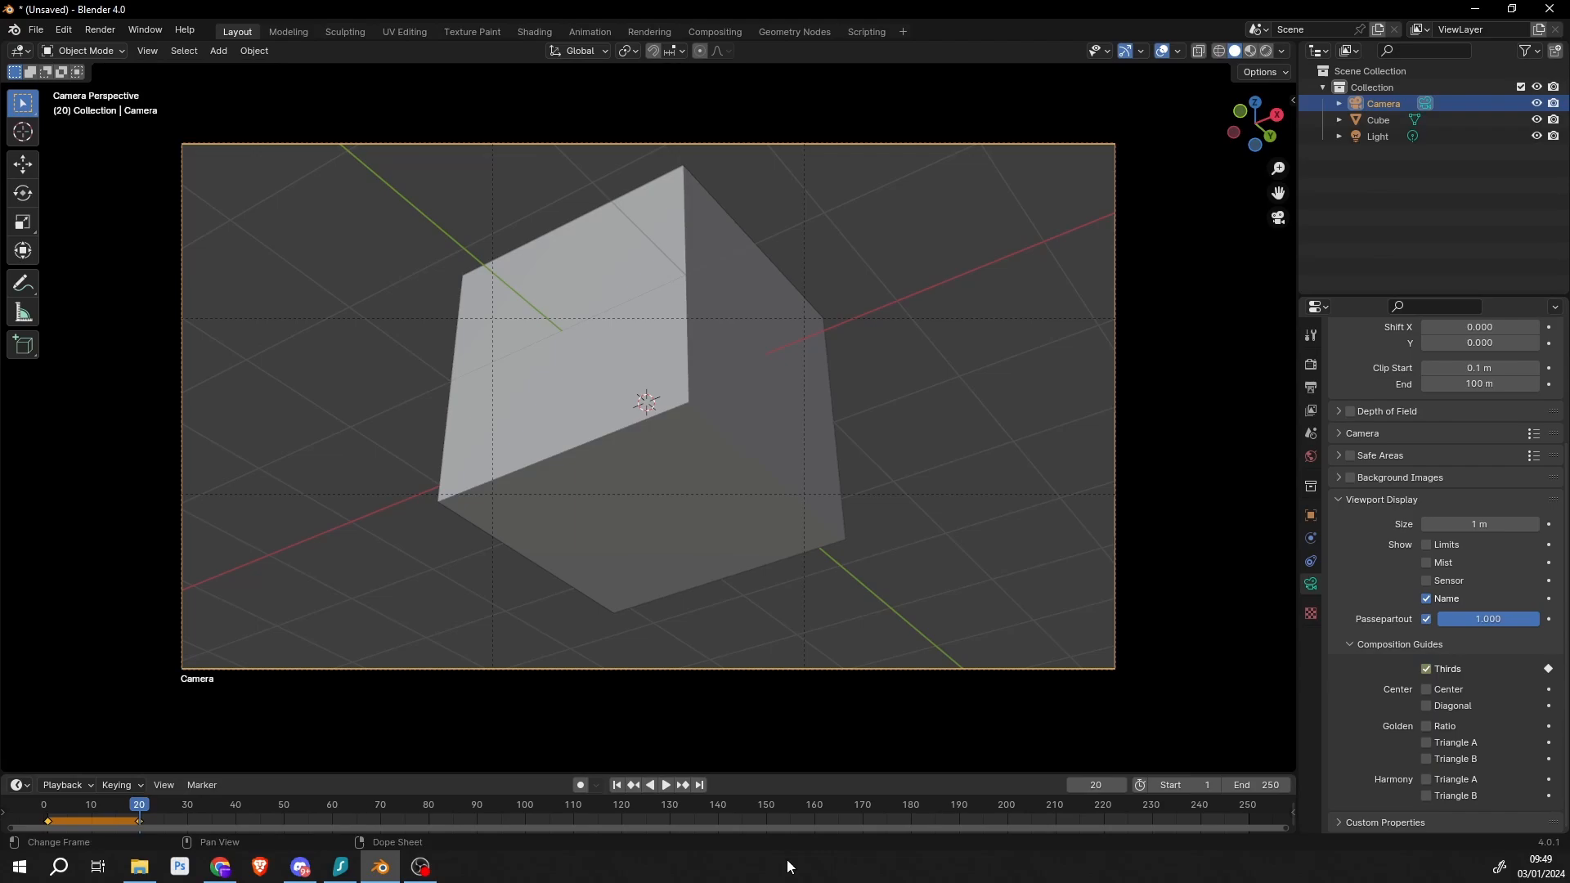
# Untick the Thirds guide and play back the timeline to confirm it switches off
pyautogui.click(236, 821)
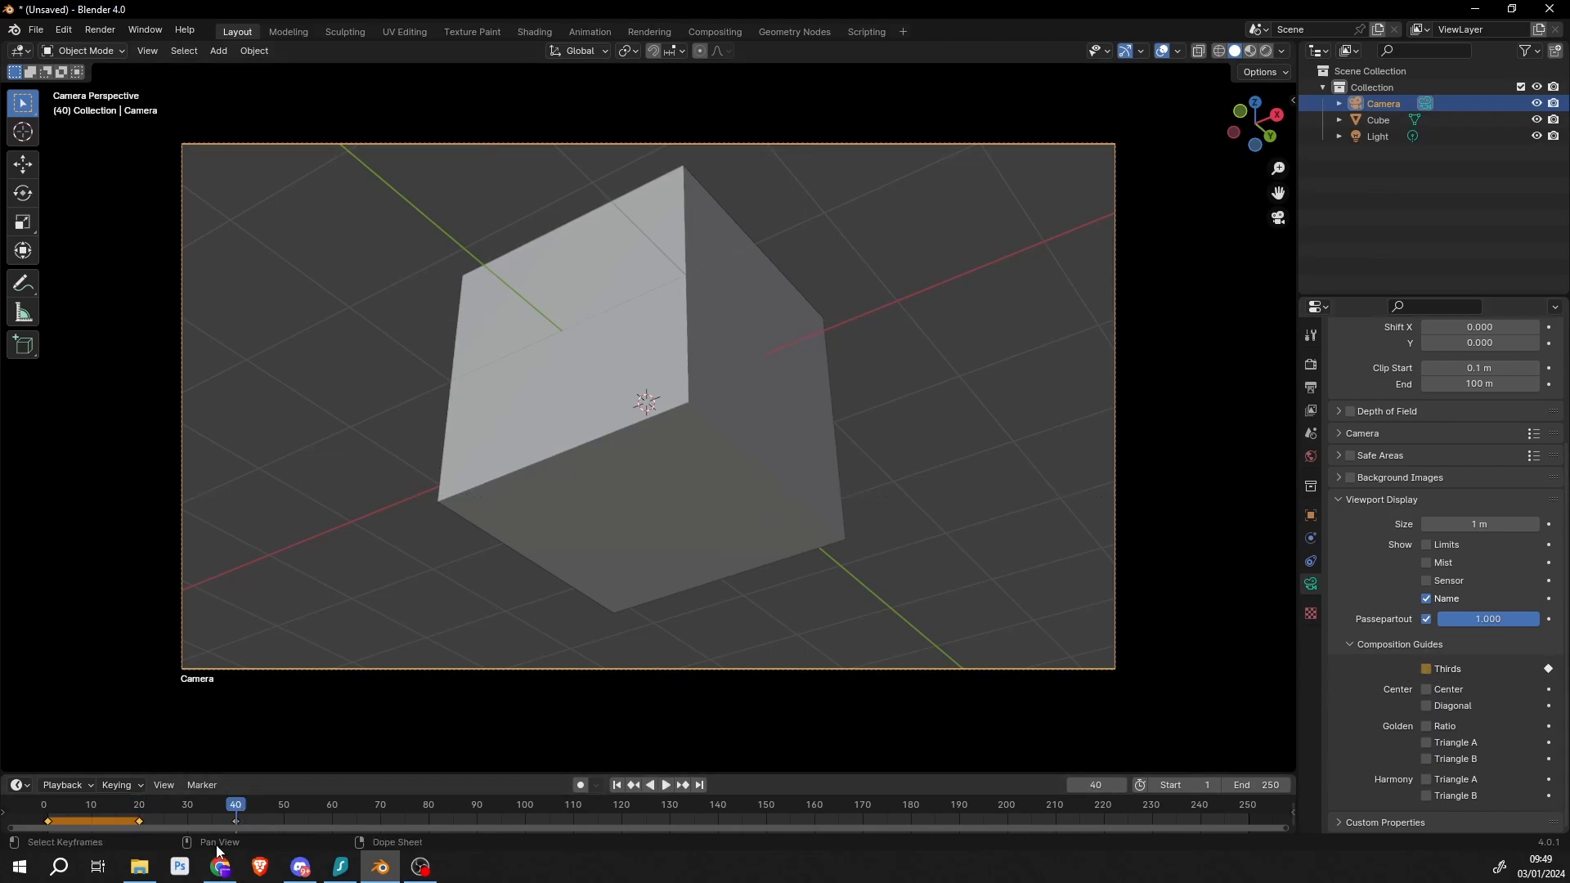
pyautogui.click(664, 787)
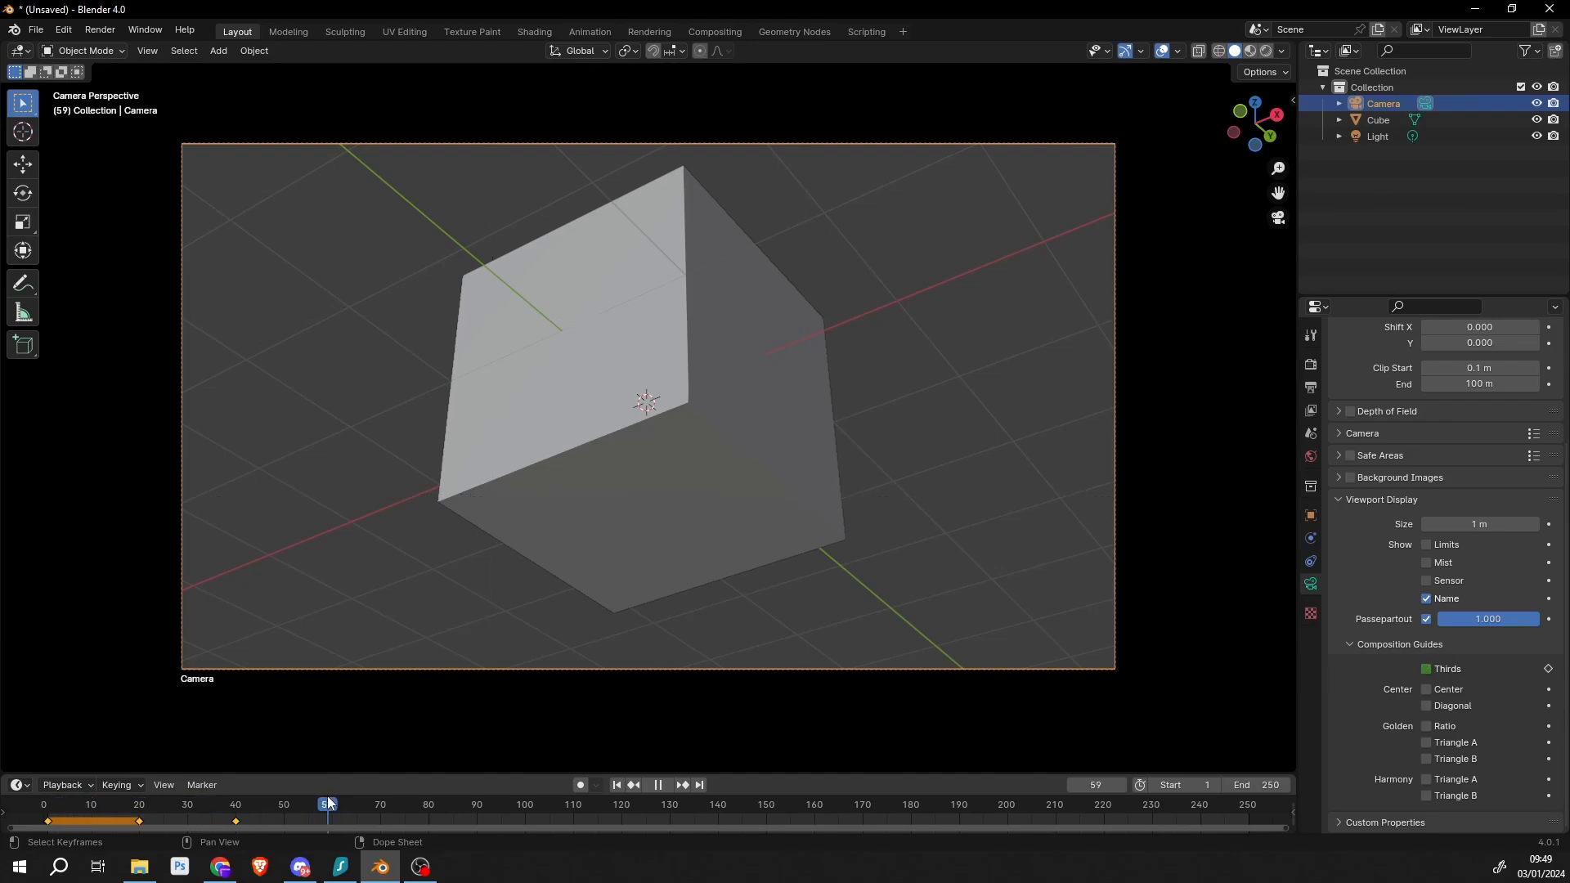
pyautogui.click(656, 784)
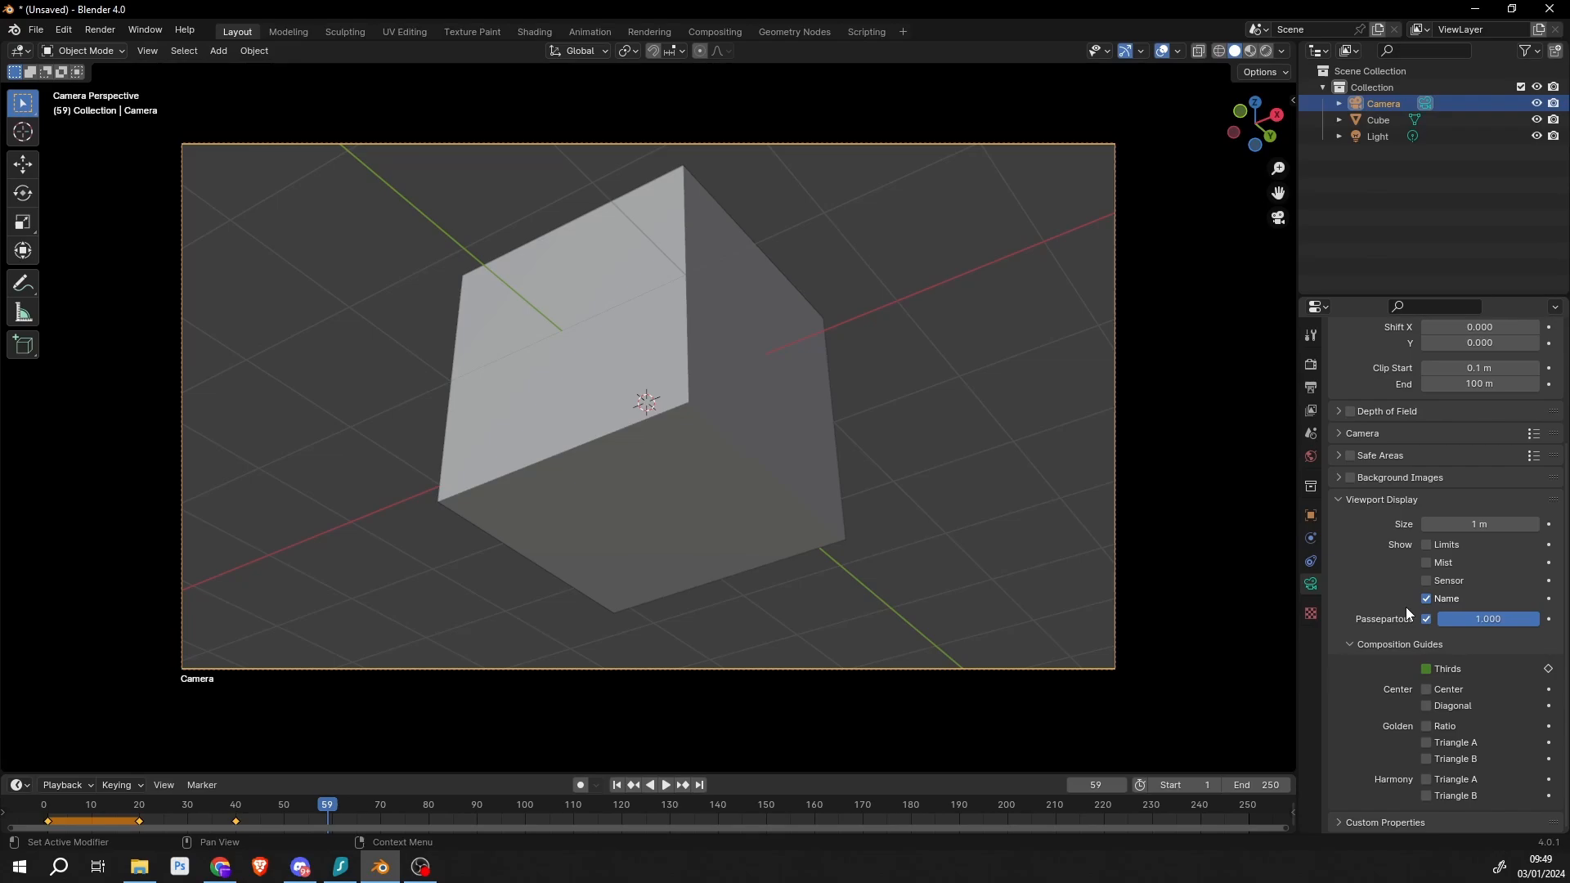
pyautogui.moveTo(1407, 608)
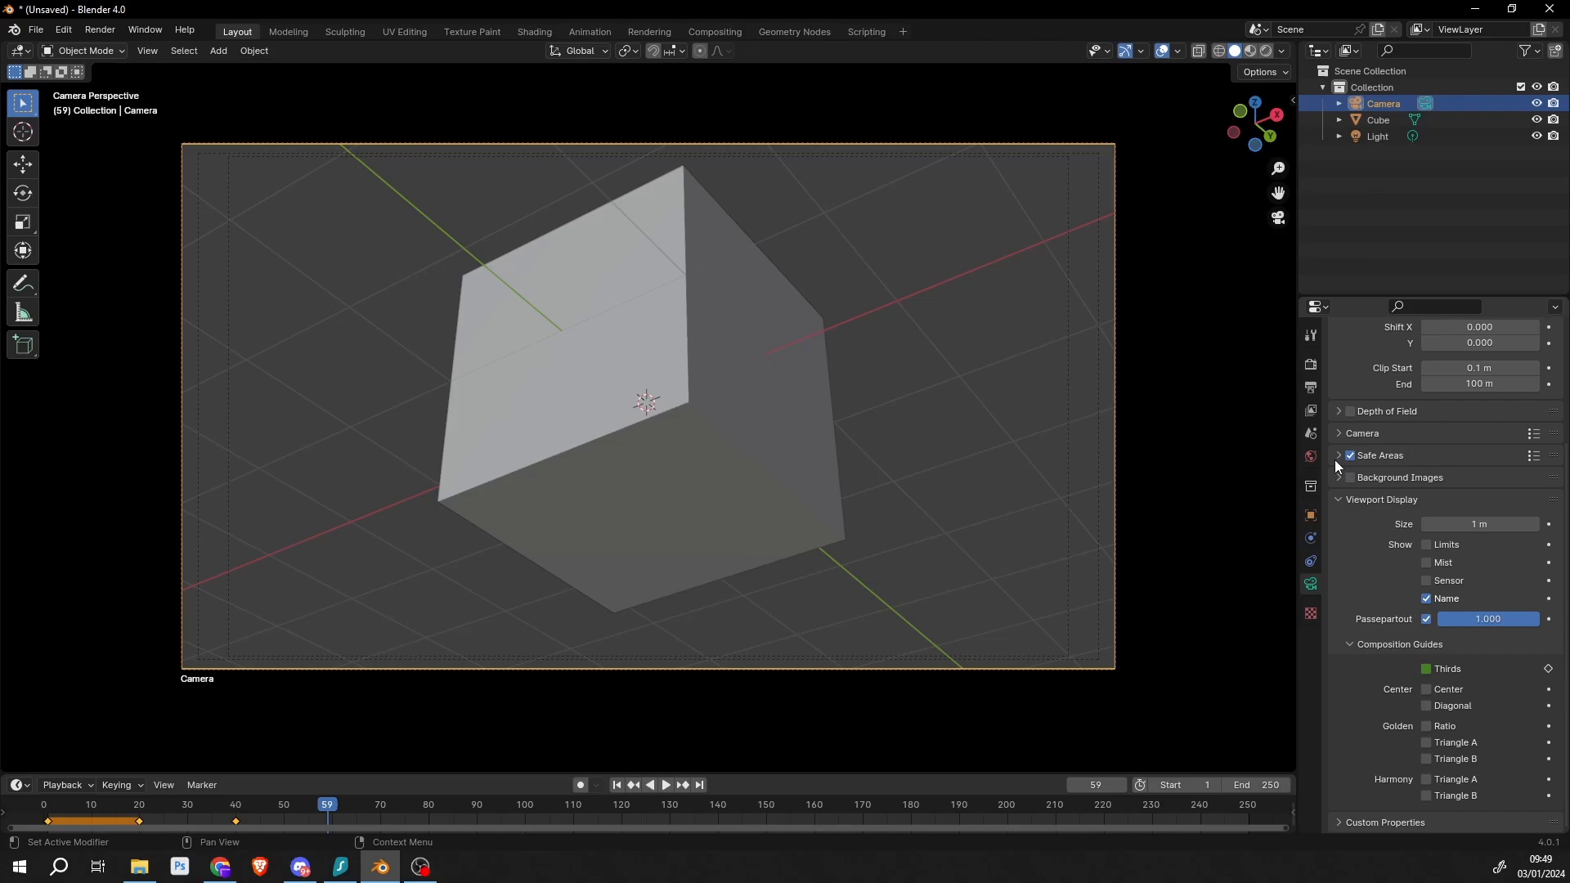
# Expand the camera's Safe Areas subpanel showing title-safe and action-safe margins
pyautogui.click(1338, 455)
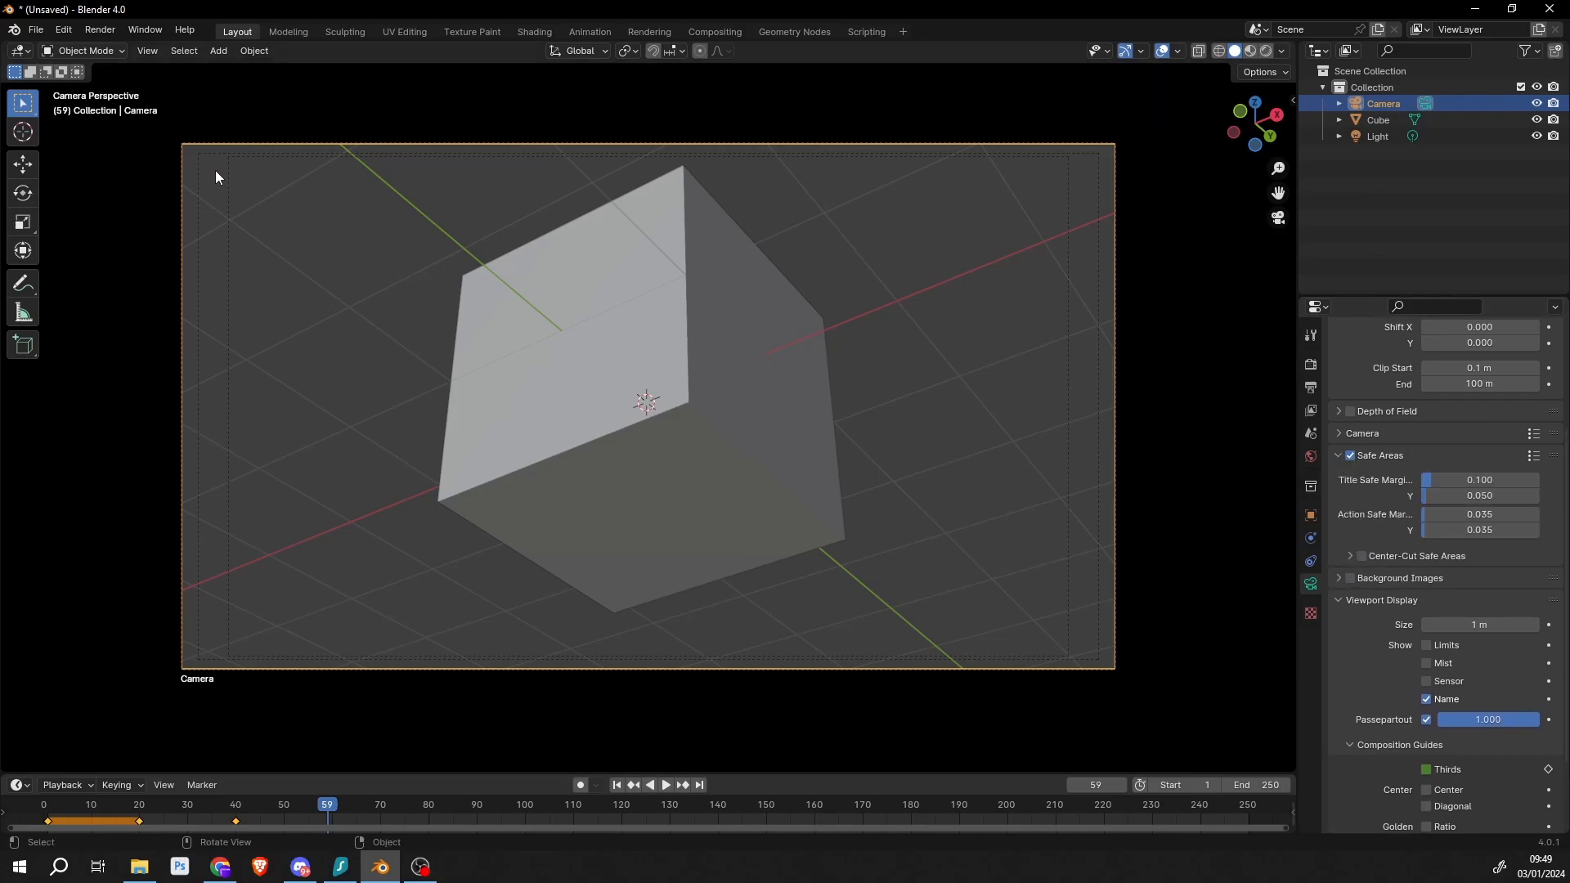
pyautogui.moveTo(864, 391)
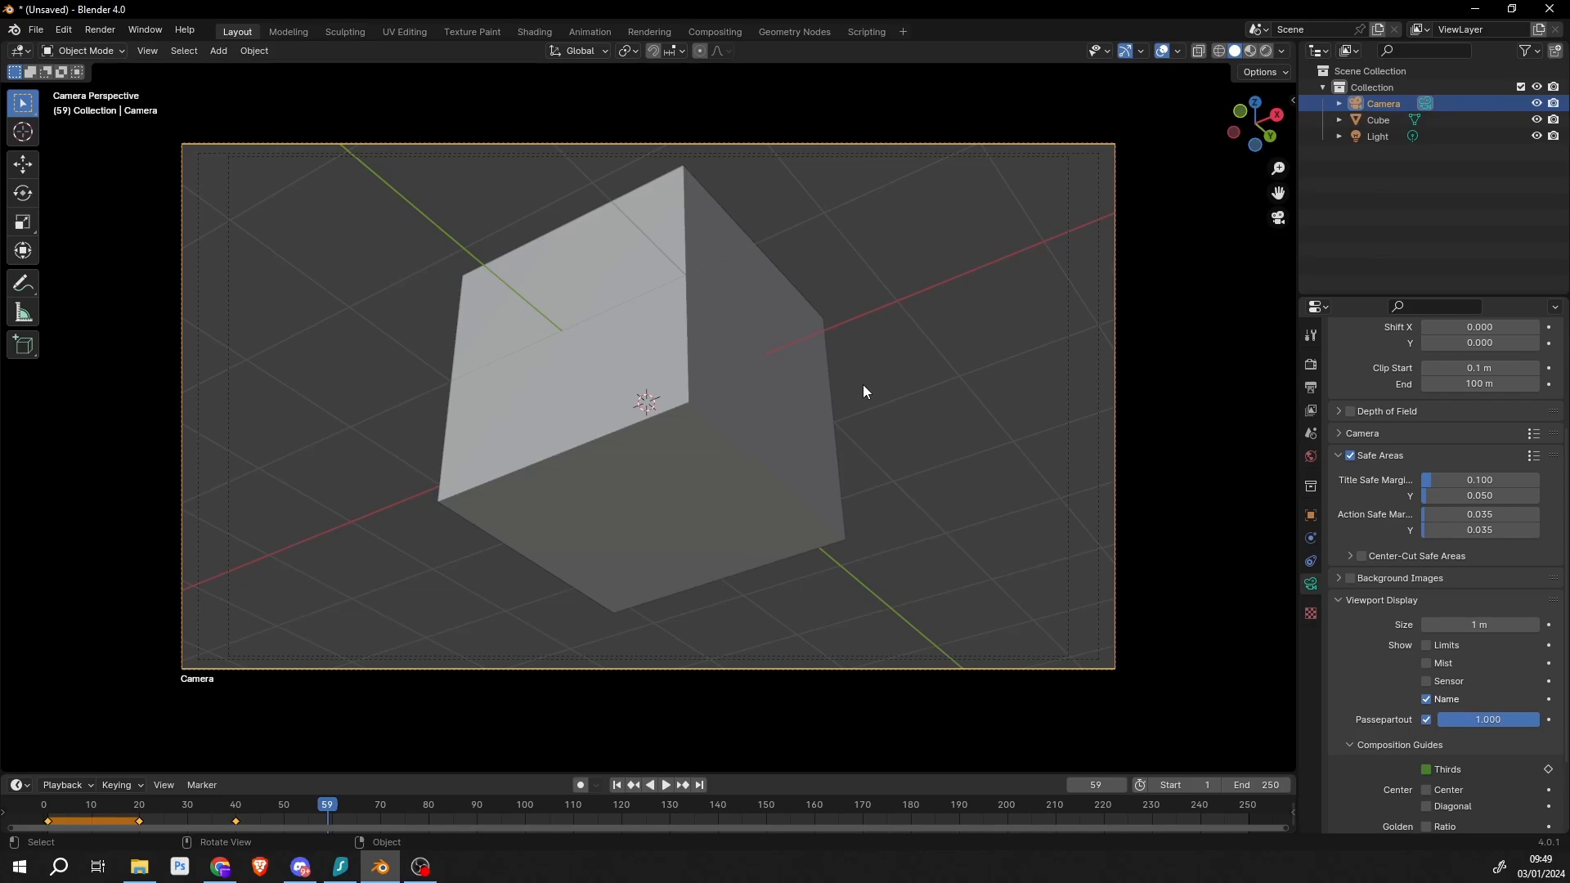
pyautogui.moveTo(481, 368)
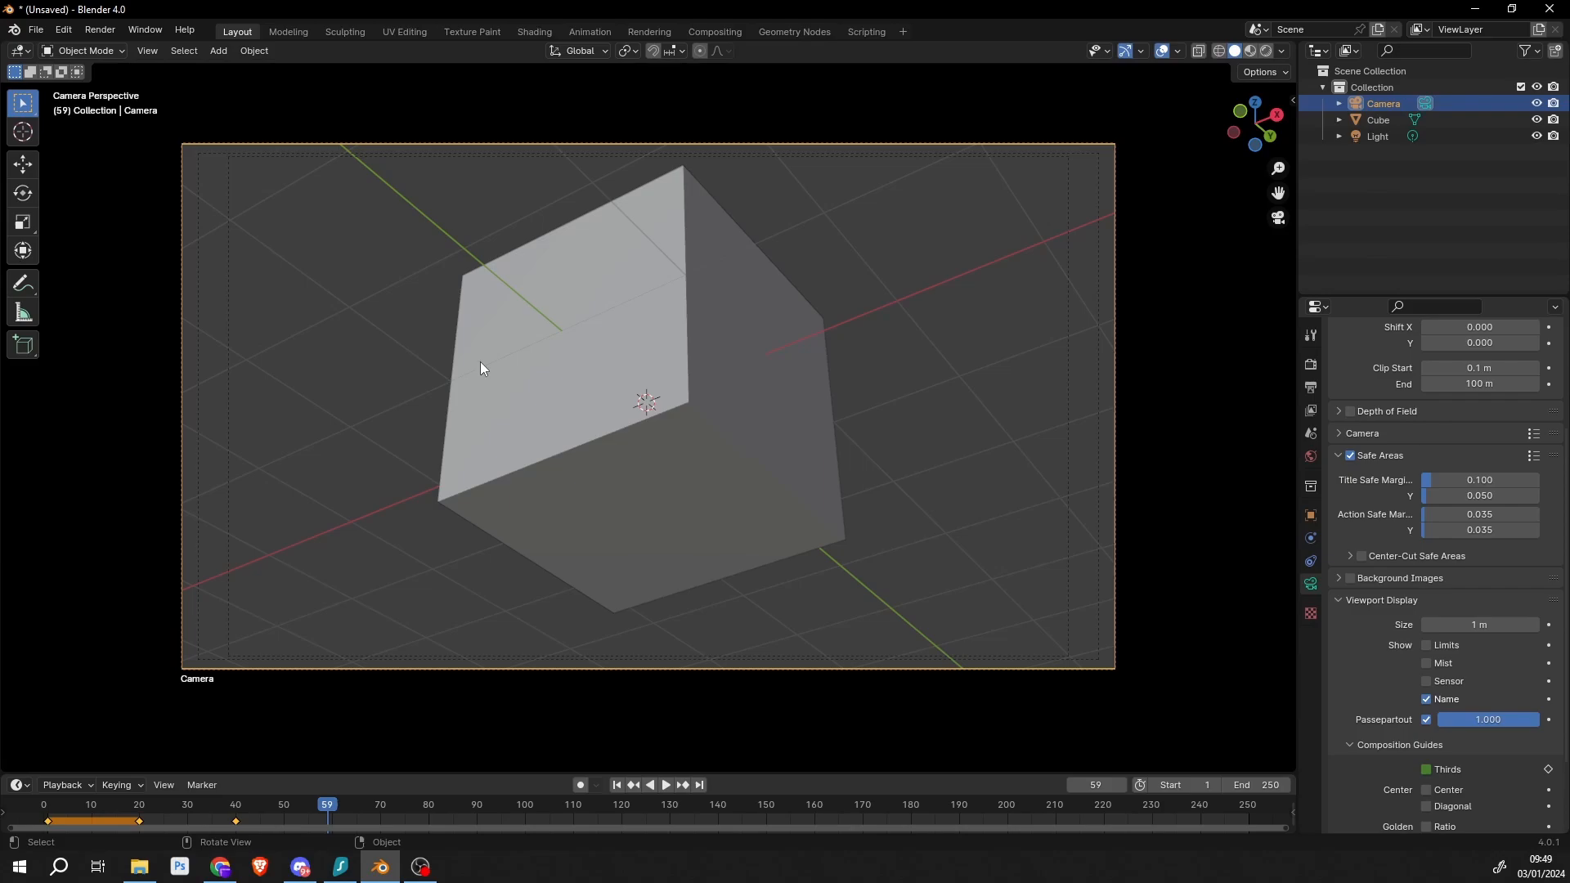
pyautogui.moveTo(266, 191)
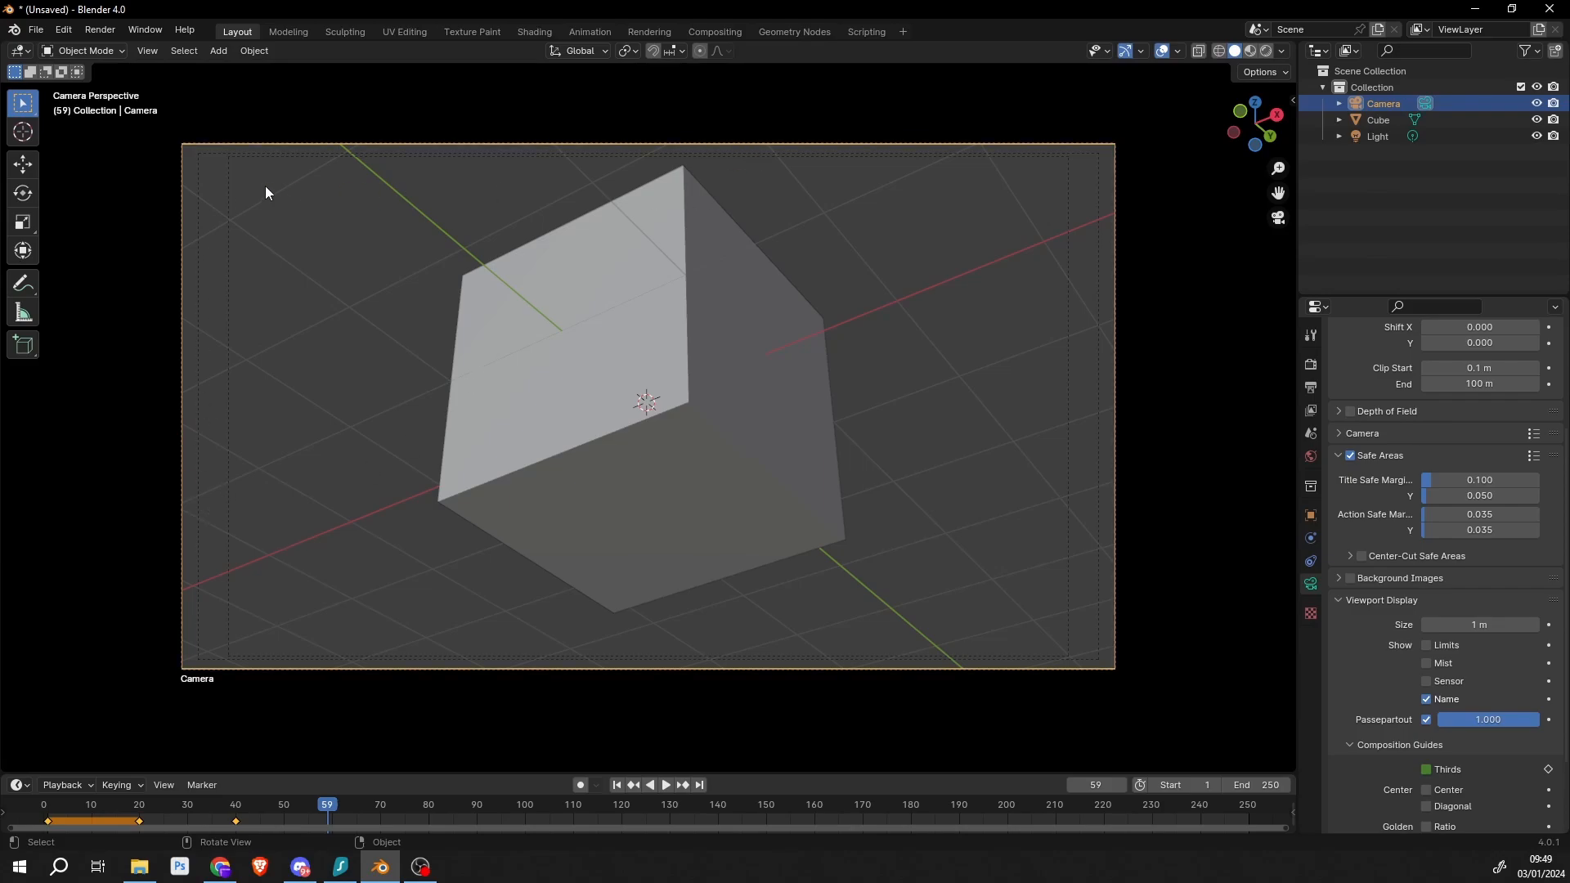
pyautogui.moveTo(758, 300)
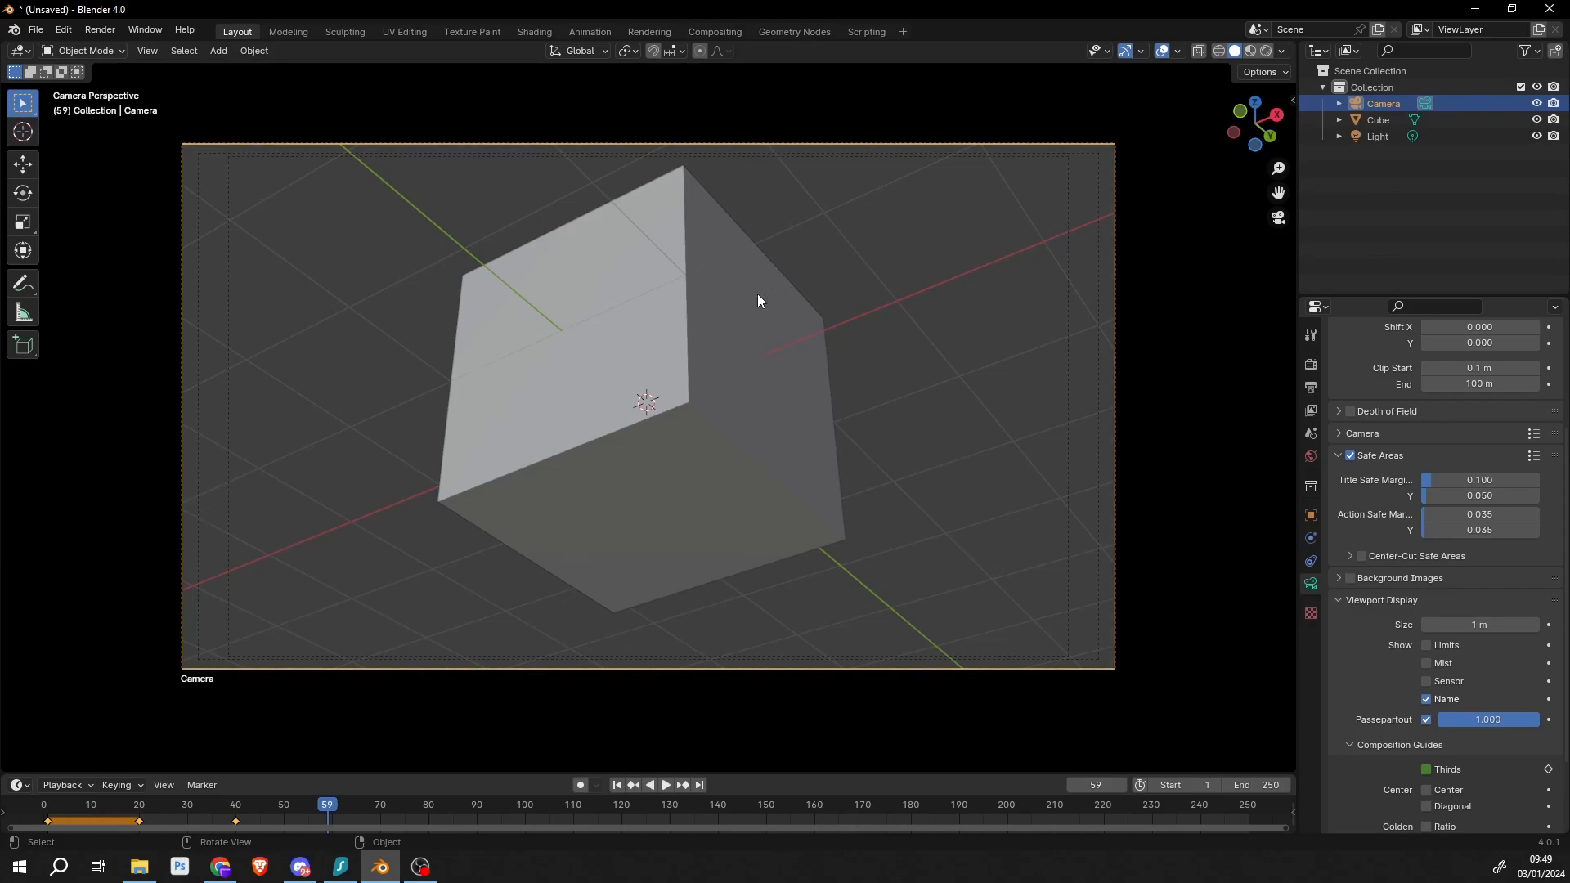
pyautogui.moveTo(780, 348)
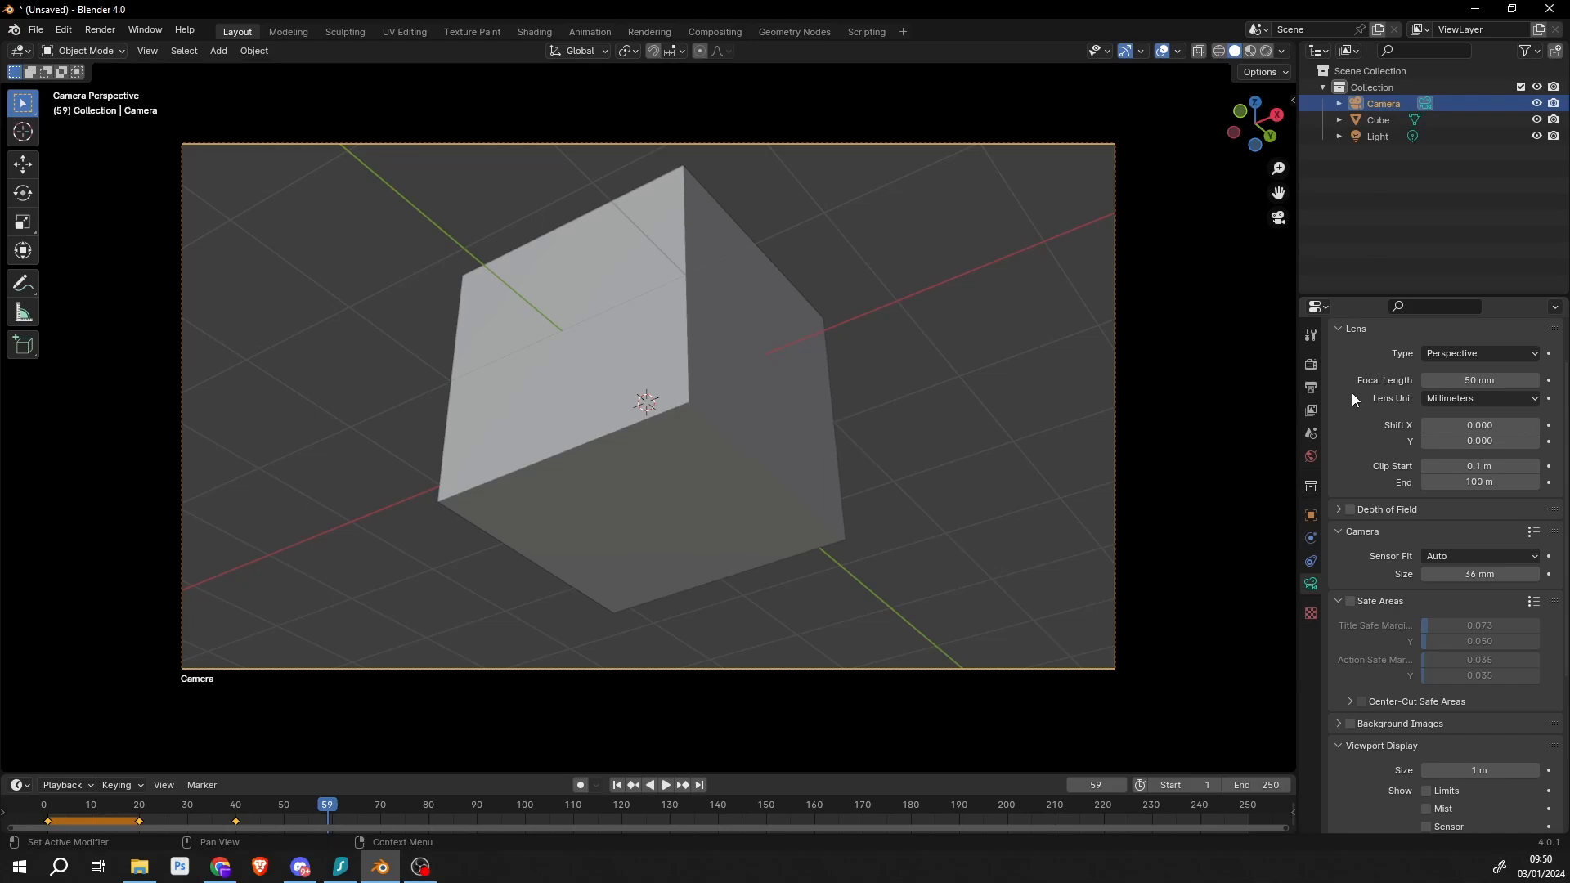
pyautogui.moveTo(1480, 381)
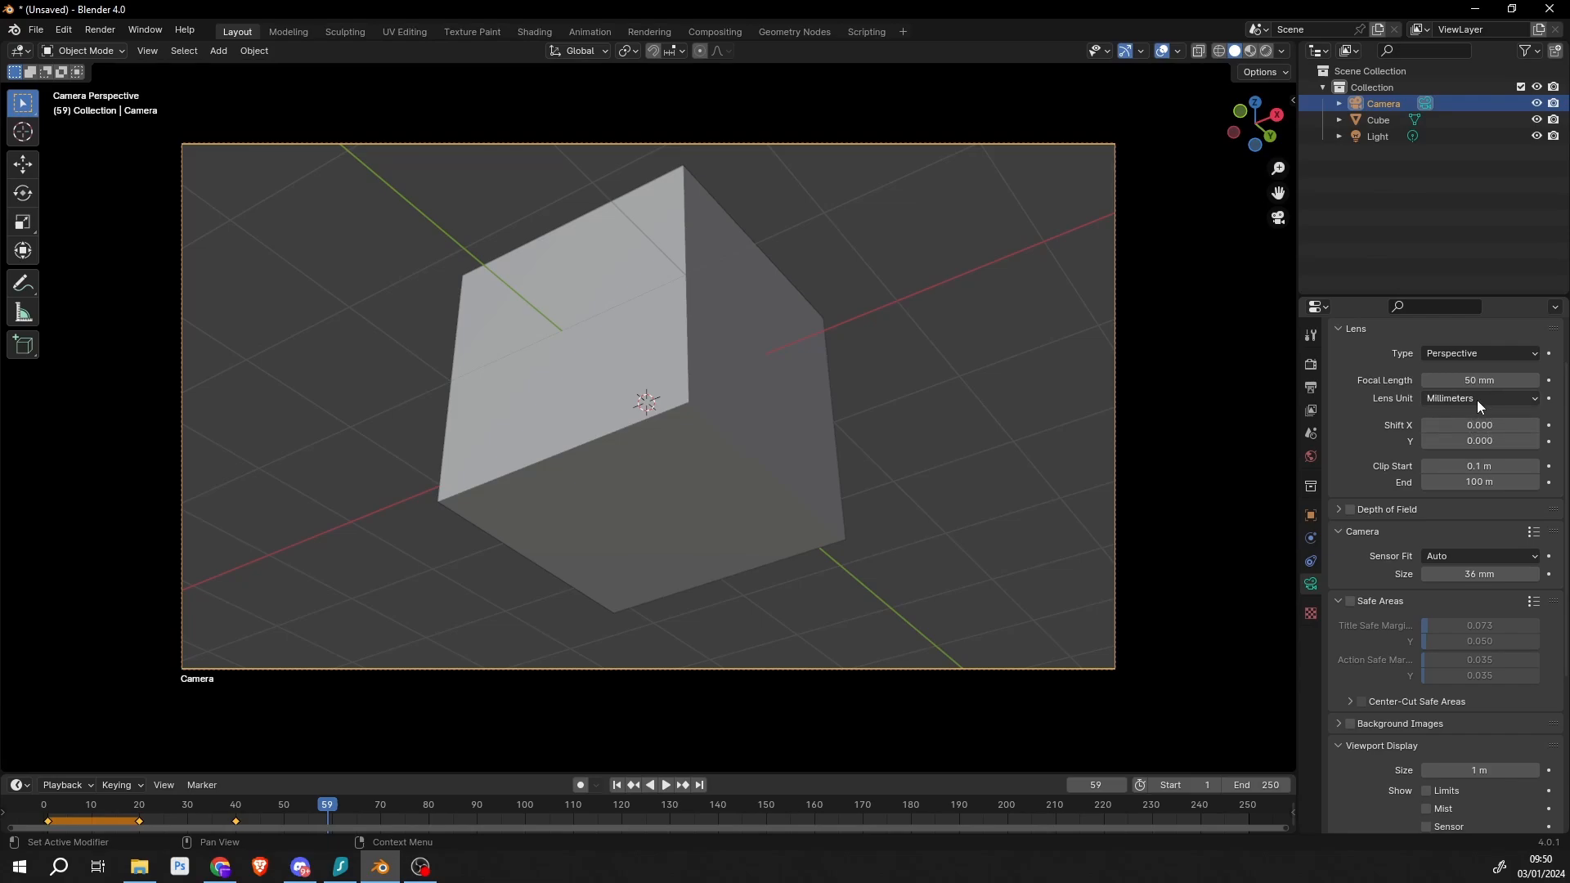
# Orbit out of camera perspective to see the camera object beside the cube
pyautogui.moveTo(1452, 425); pyautogui.dragTo(1481, 424)
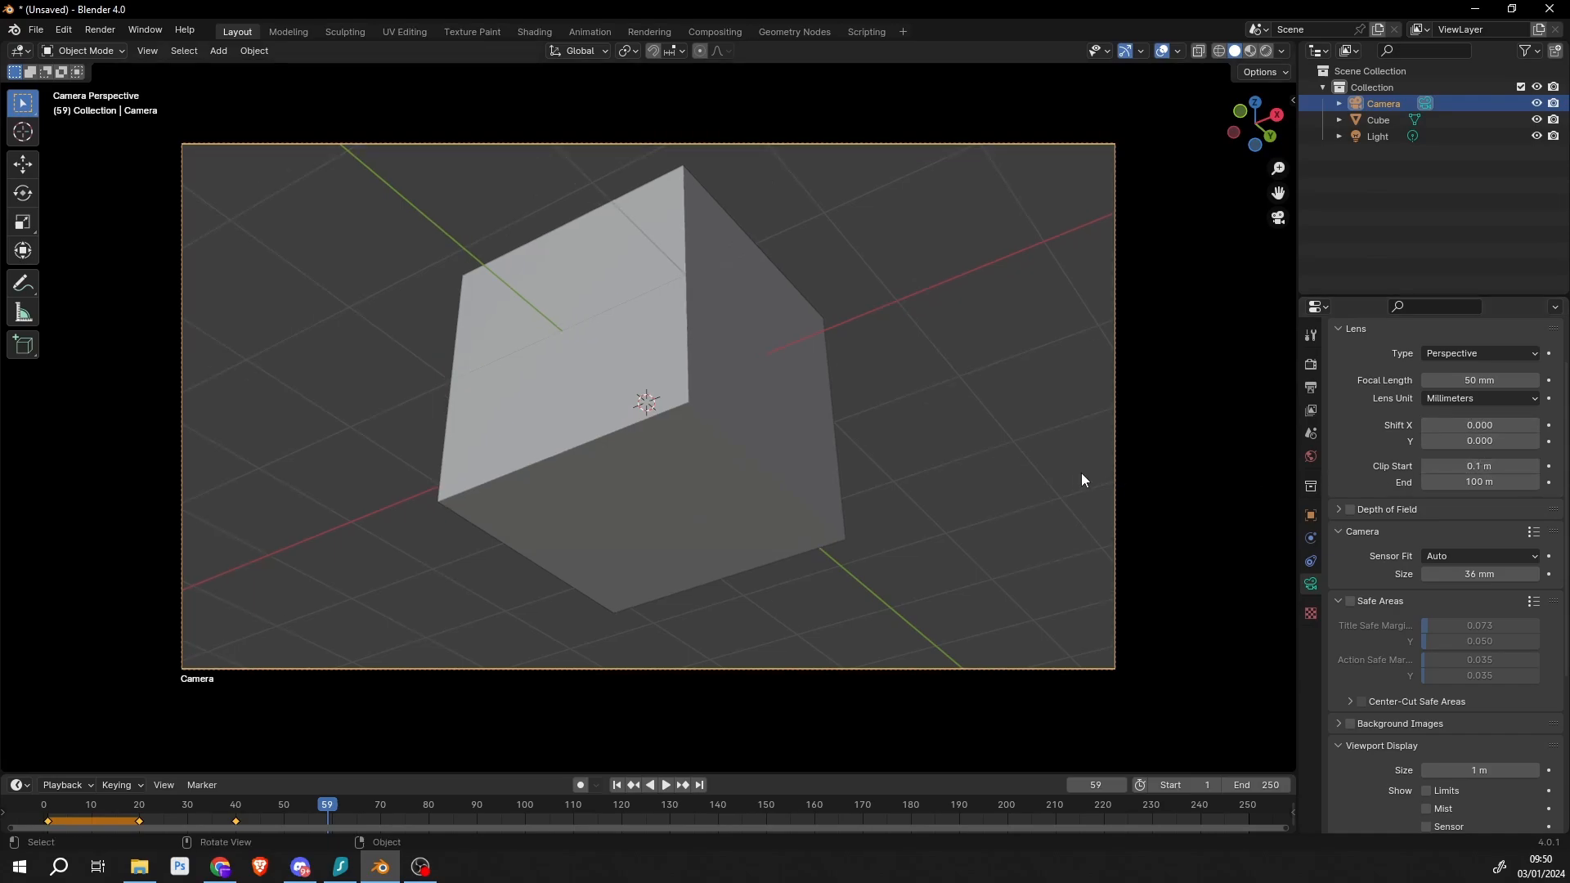
pyautogui.moveTo(981, 433)
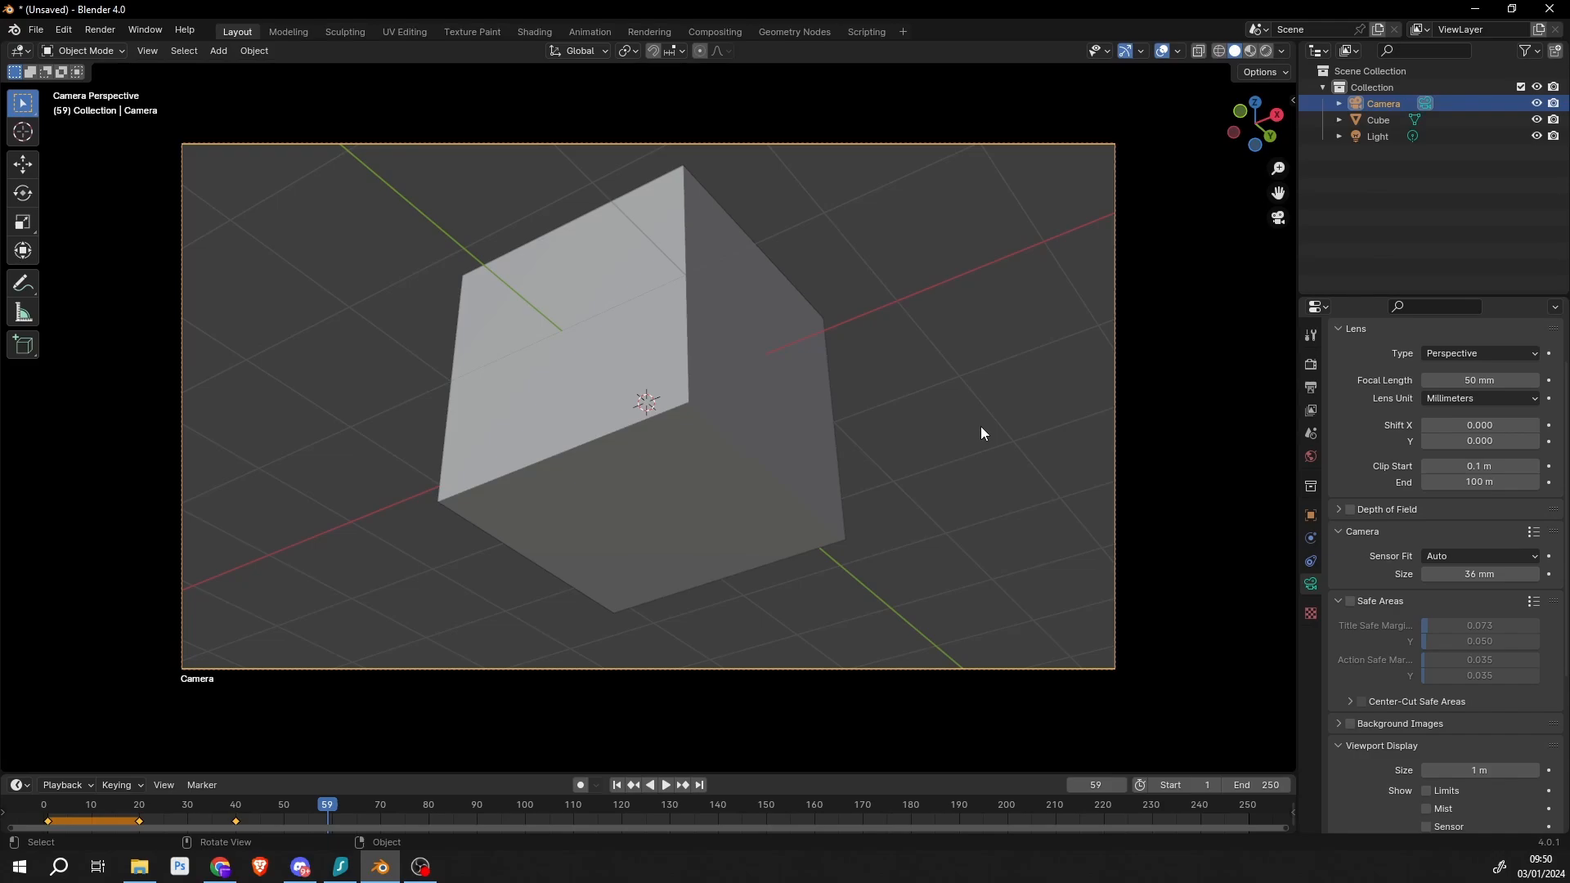
pyautogui.moveTo(1479, 482)
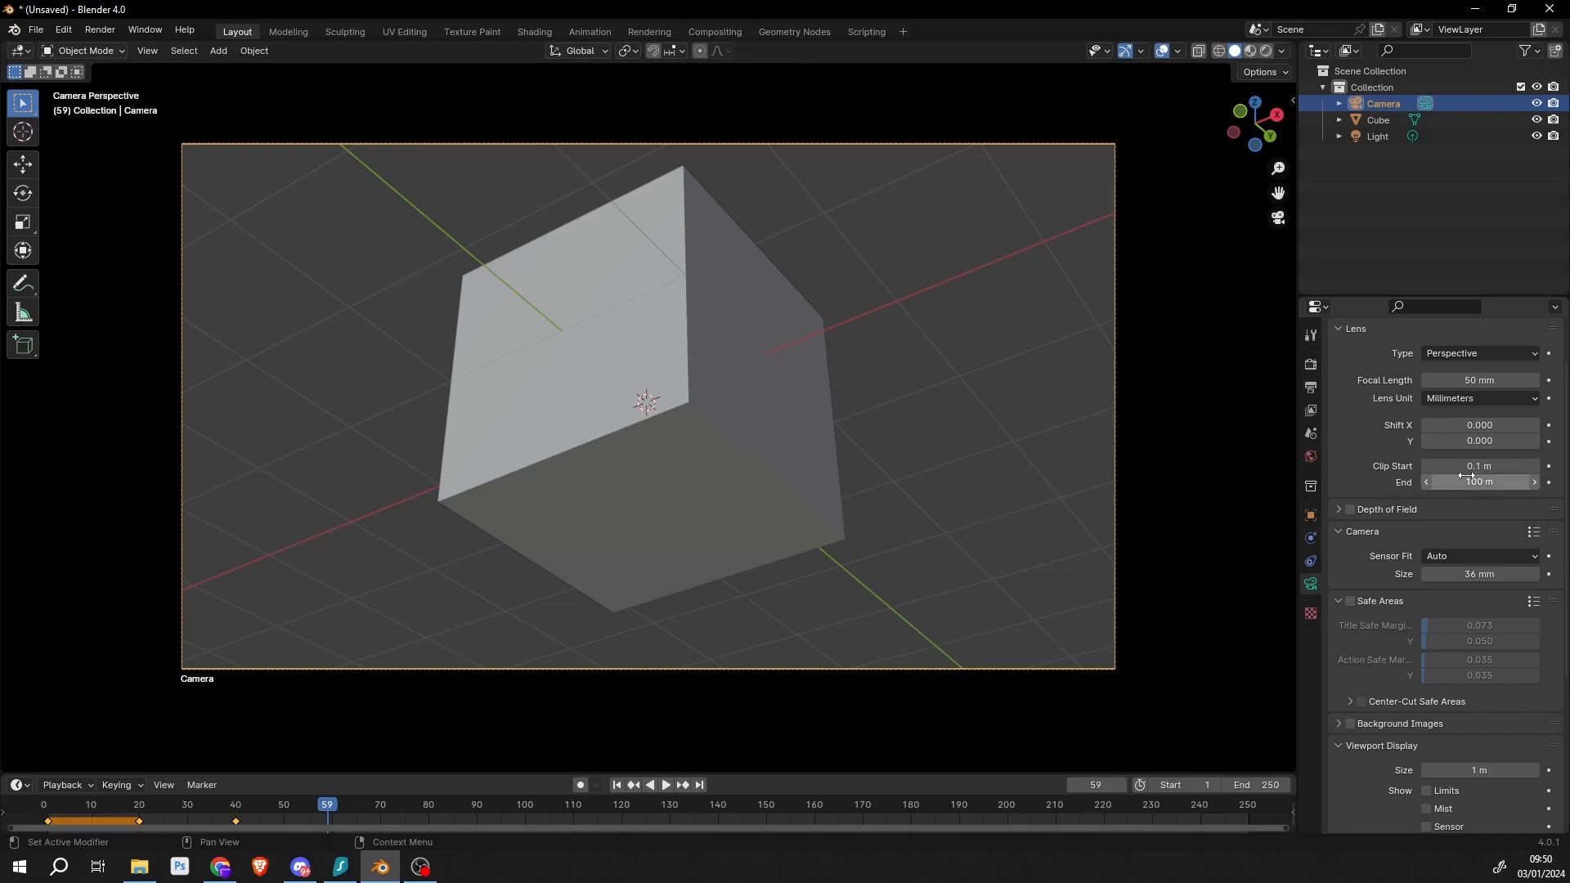
pyautogui.moveTo(1477, 481)
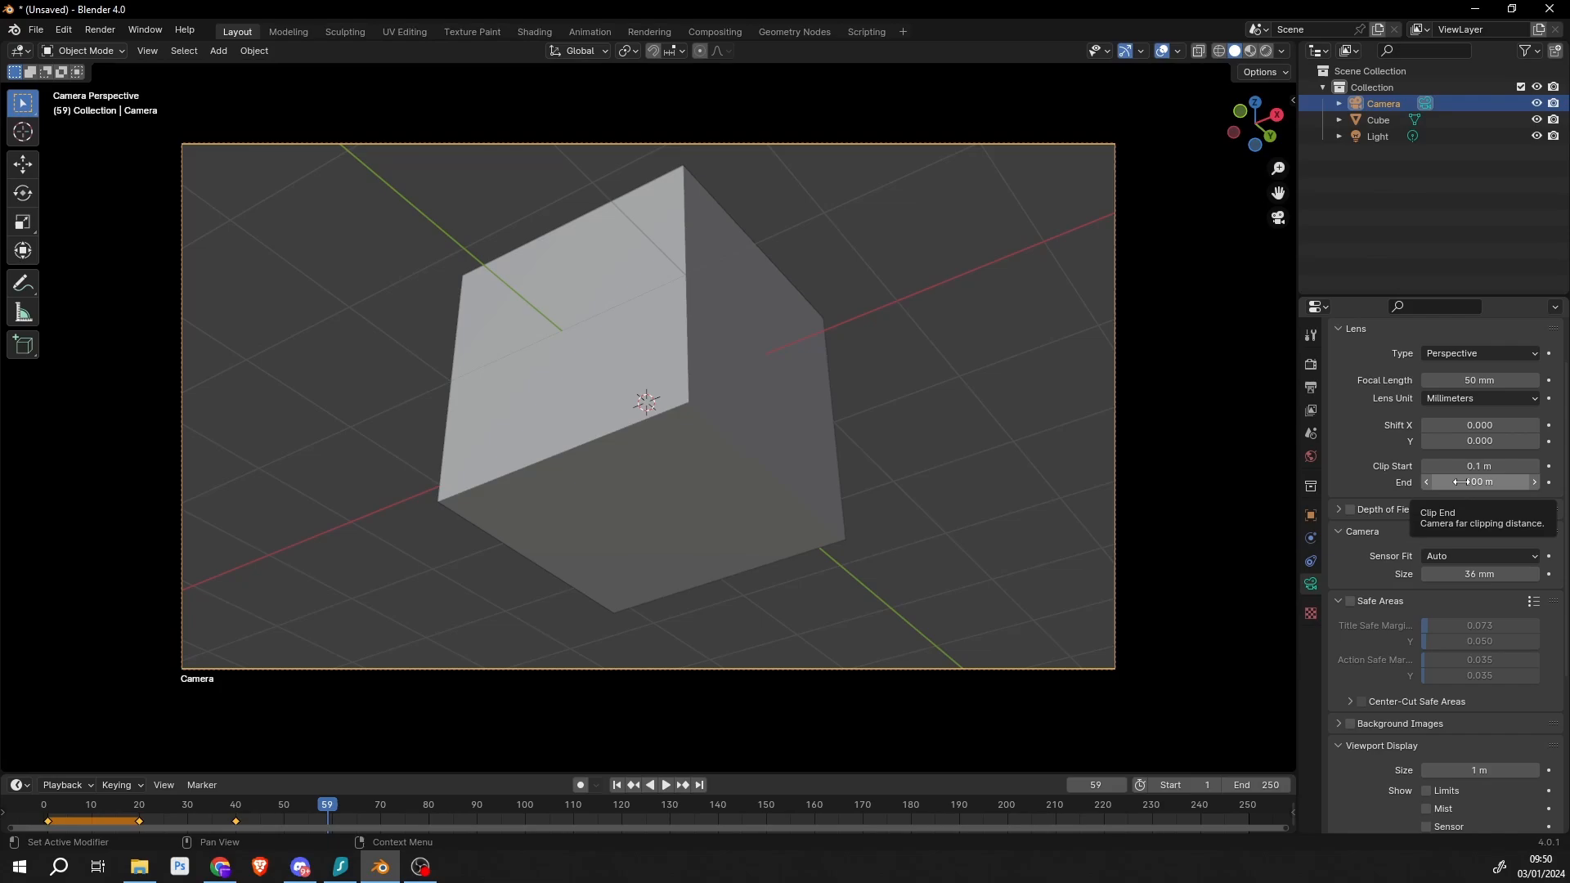
pyautogui.moveTo(1479, 457)
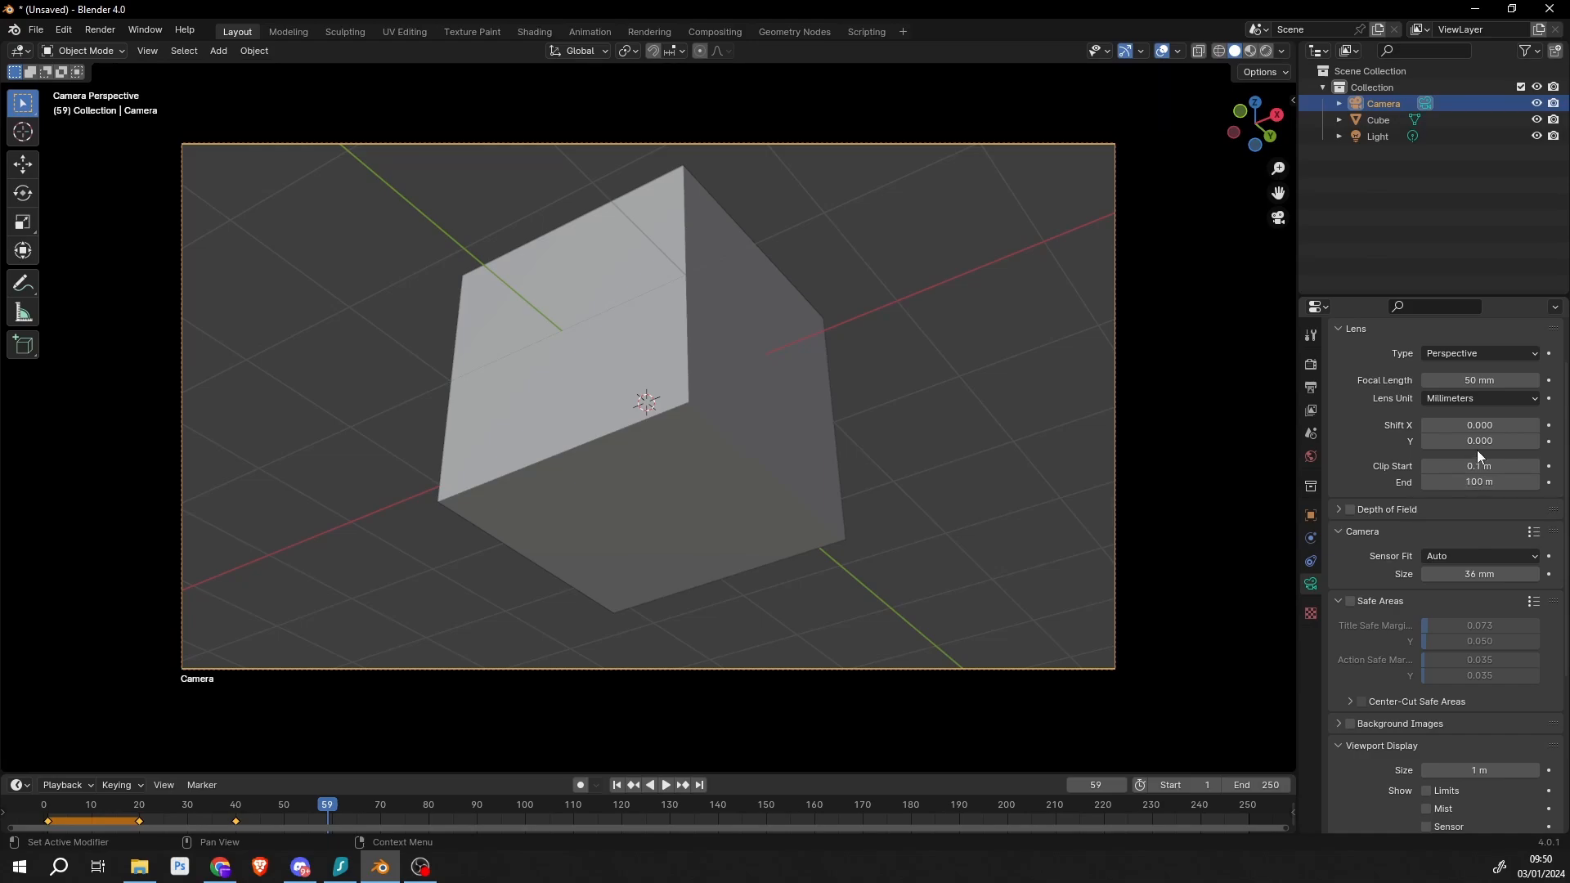
pyautogui.moveTo(646, 401); pyautogui.dragTo(831, 499)
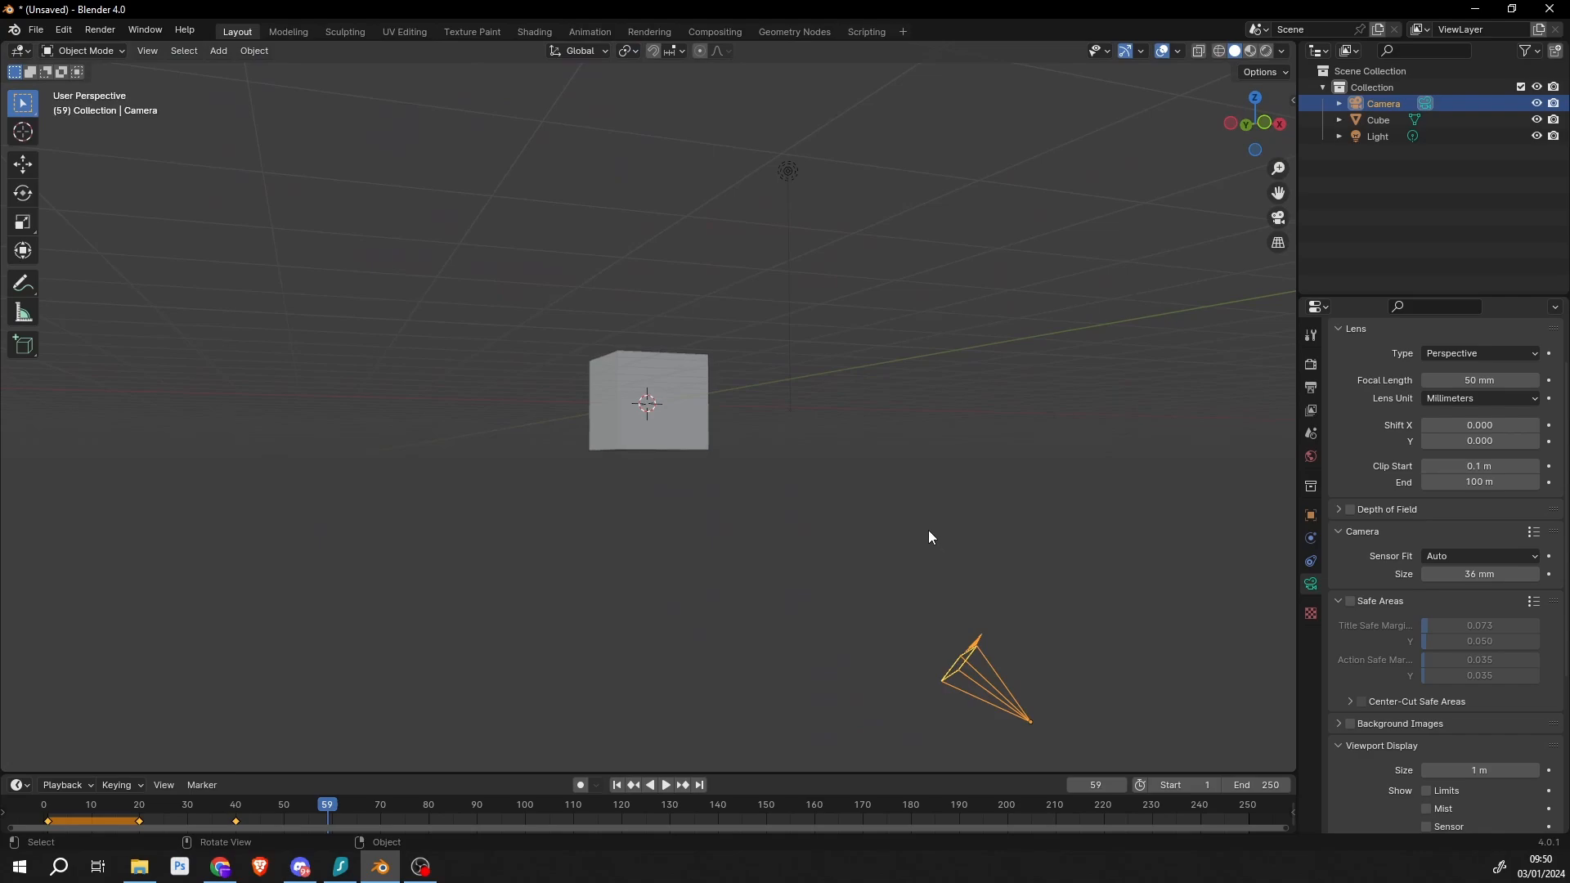
pyautogui.click(62, 30)
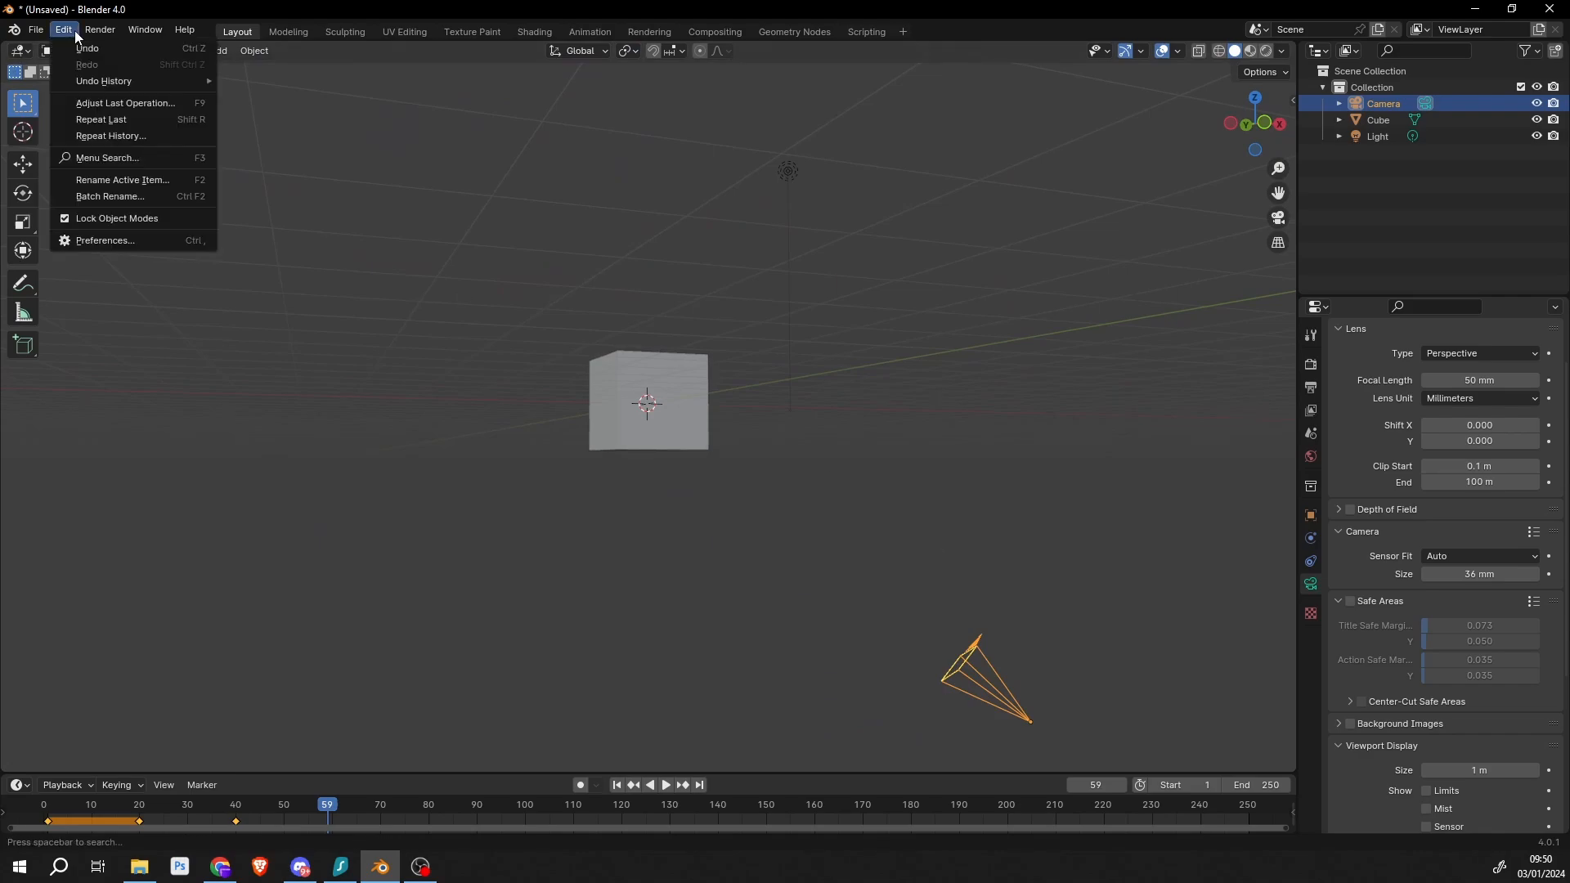
pyautogui.click(103, 240)
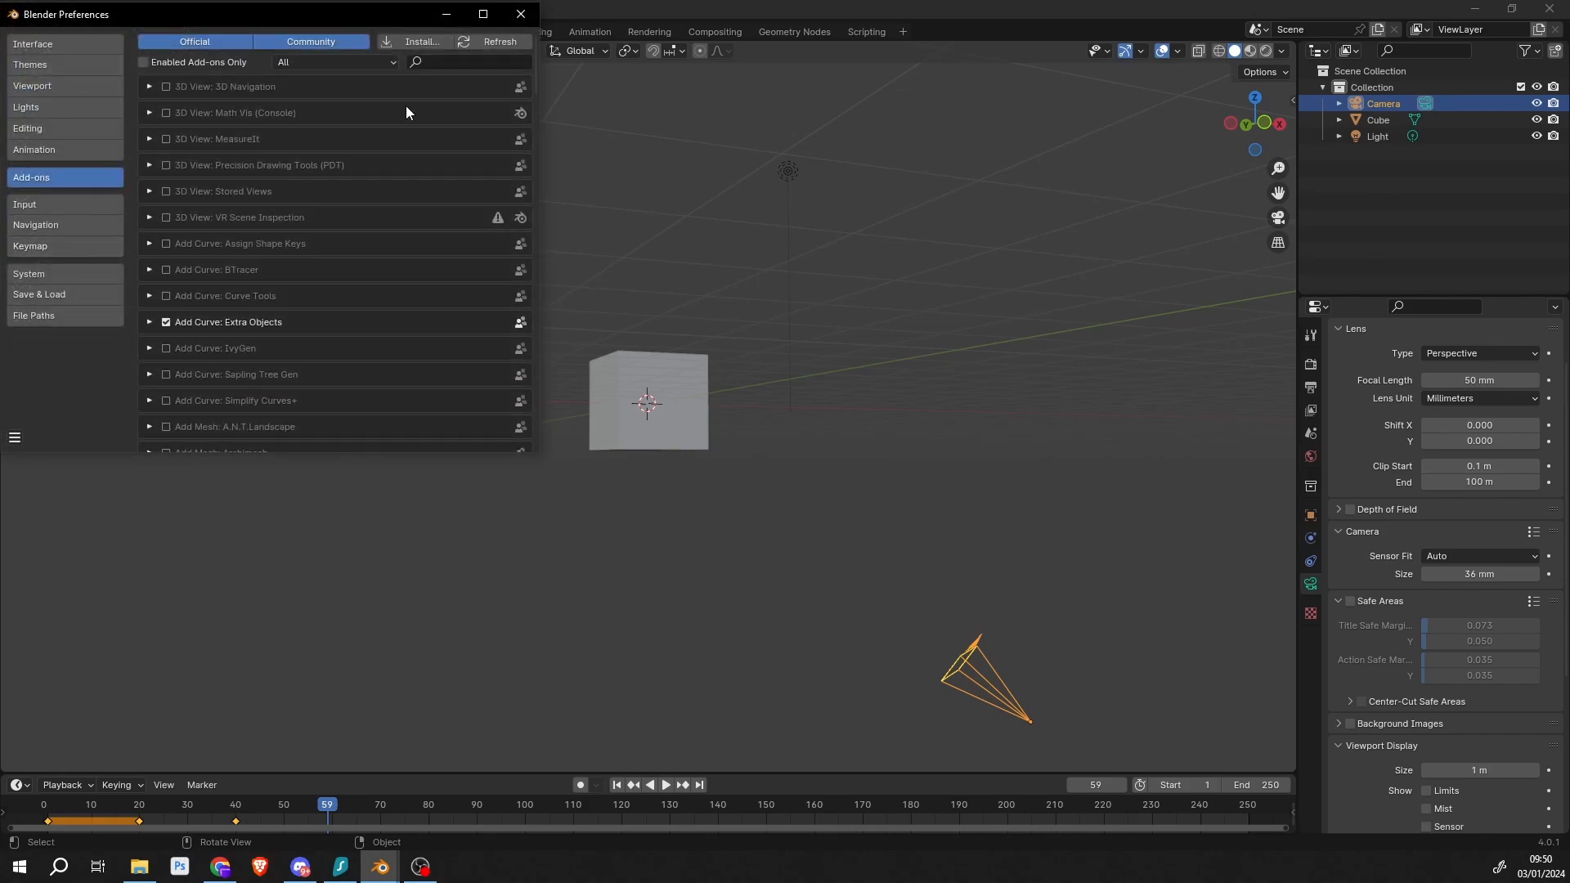
pyautogui.write('cam')
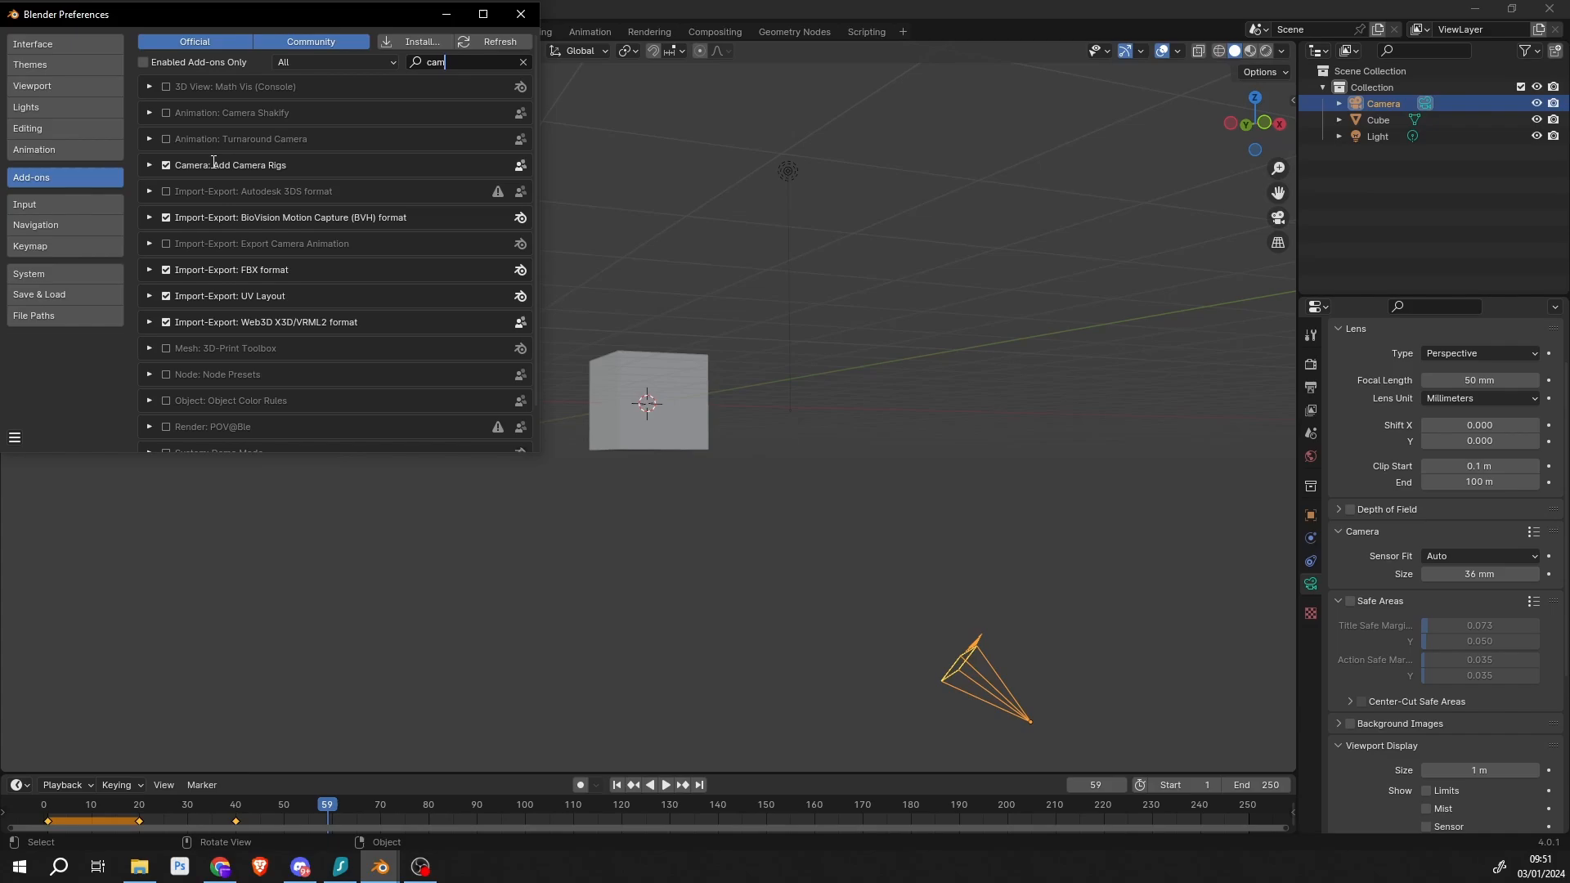
pyautogui.click(520, 14)
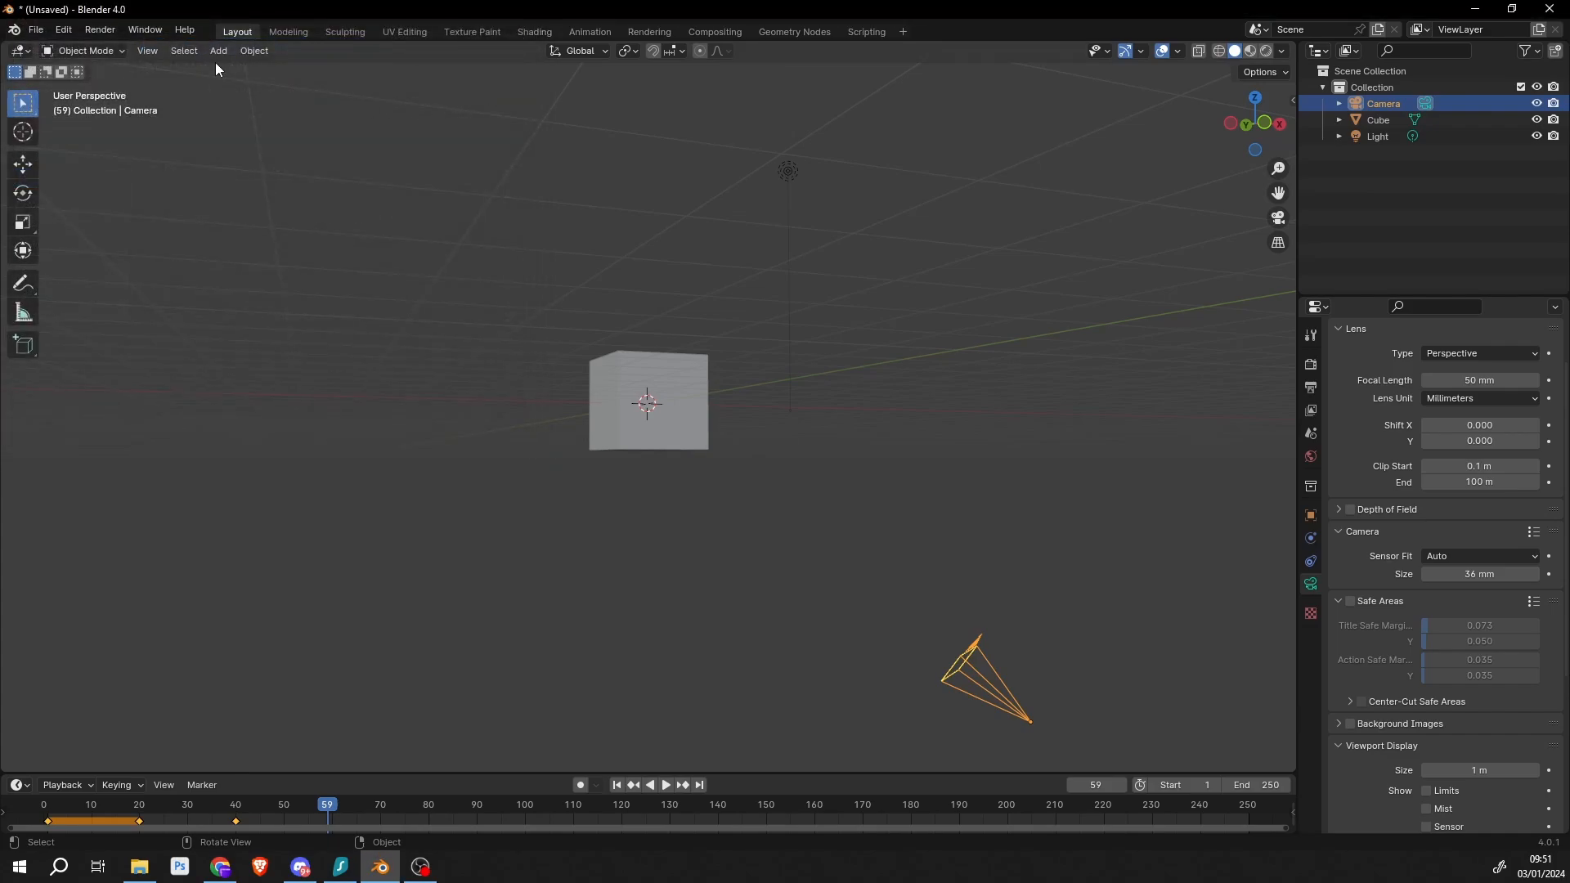
# Add a Dolly Camera Rig from Add > Camera and orbit around it
pyautogui.click(217, 50)
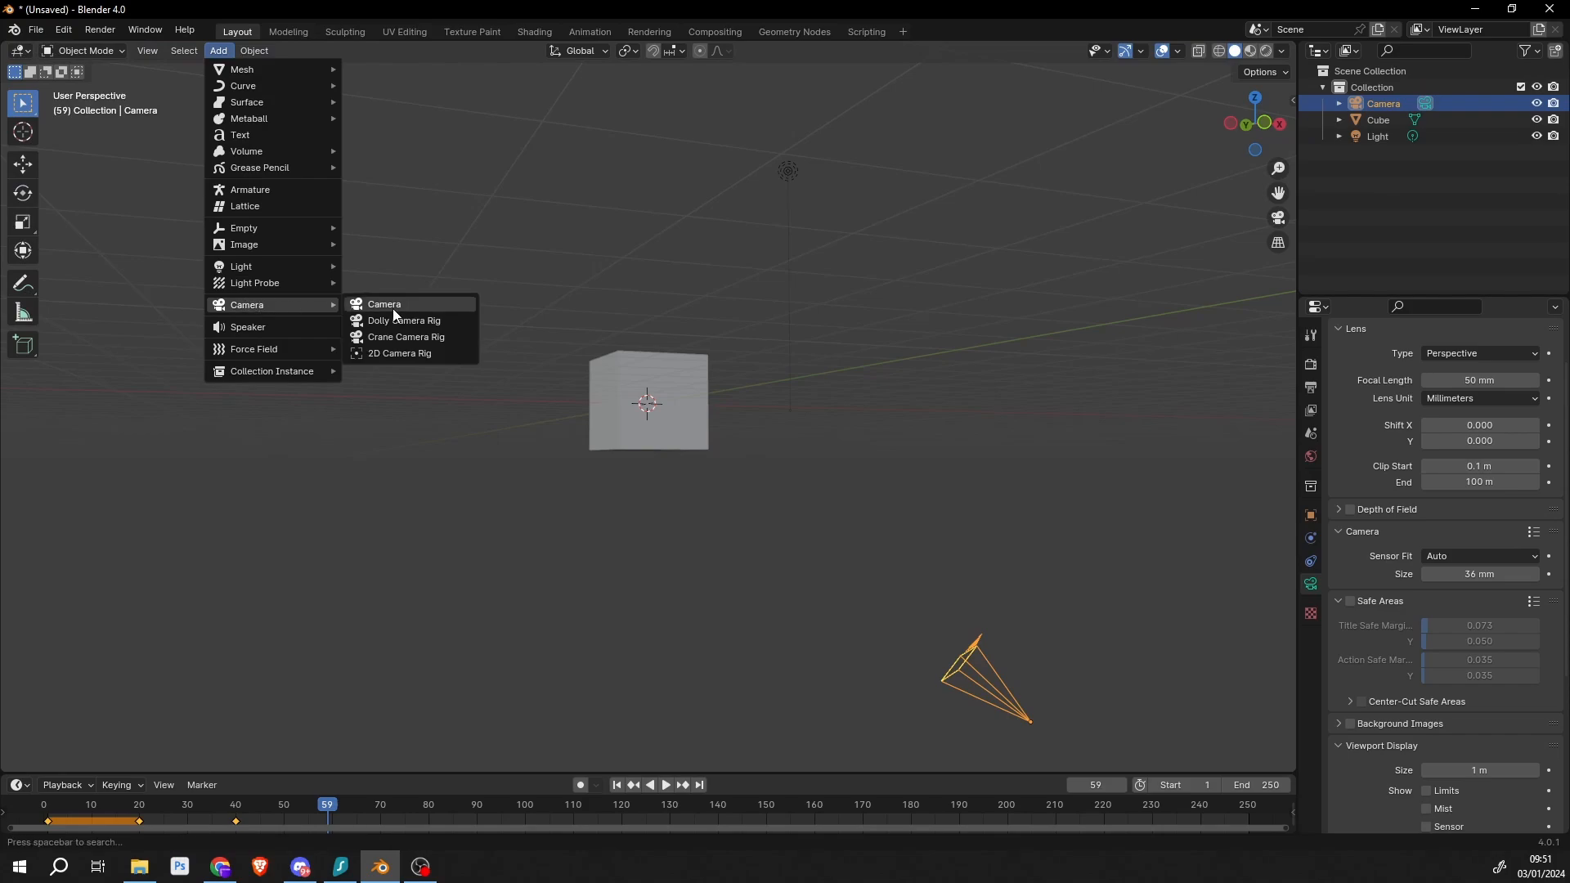
pyautogui.moveTo(405, 320)
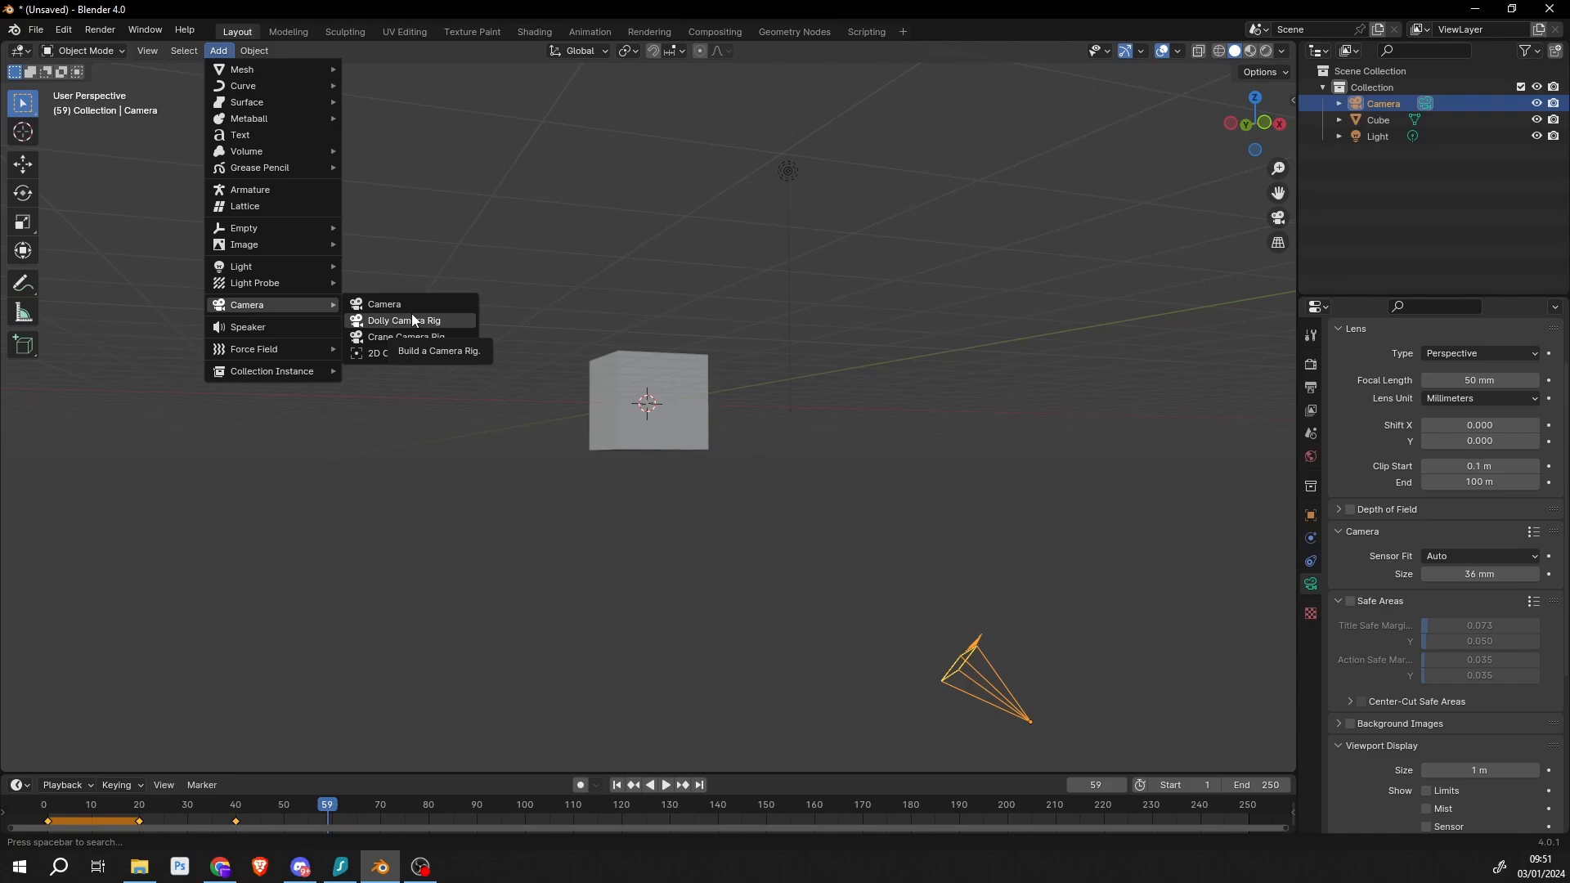
pyautogui.click(404, 320)
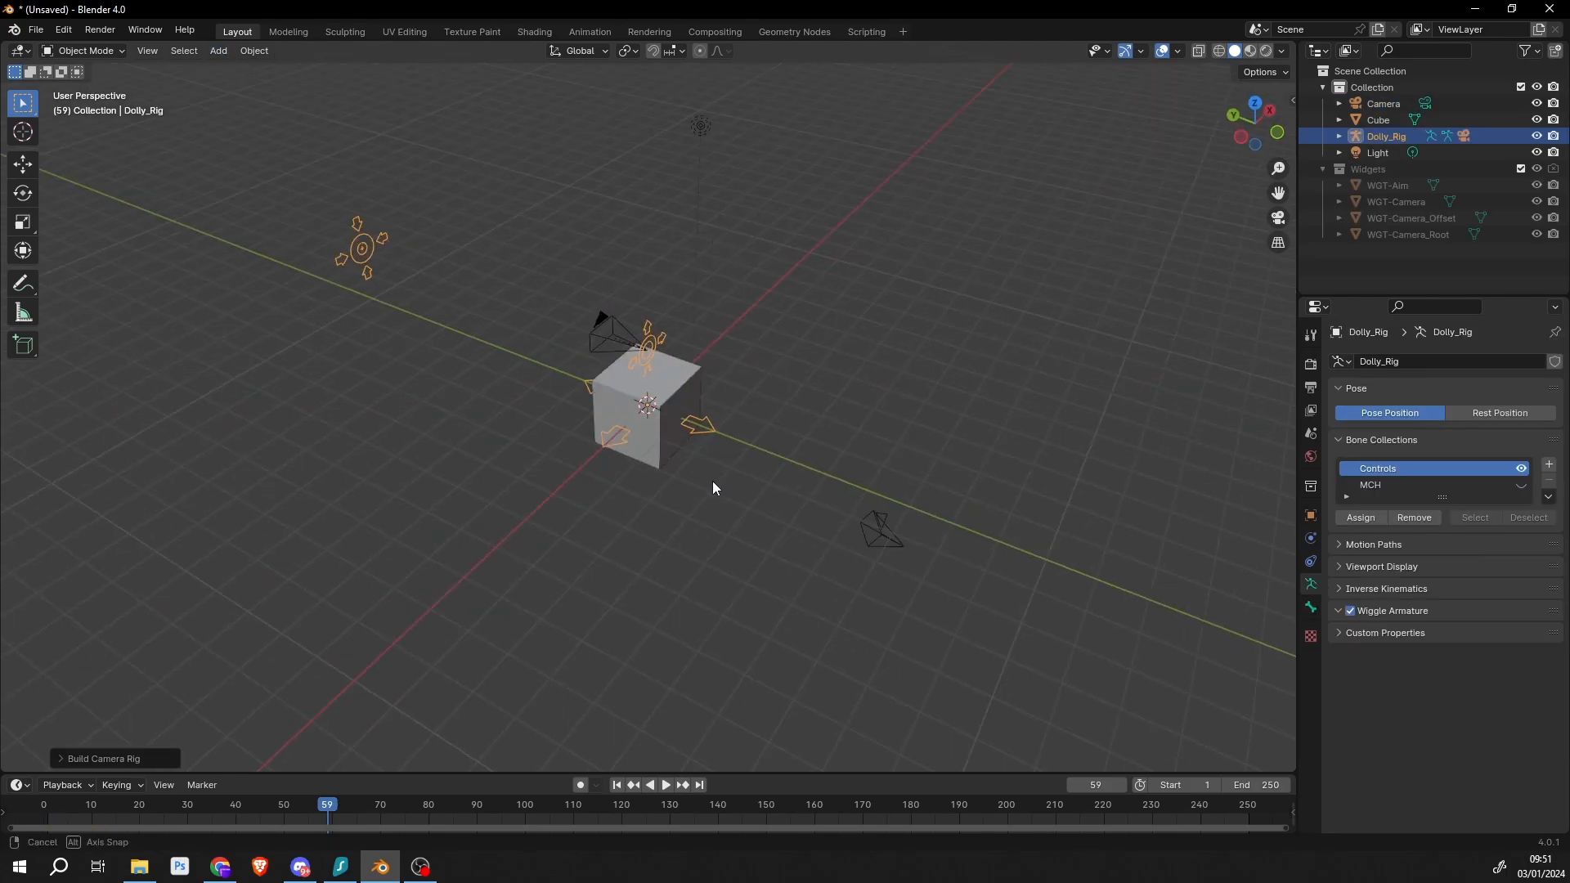
pyautogui.moveTo(716, 489); pyautogui.dragTo(753, 490)
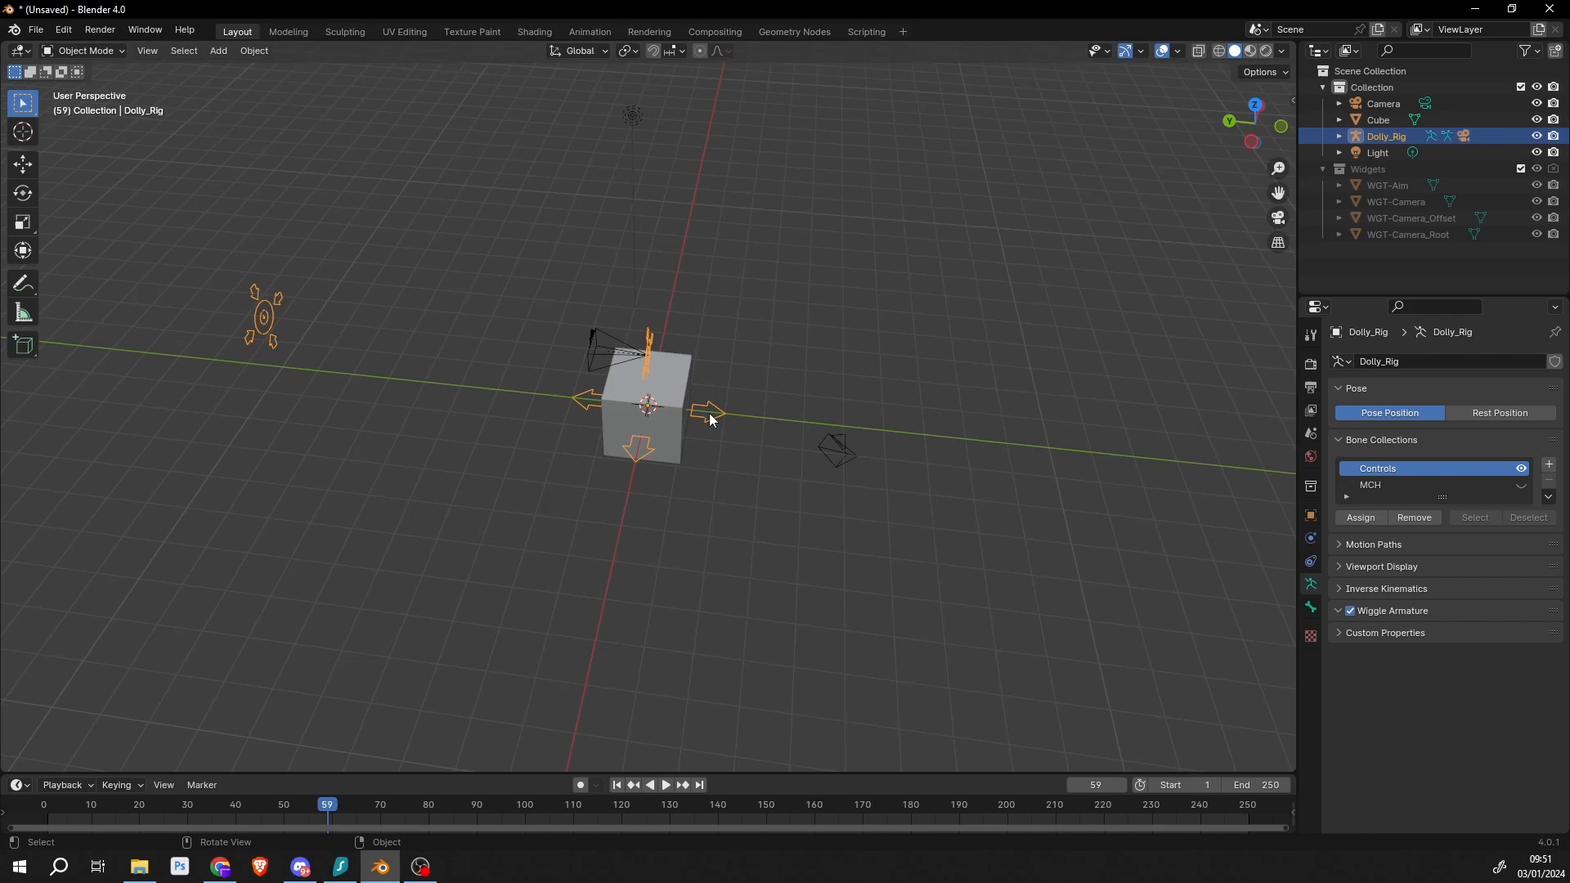
# Select Dolly_Camera, enable its Show Name display, then reselect the original Camera
pyautogui.click(22, 164)
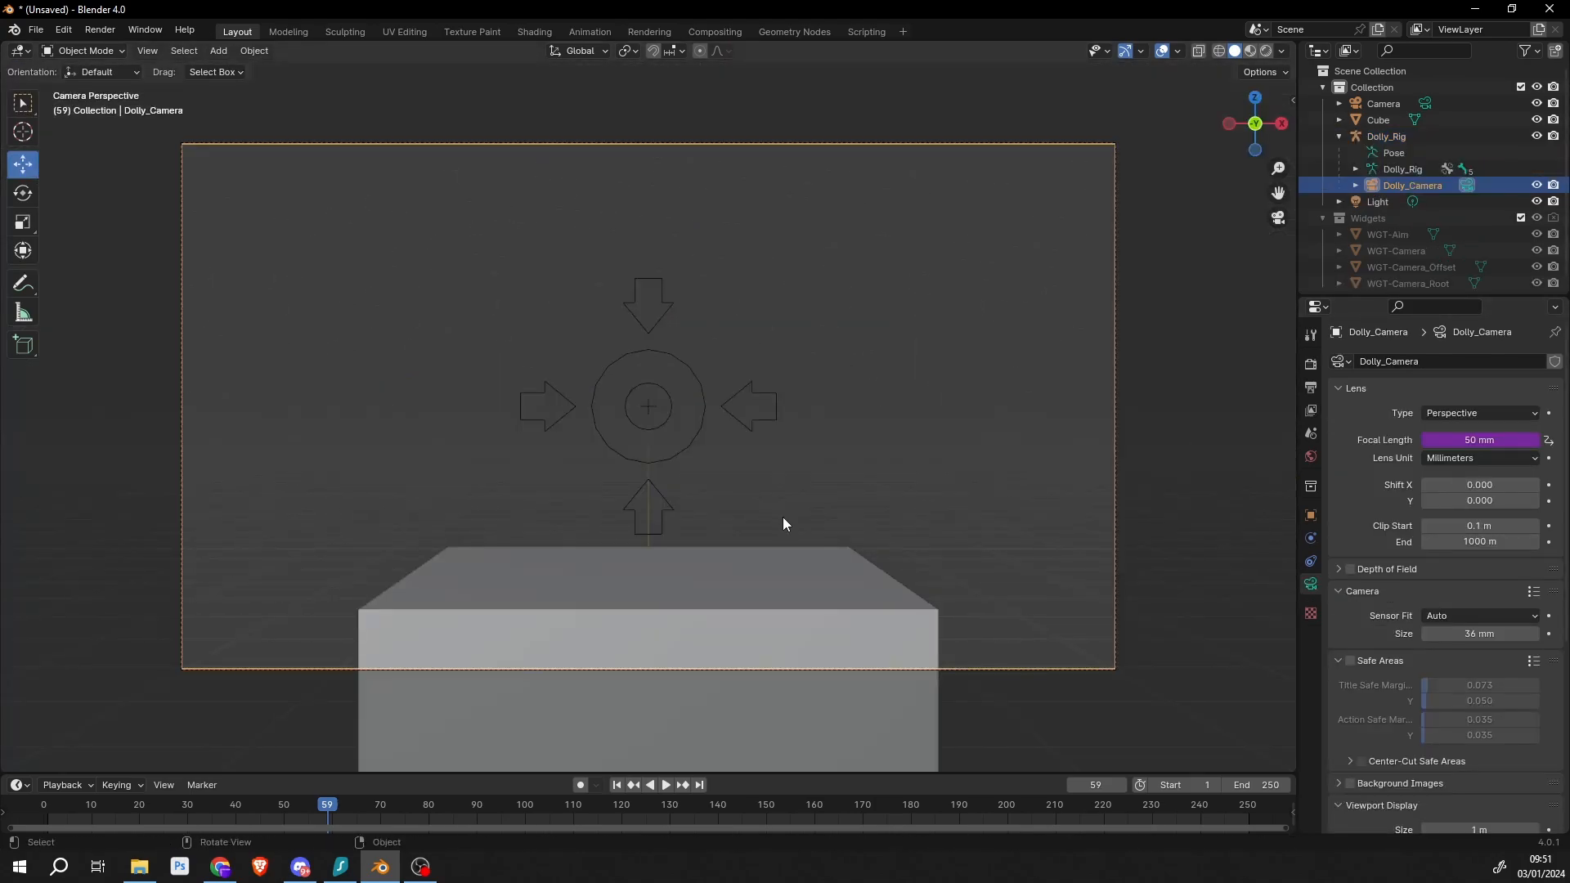
pyautogui.scroll(-3)
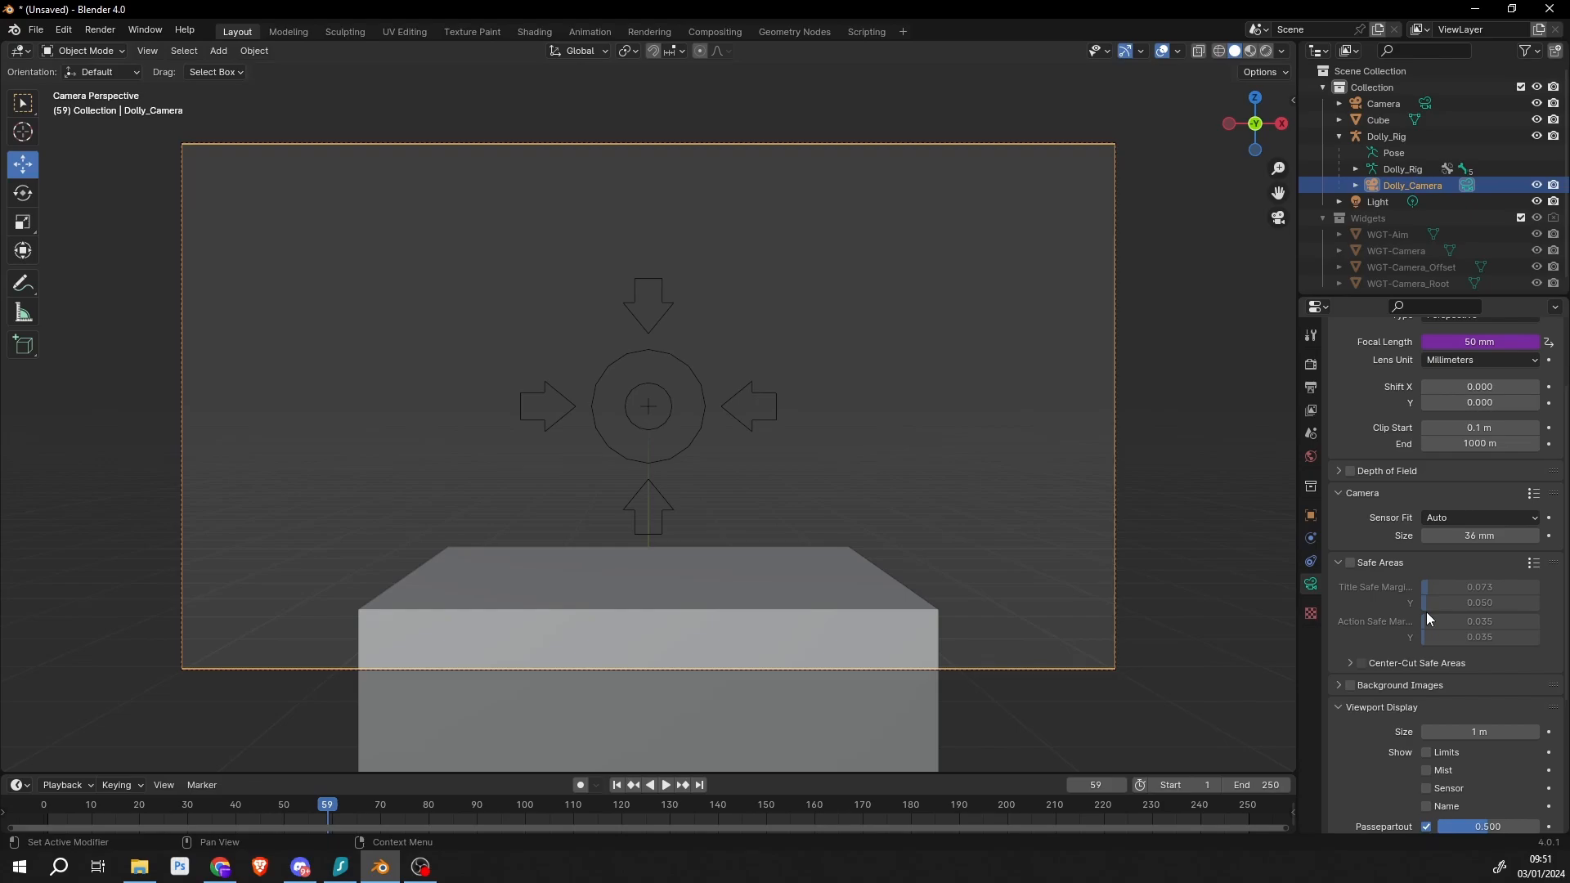
pyautogui.scroll(-3)
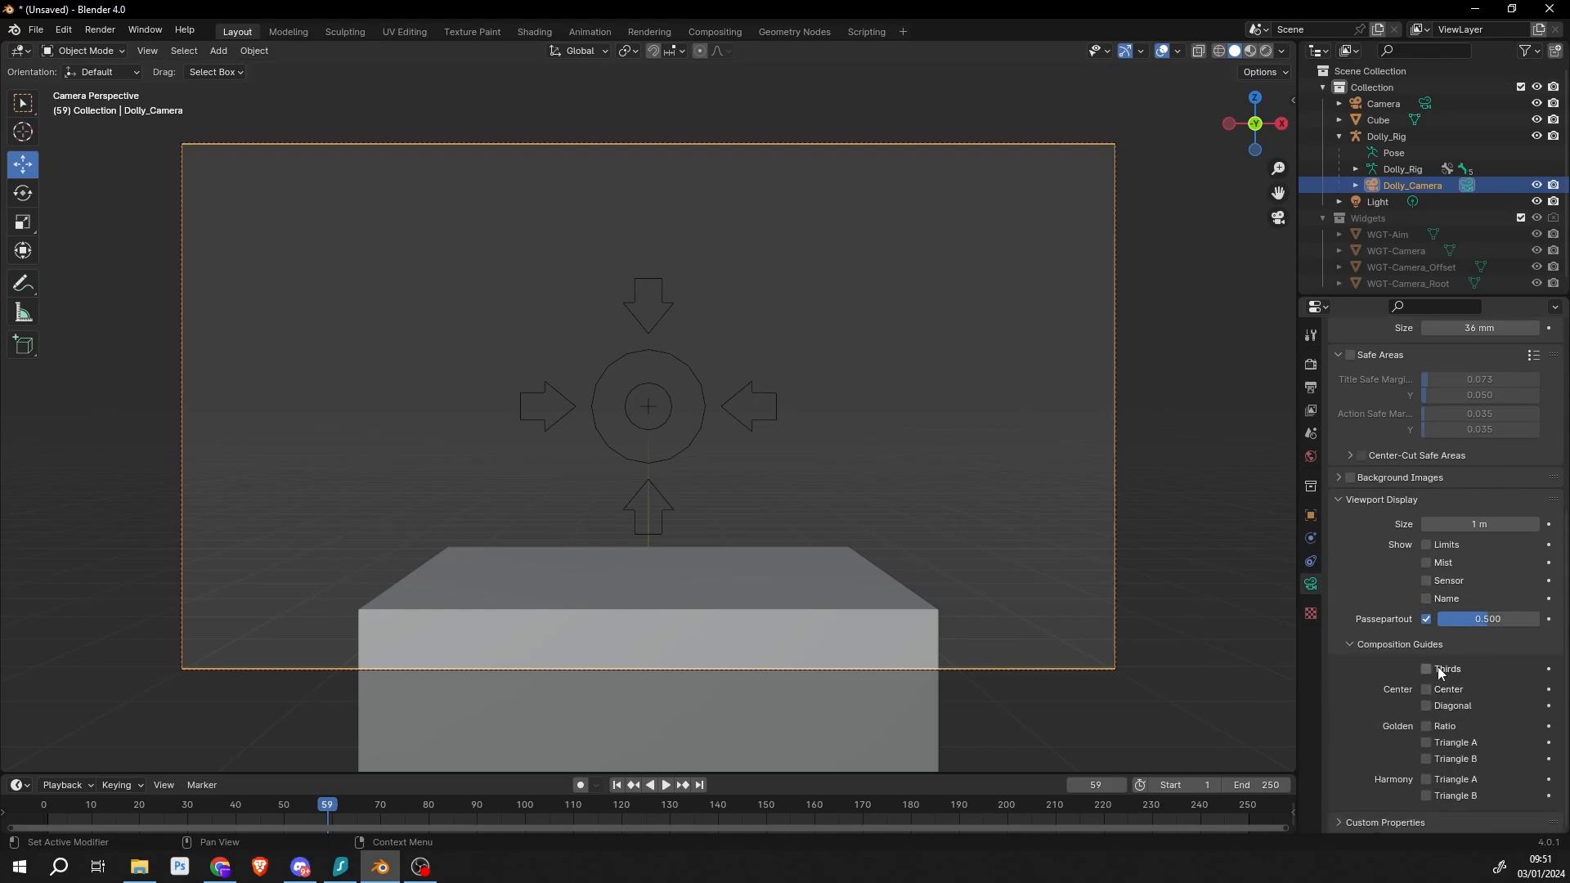
pyautogui.click(1426, 598)
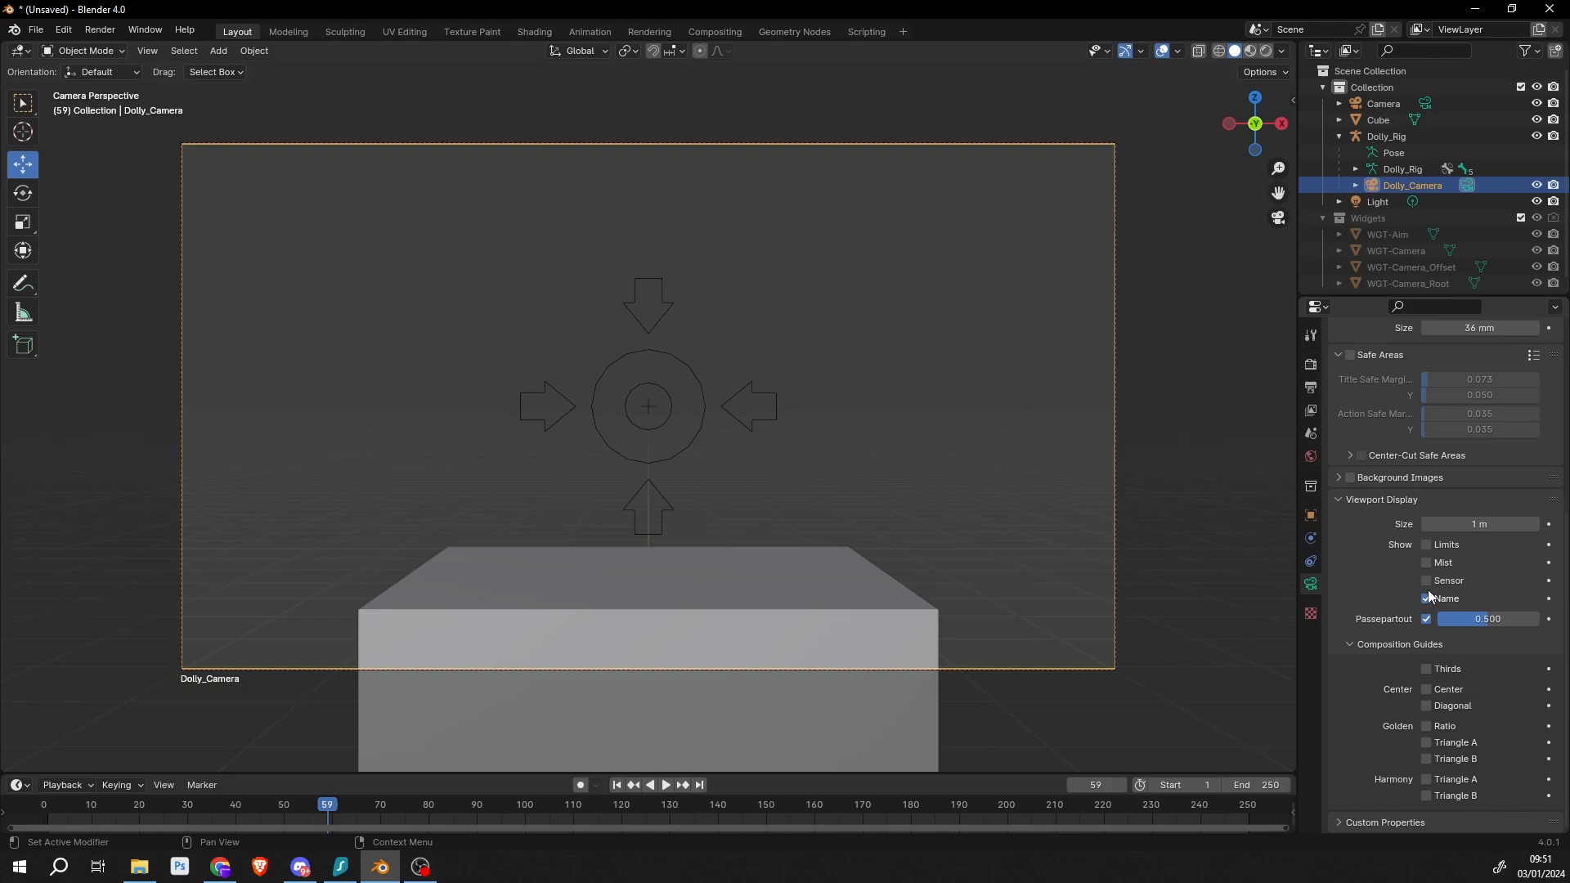
pyautogui.moveTo(1390, 608)
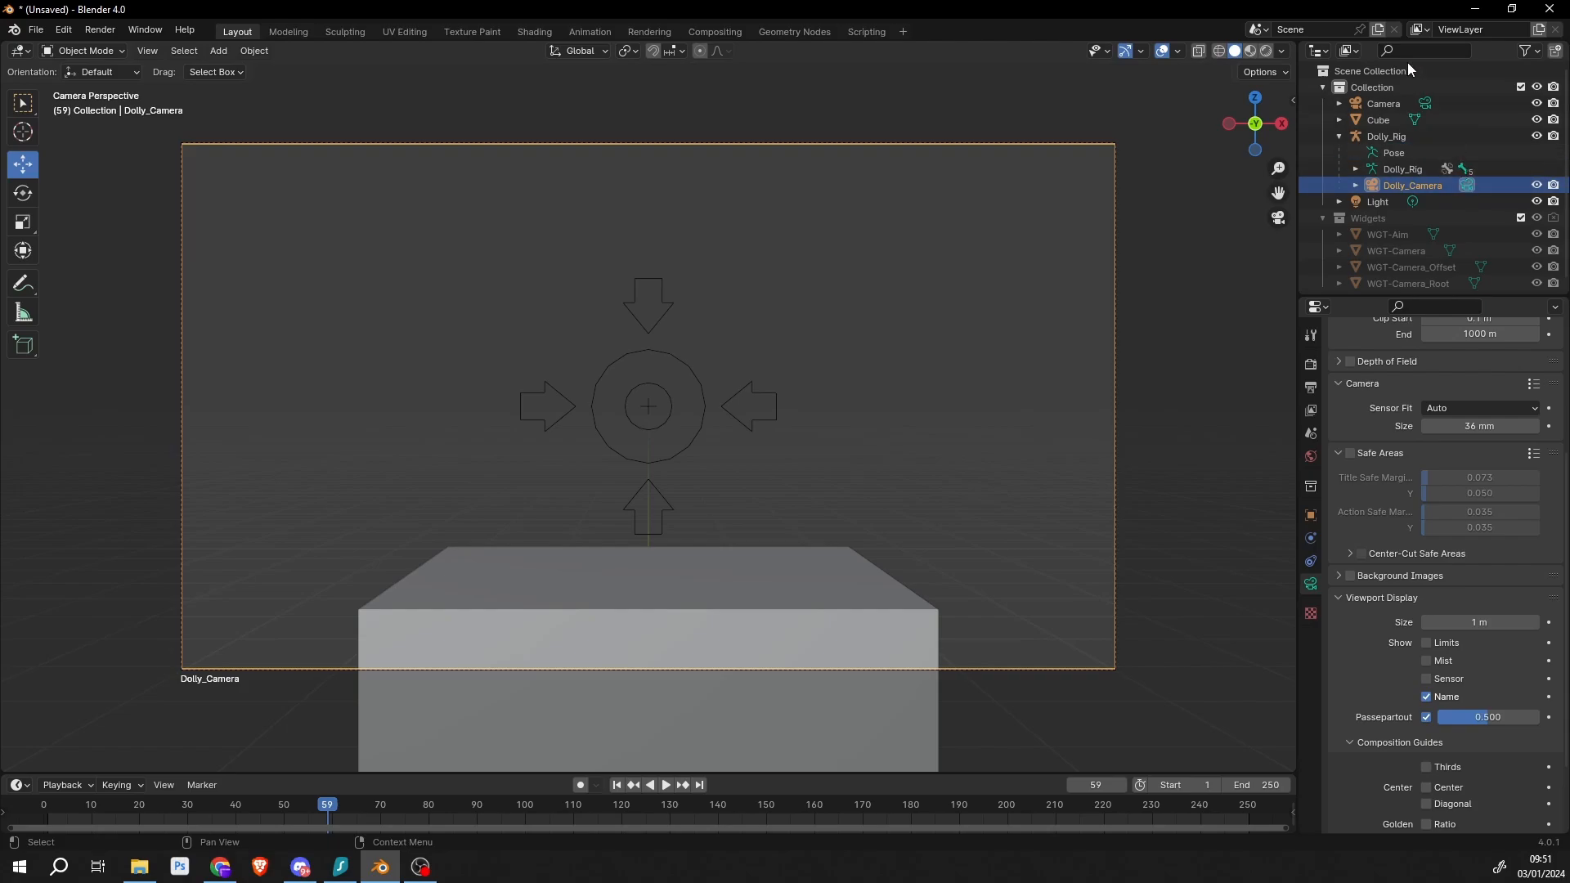
pyautogui.click(1384, 103)
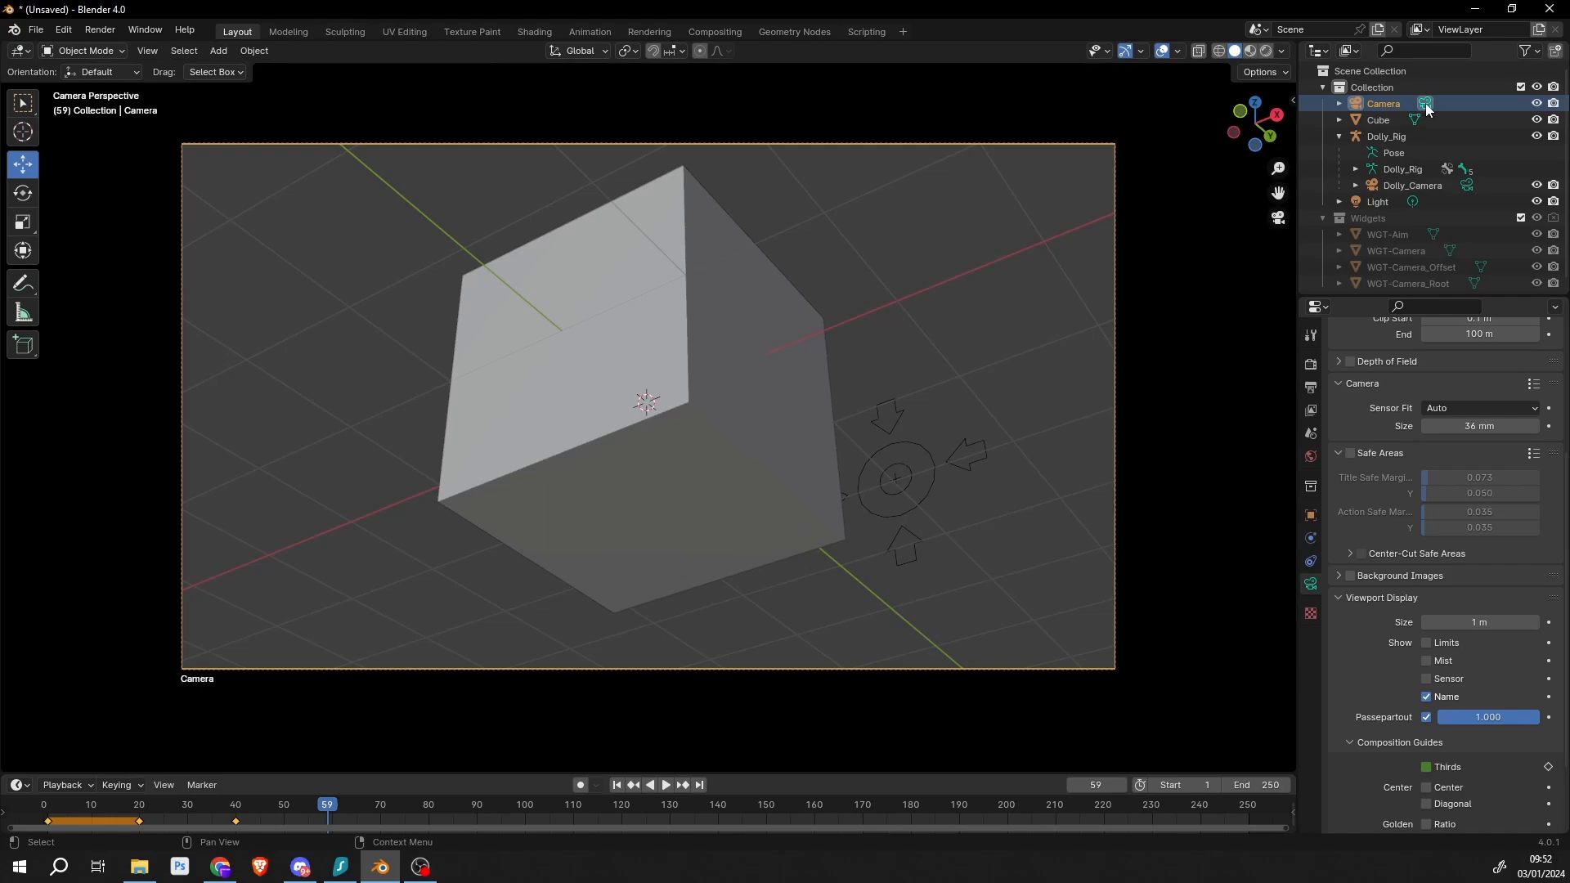
# Switch the selection between Dolly_Camera and Camera to compare their settings
pyautogui.click(1413, 185)
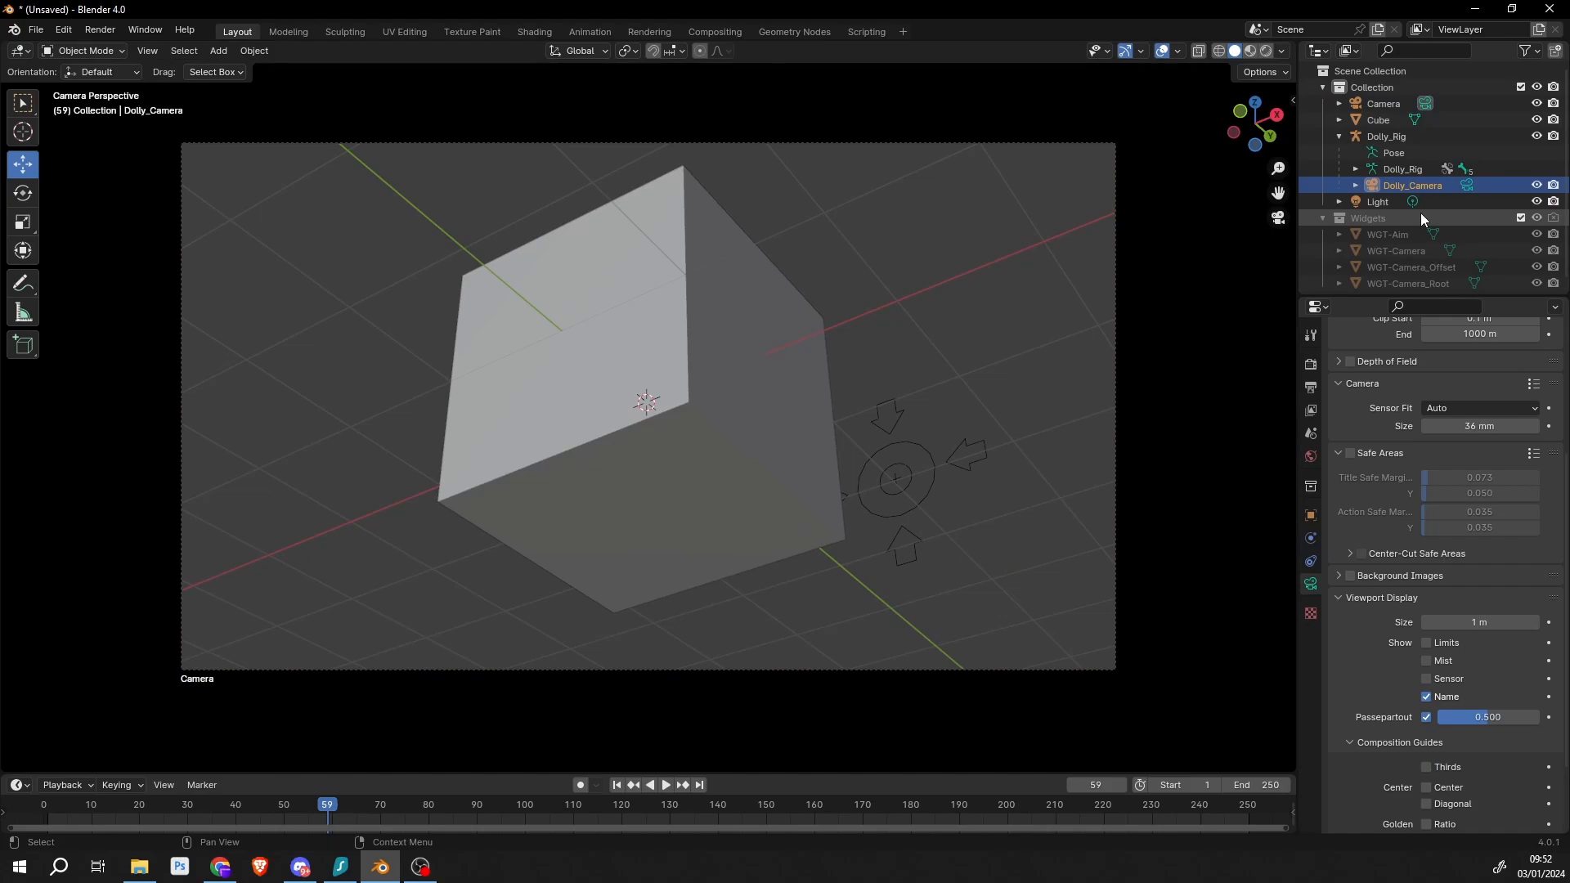
pyautogui.click(1384, 103)
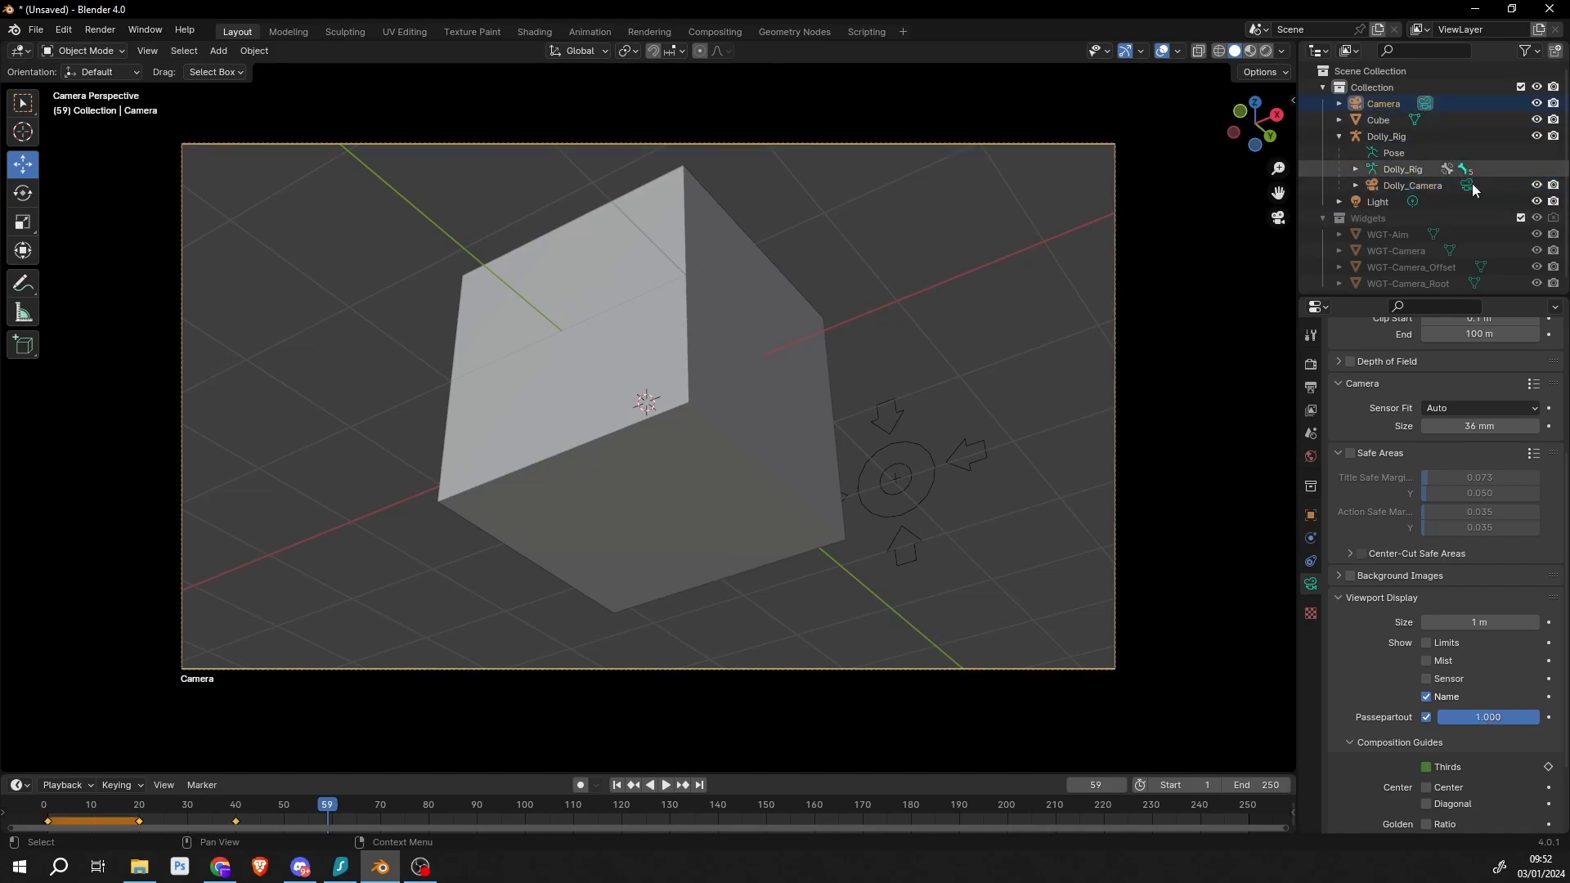
pyautogui.click(1412, 186)
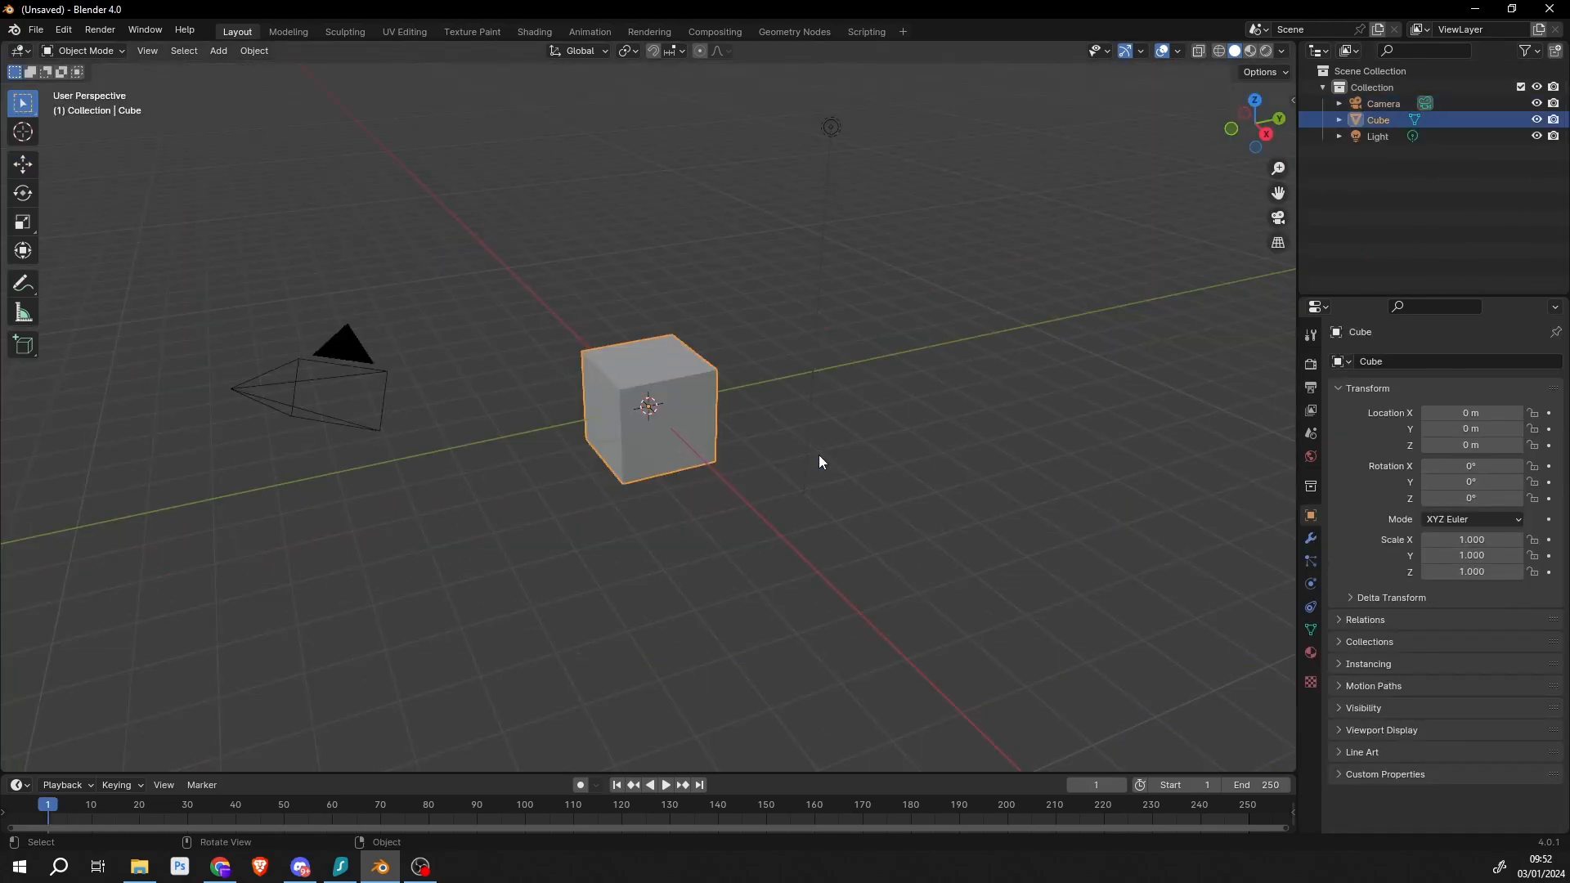
pyautogui.moveTo(309, 148)
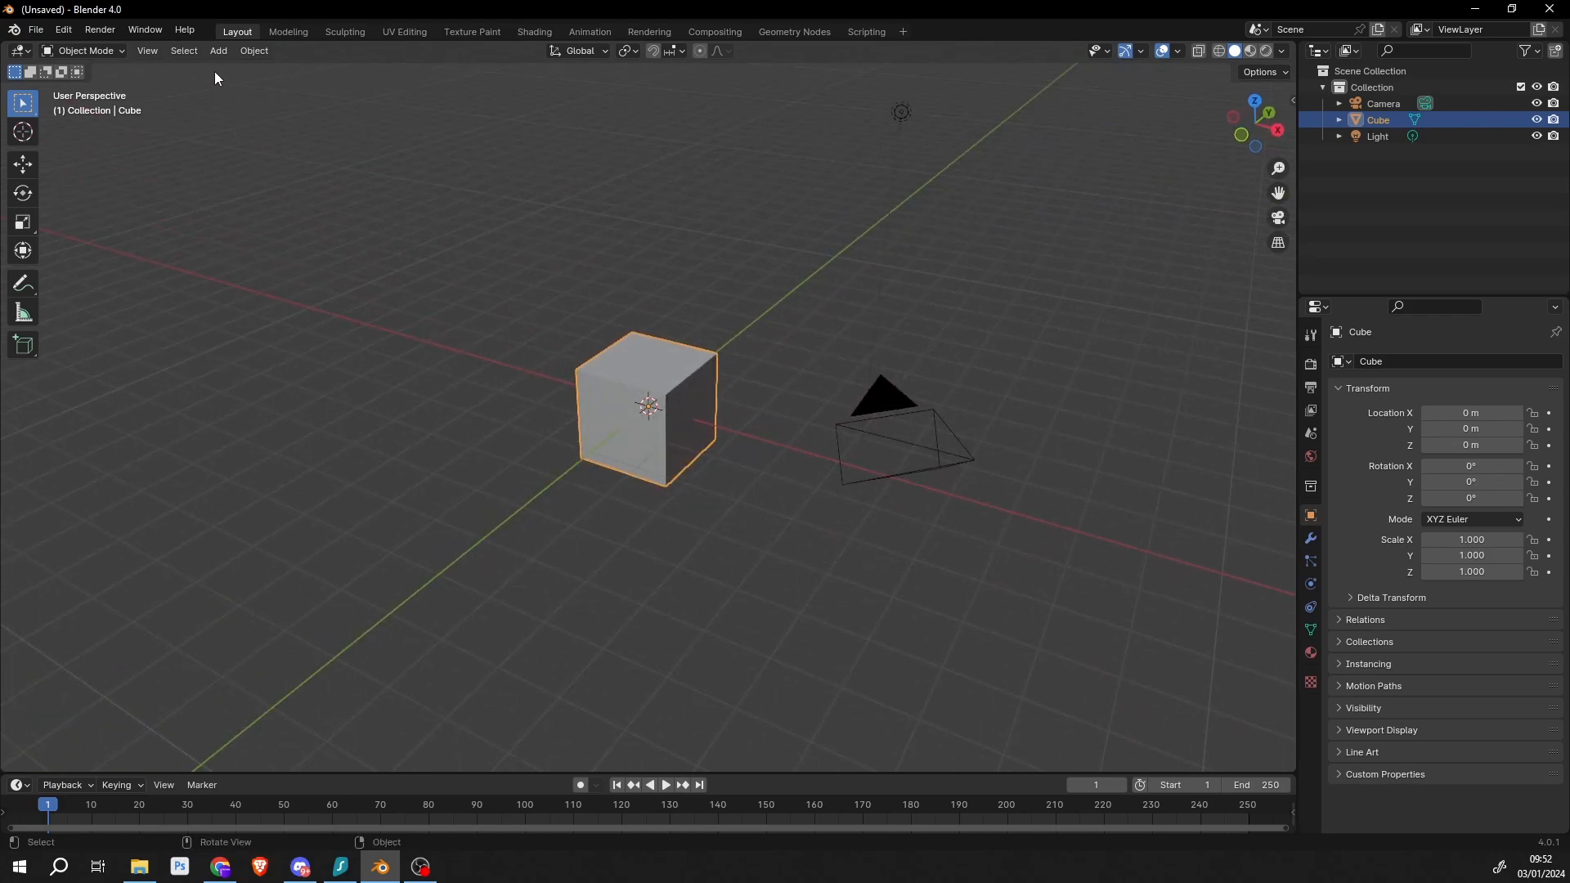
# Add an Empty to the scene and confirm the camera's 90° rotation on X and Z
pyautogui.click(216, 51)
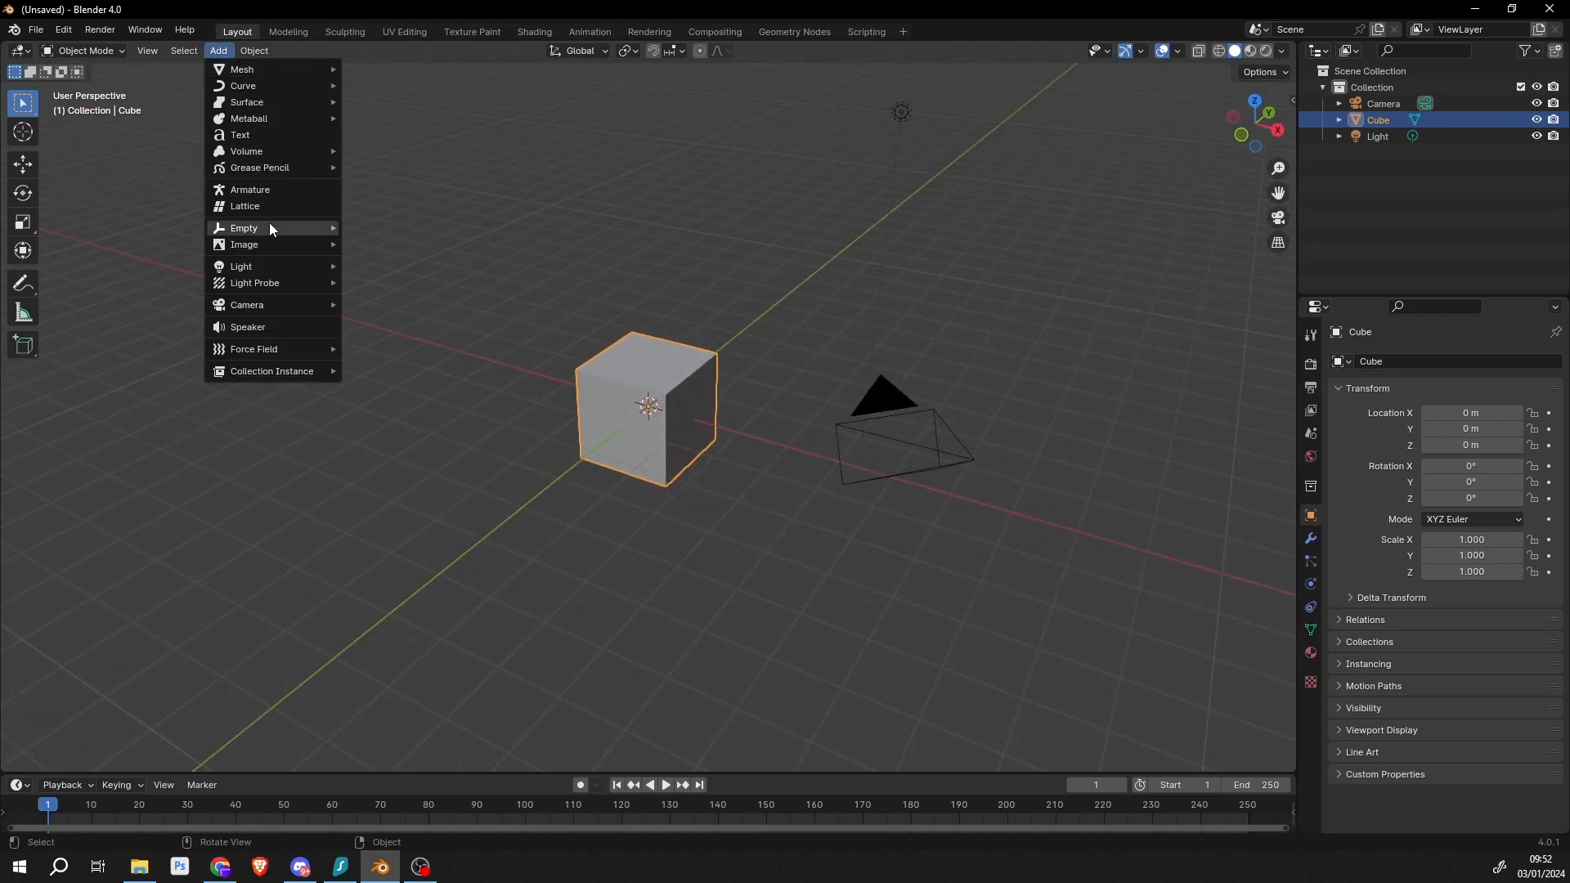
pyautogui.click(244, 227)
pyautogui.write('90')
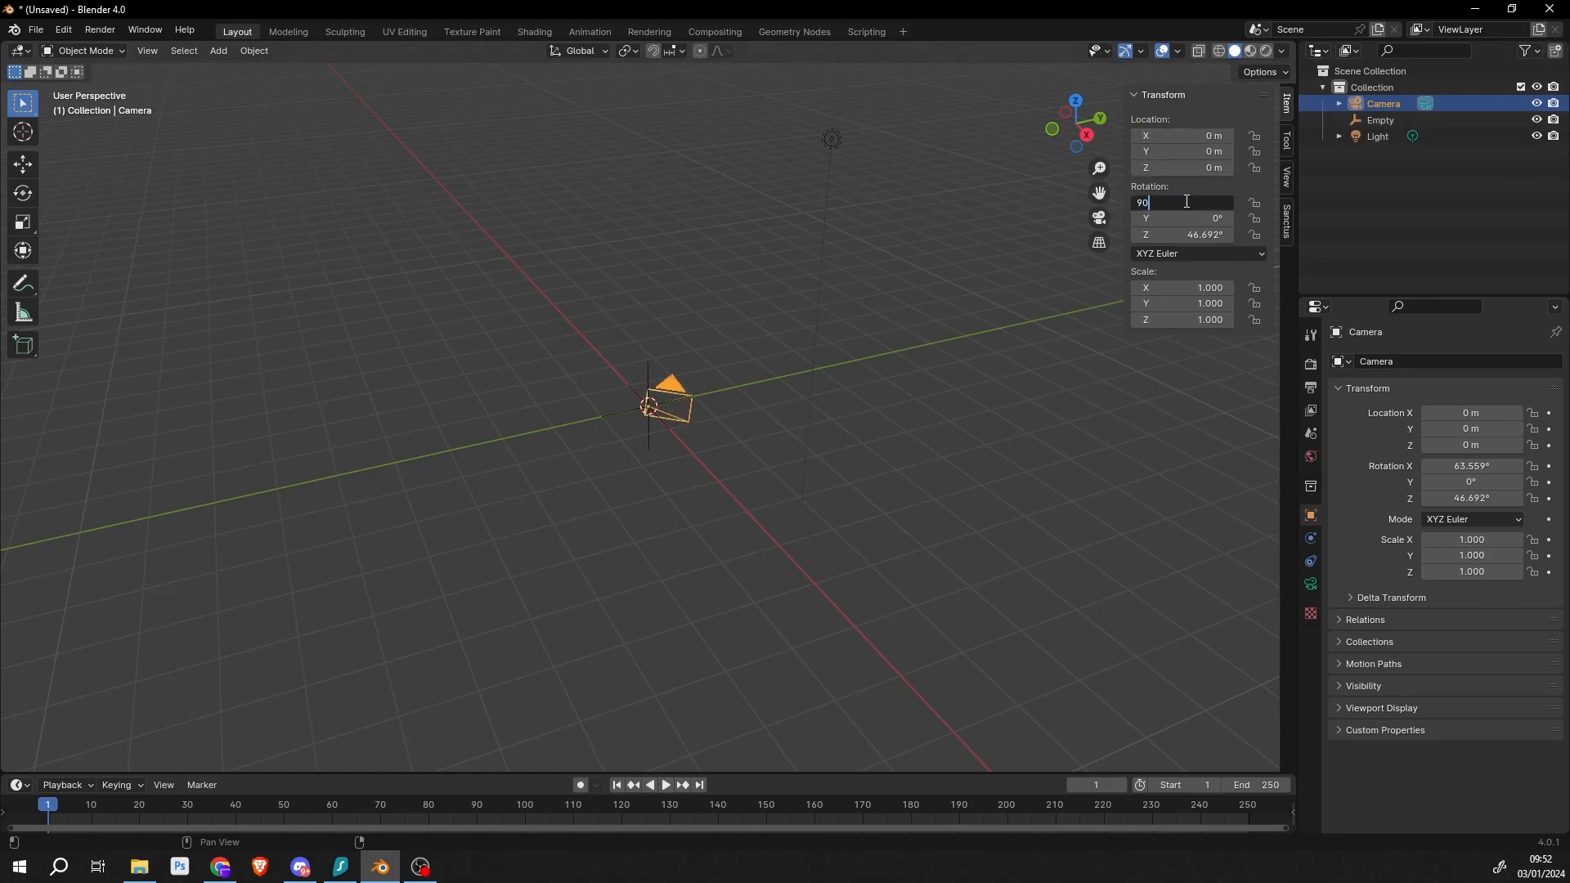
pyautogui.press('Return')
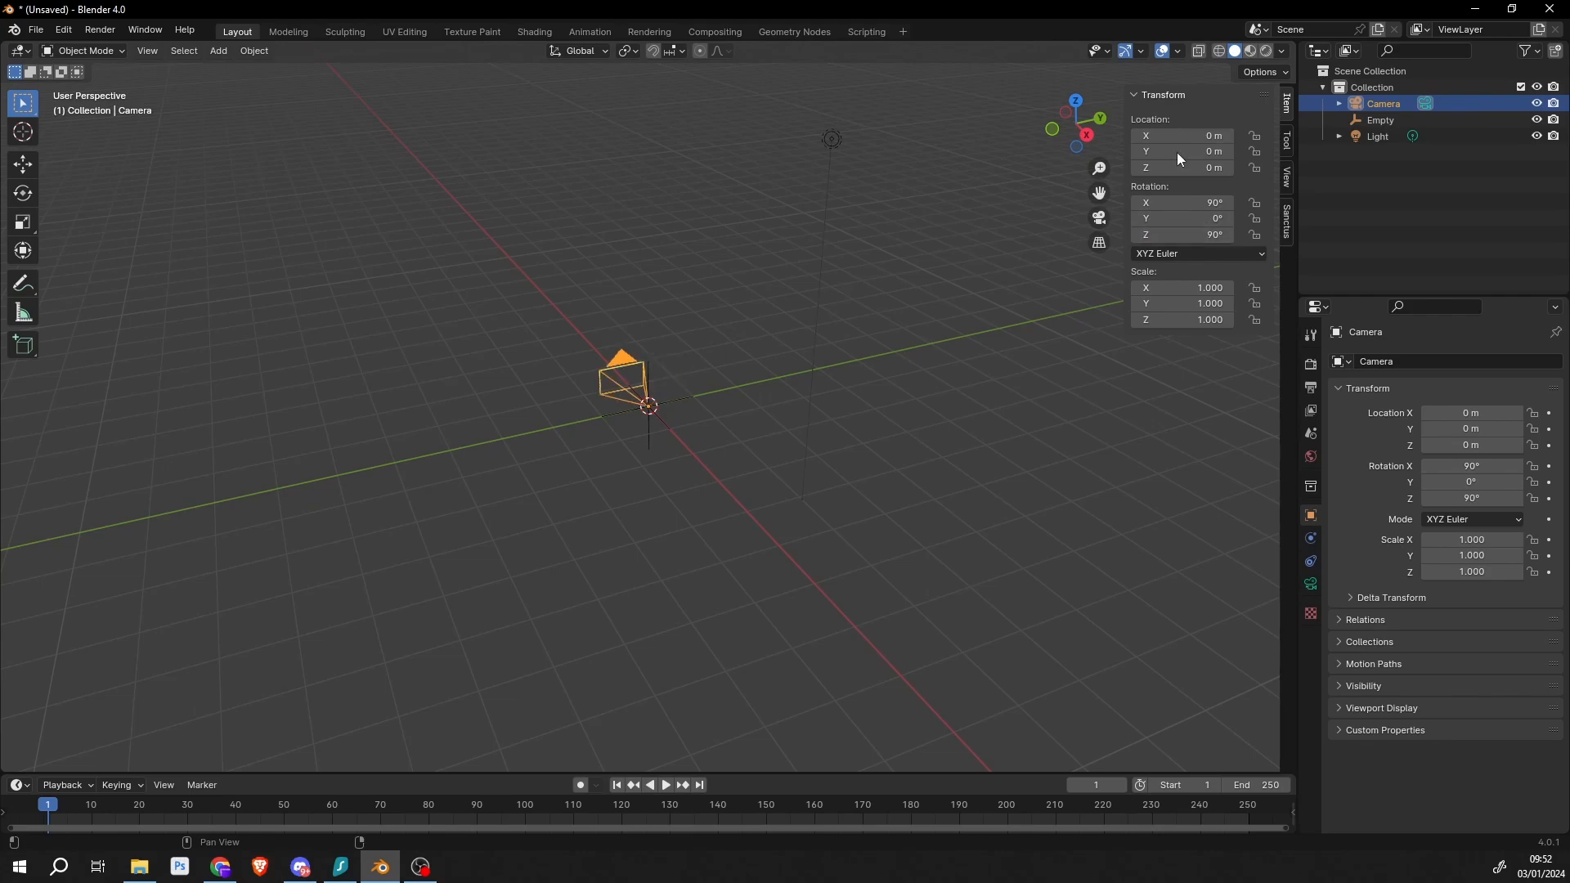
# Raise the camera to Z 5 m and parent it under the Empty
pyautogui.doubleClick(1181, 166)
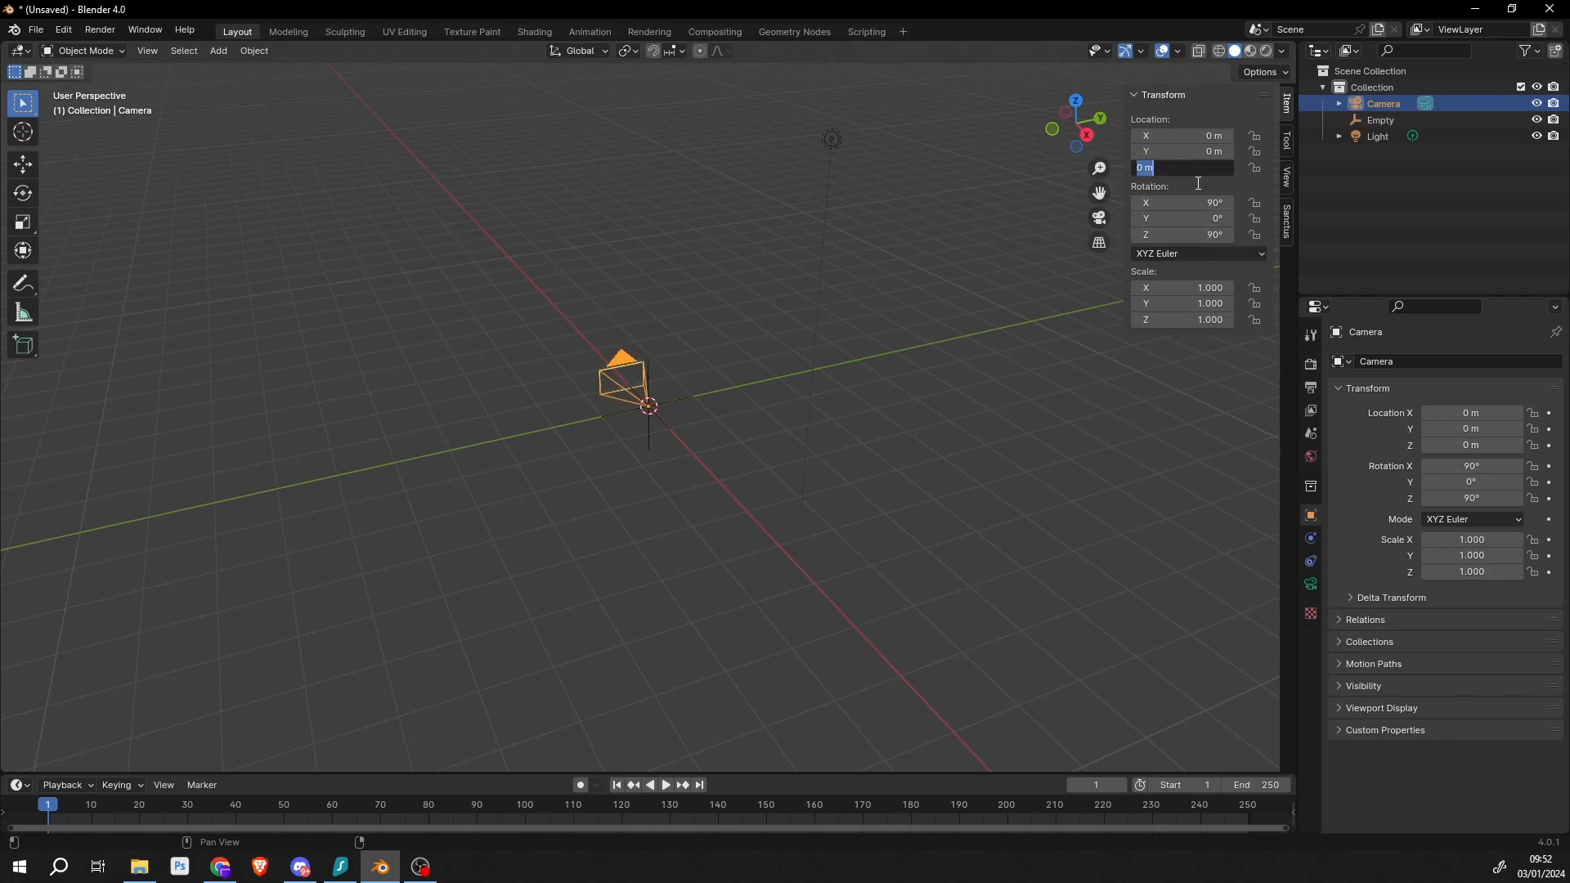
pyautogui.write('5')
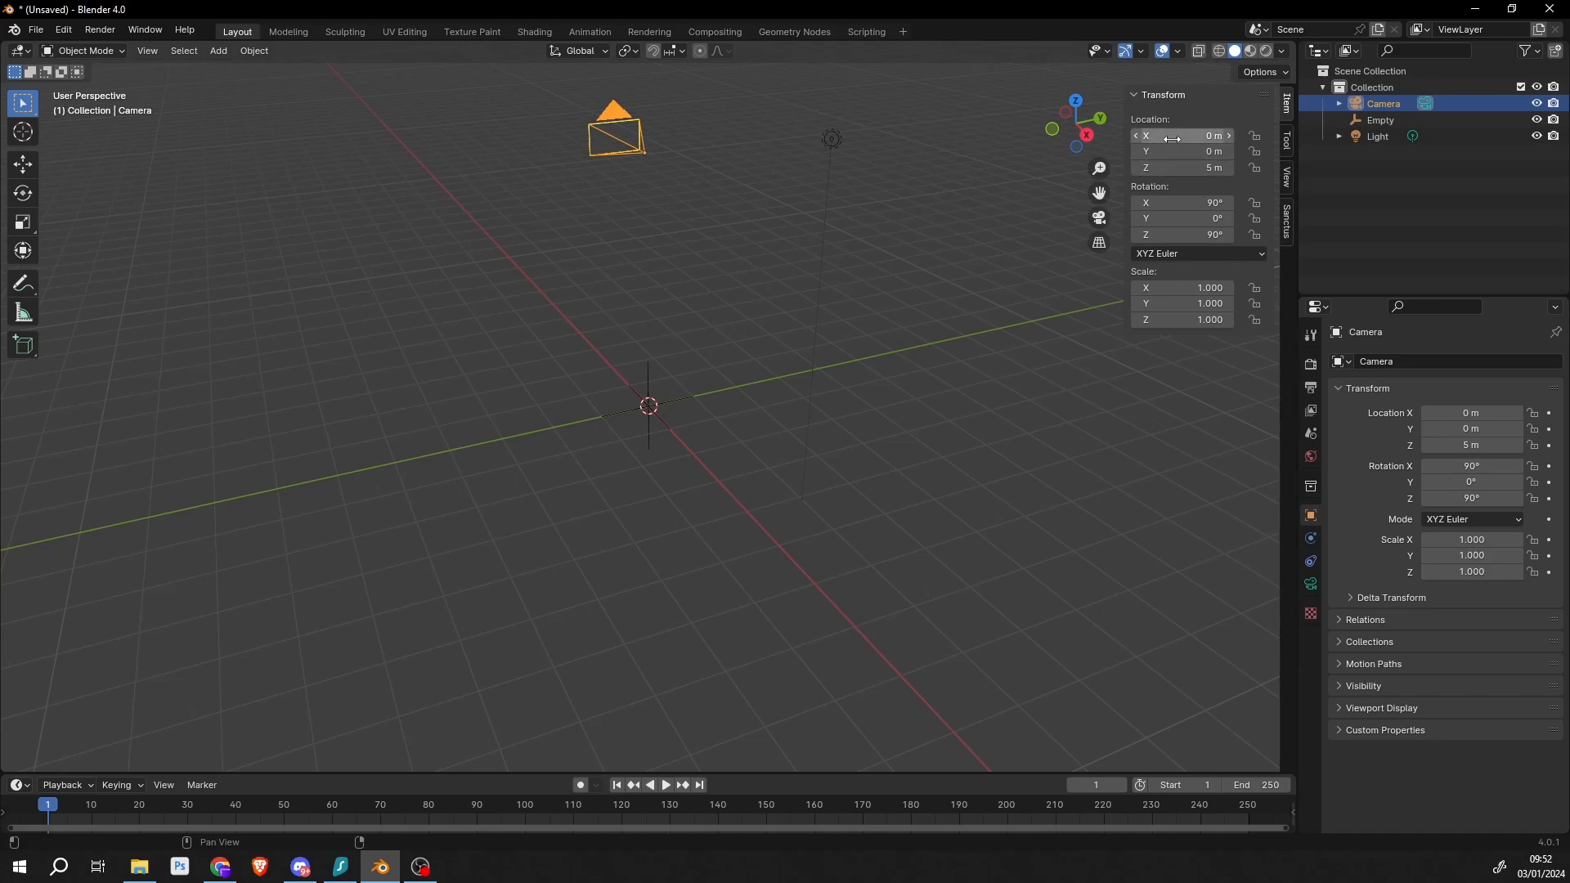
pyautogui.moveTo(1181, 135); pyautogui.dragTo(1201, 135)
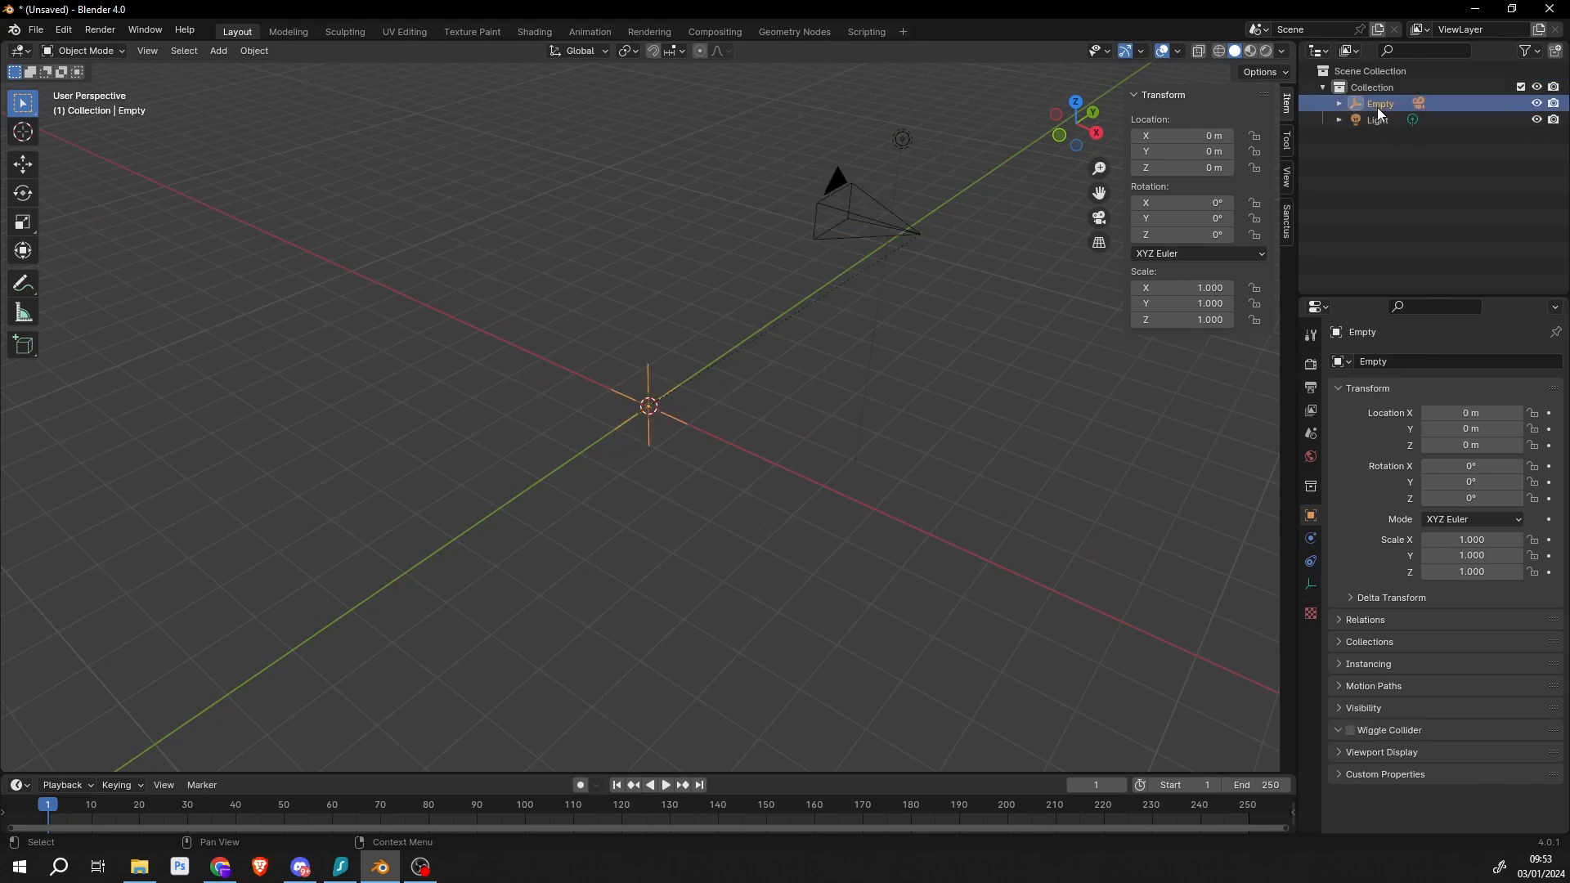
# Spin the Empty to test the camera swing, then bring up the camera's lens settings
pyautogui.click(22, 164)
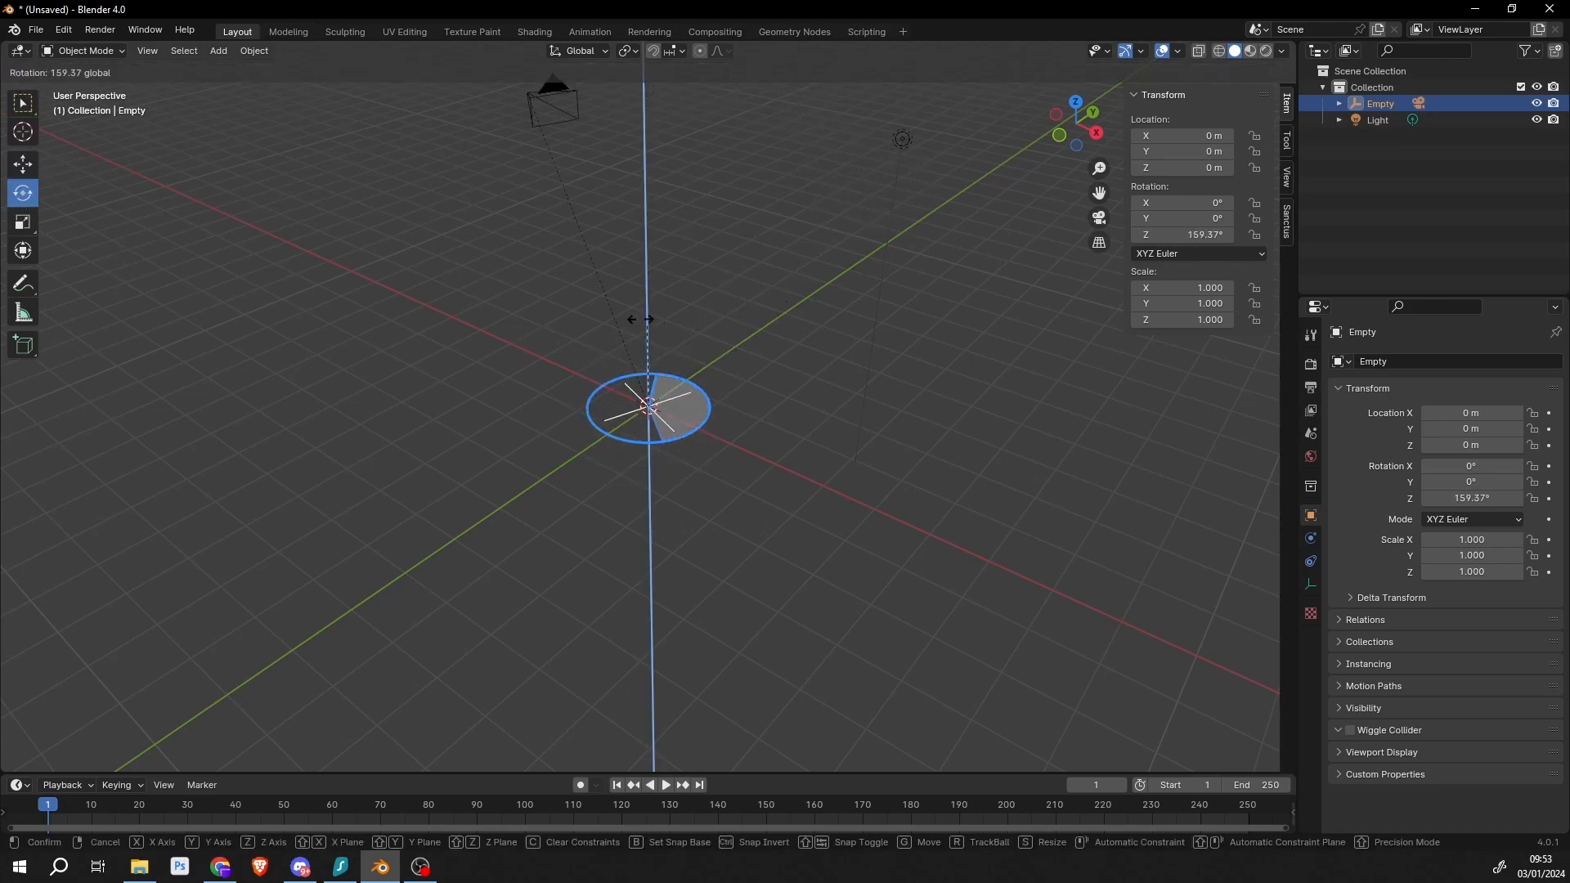
pyautogui.moveTo(645, 318); pyautogui.dragTo(656, 421)
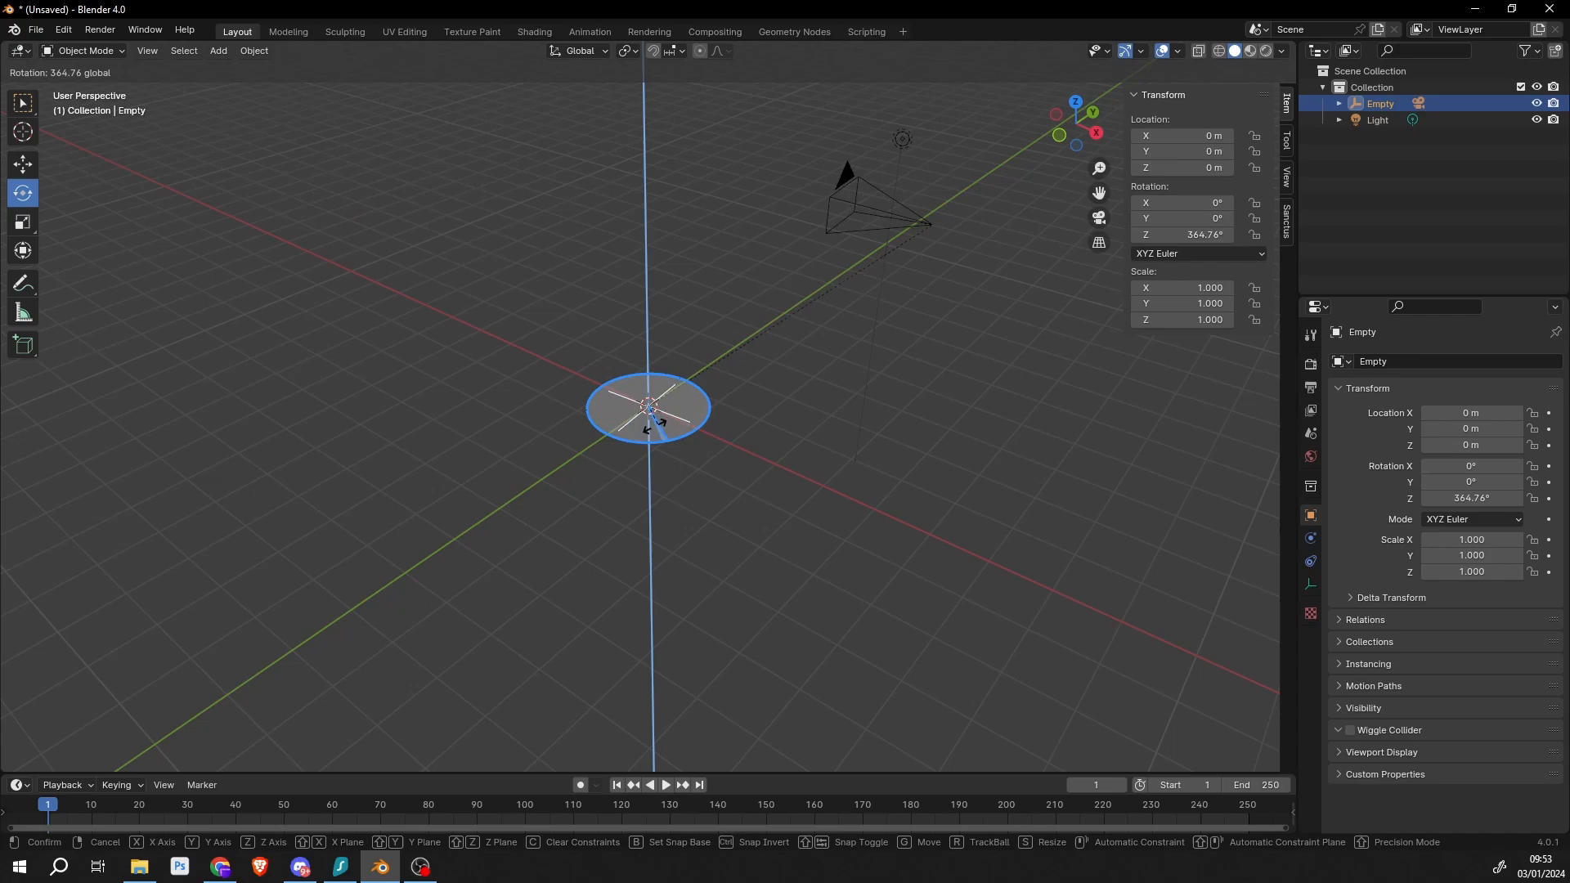
pyautogui.moveTo(648, 405); pyautogui.dragTo(539, 358)
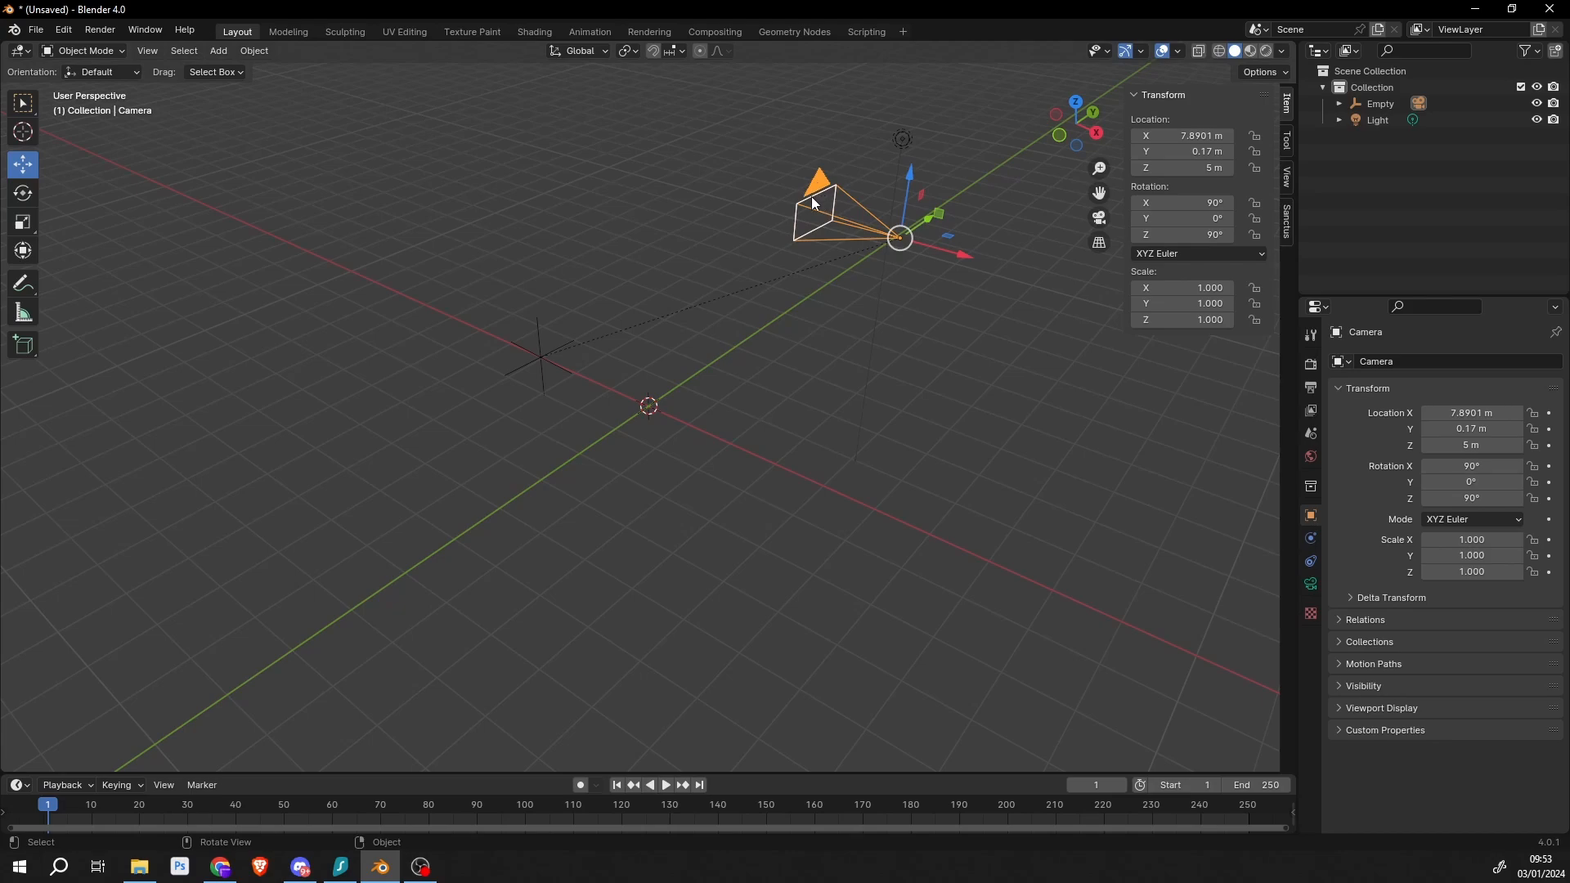
pyautogui.moveTo(816, 191)
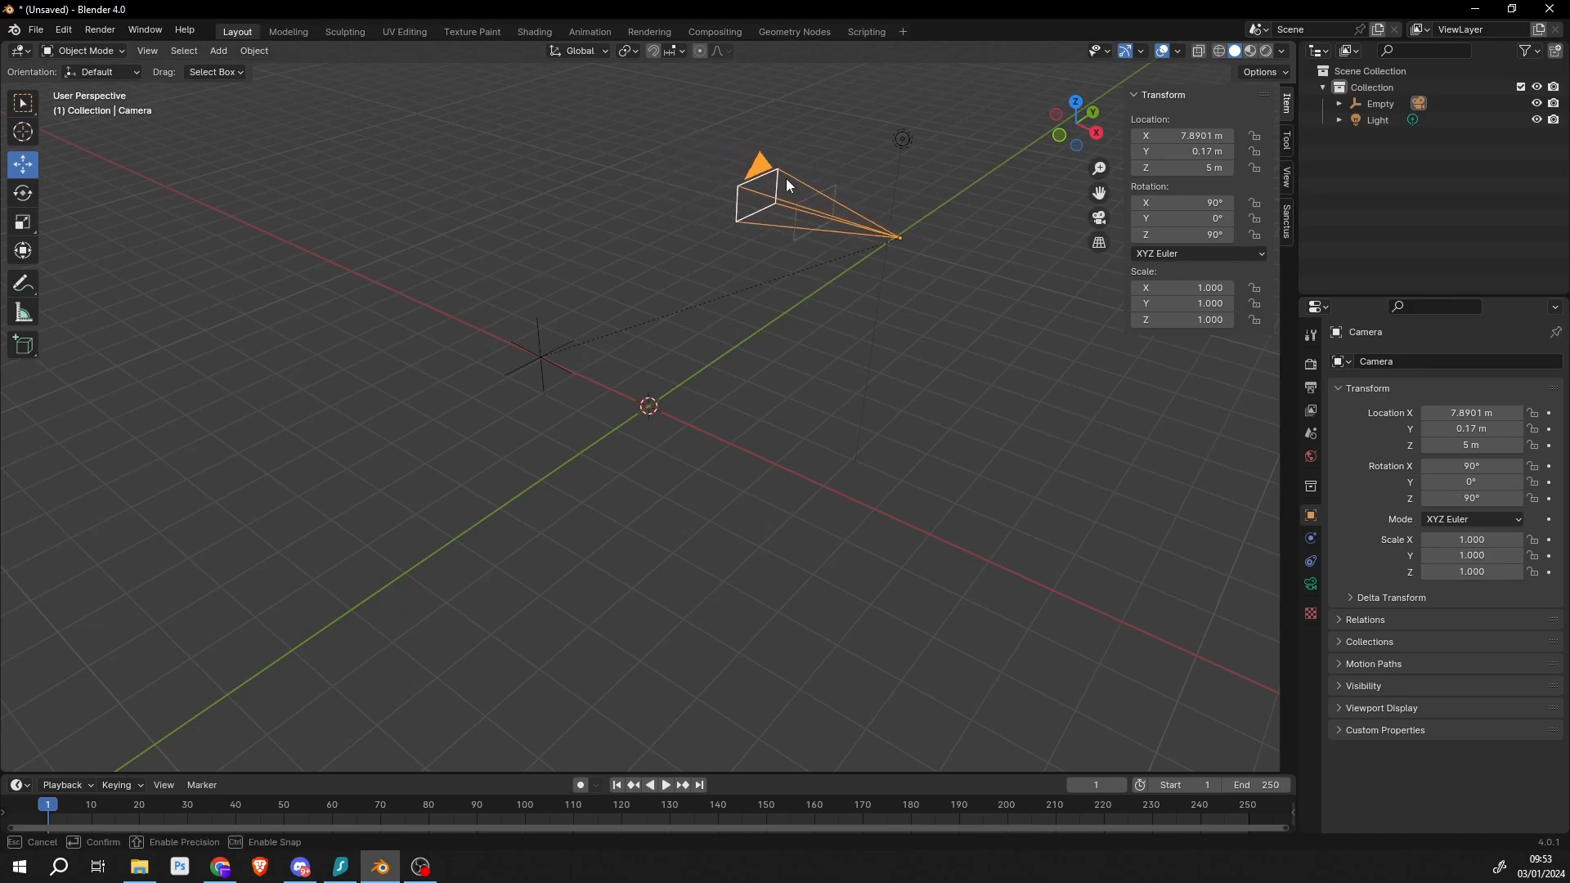
pyautogui.click(1309, 584)
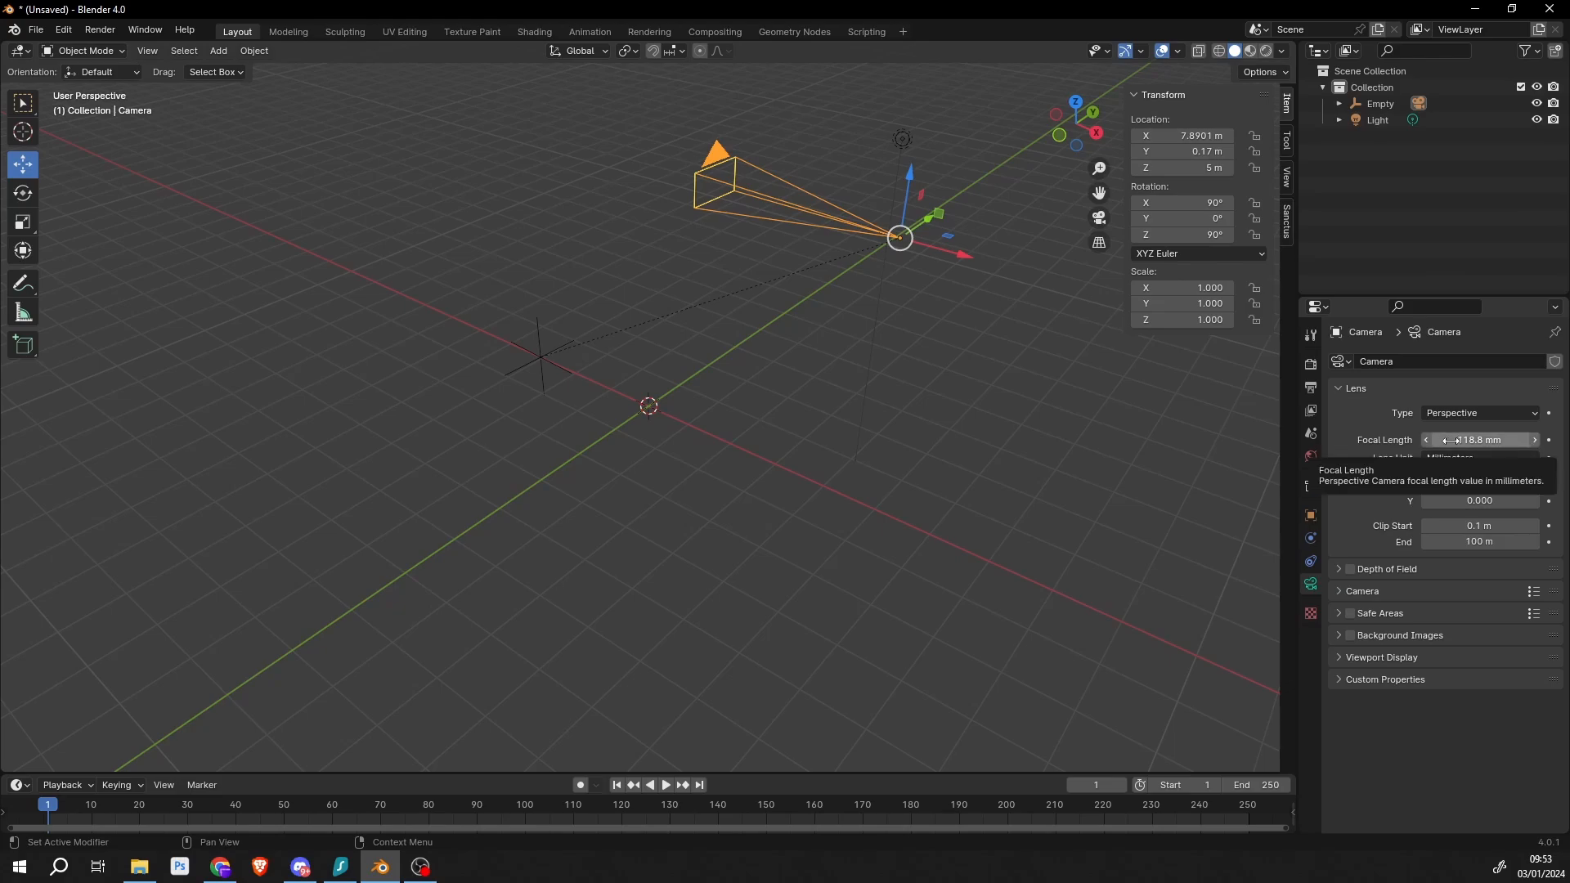
pyautogui.moveTo(1446, 456)
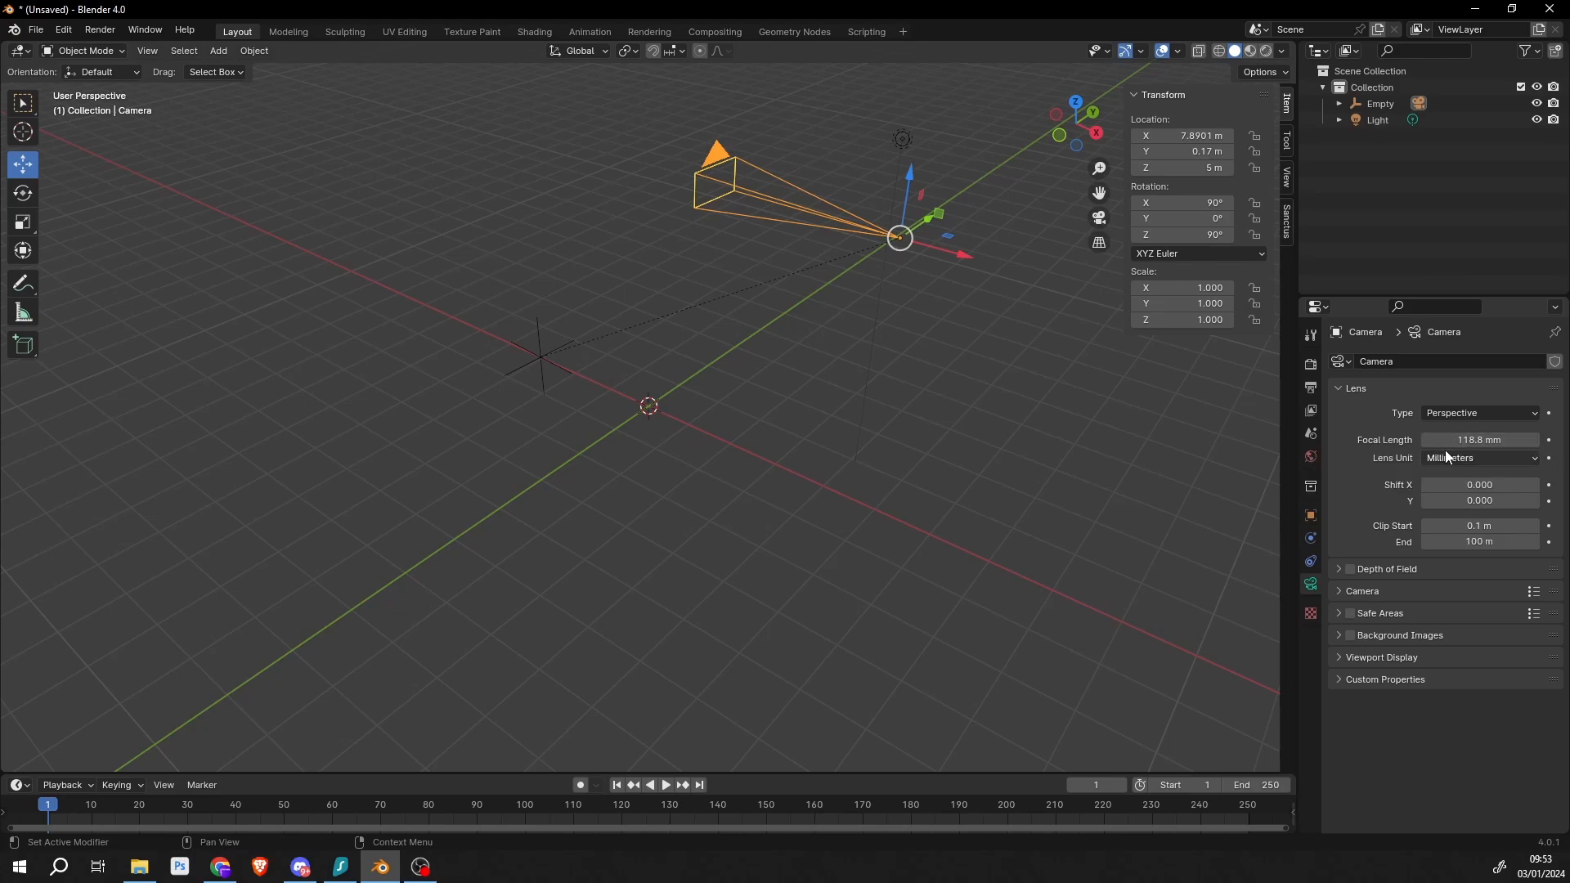
pyautogui.moveTo(911, 243)
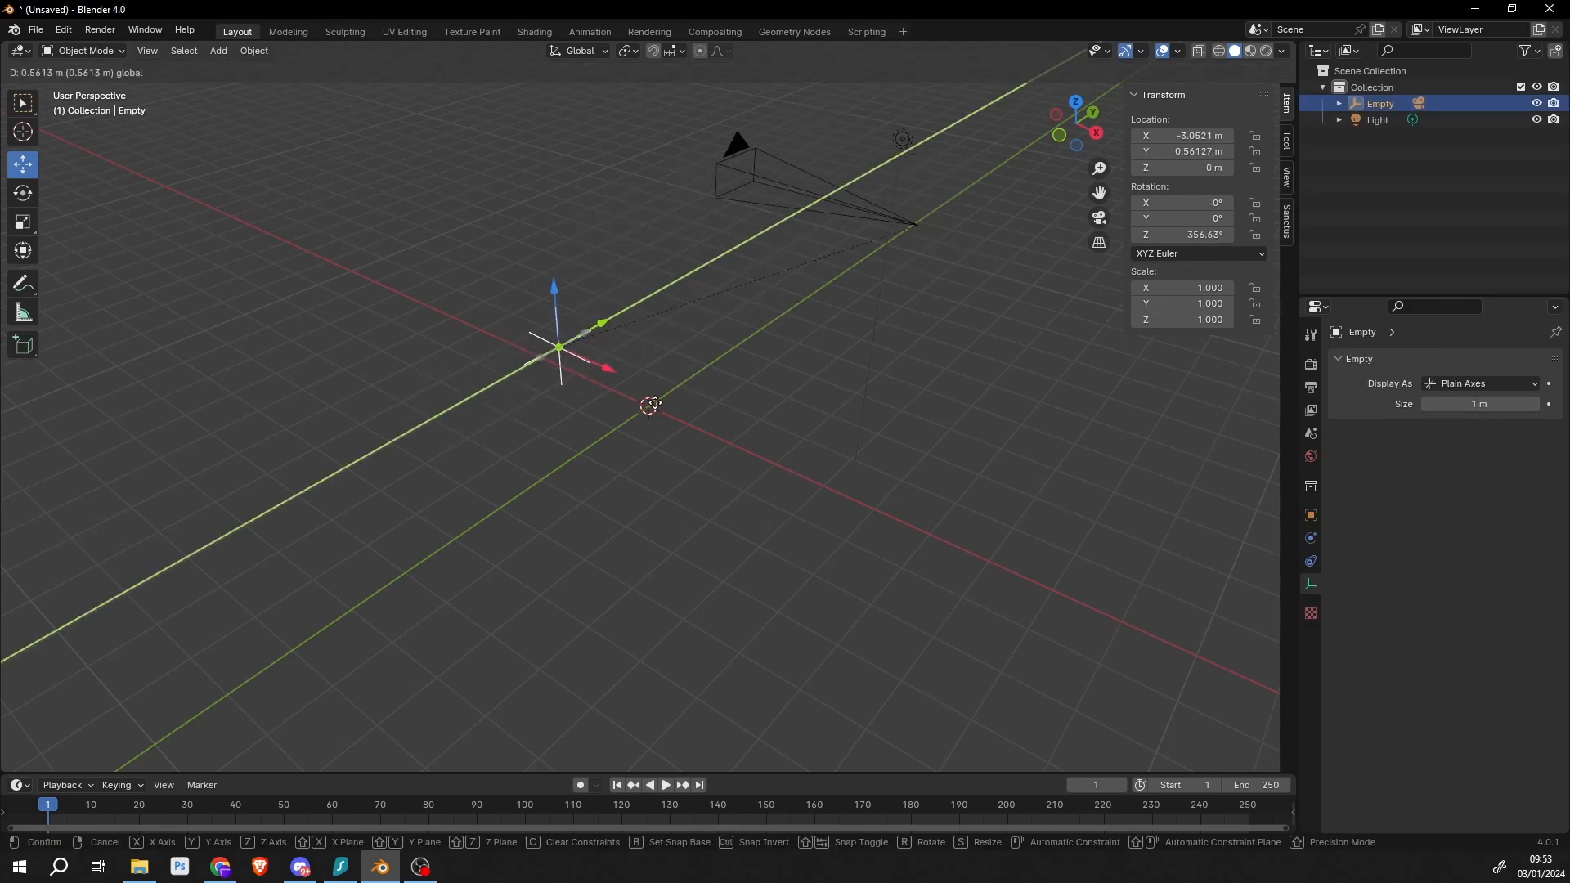
# Add a sphere empty at the origin and rename it 'Focus'
pyautogui.click(218, 50)
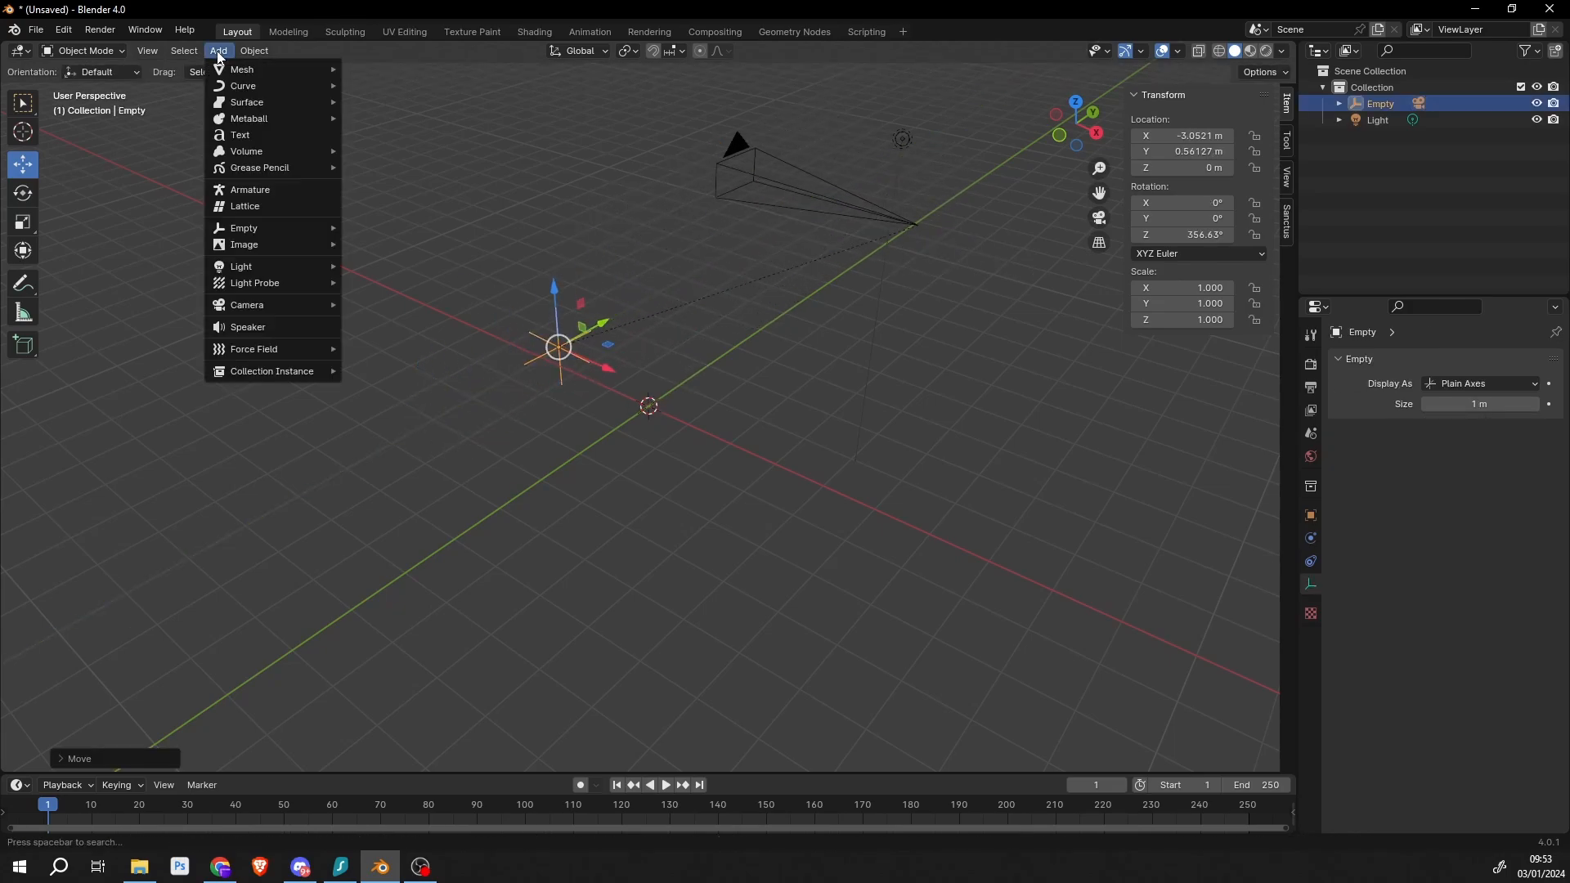
pyautogui.moveTo(243, 231)
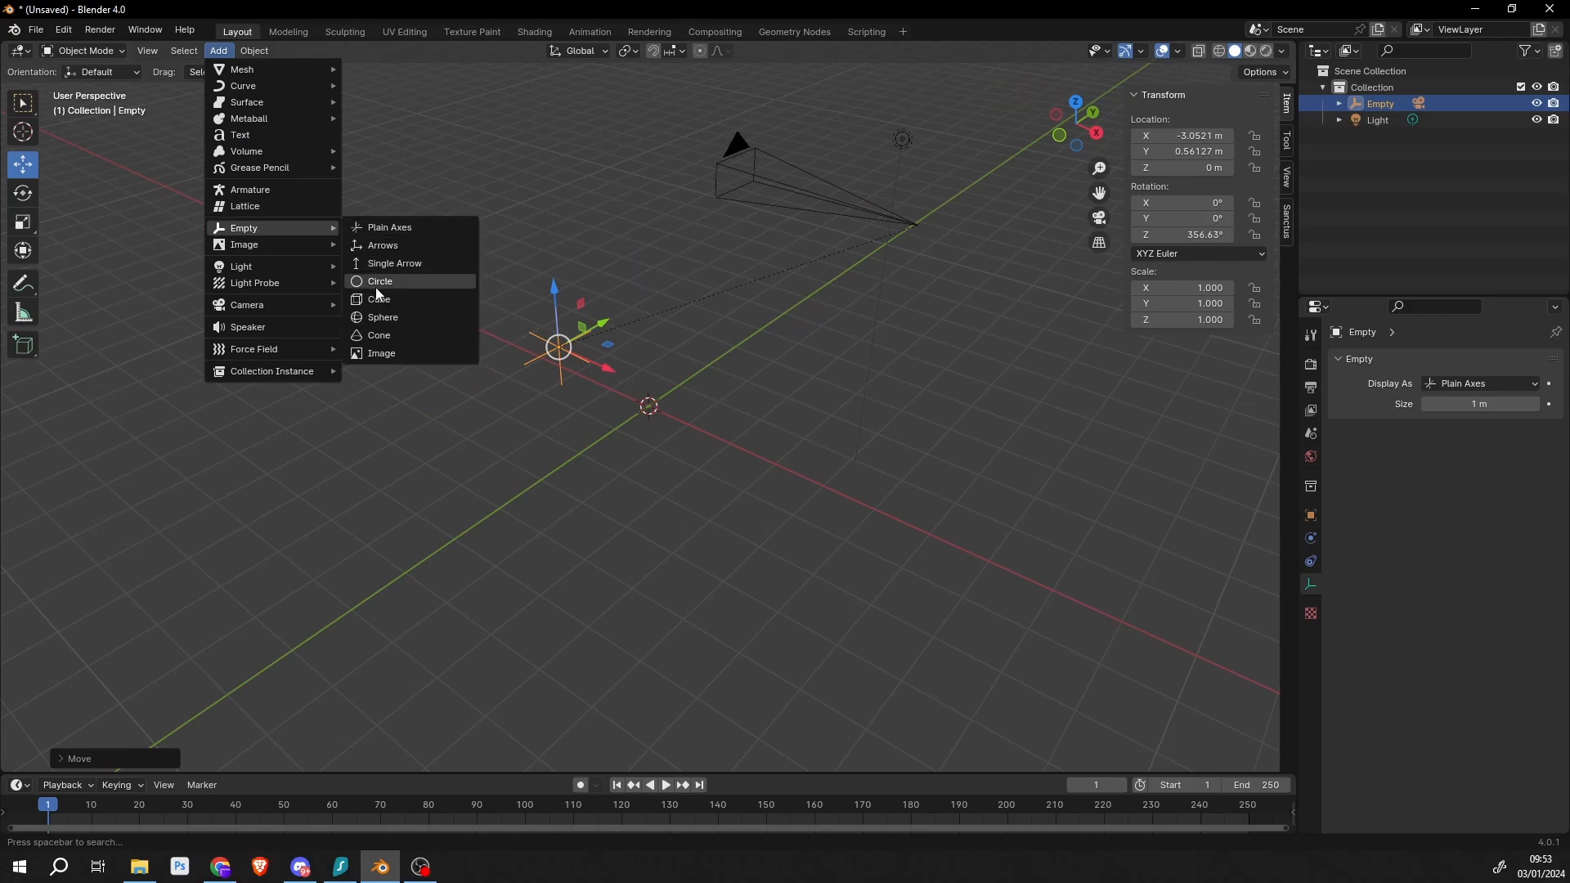
pyautogui.click(382, 317)
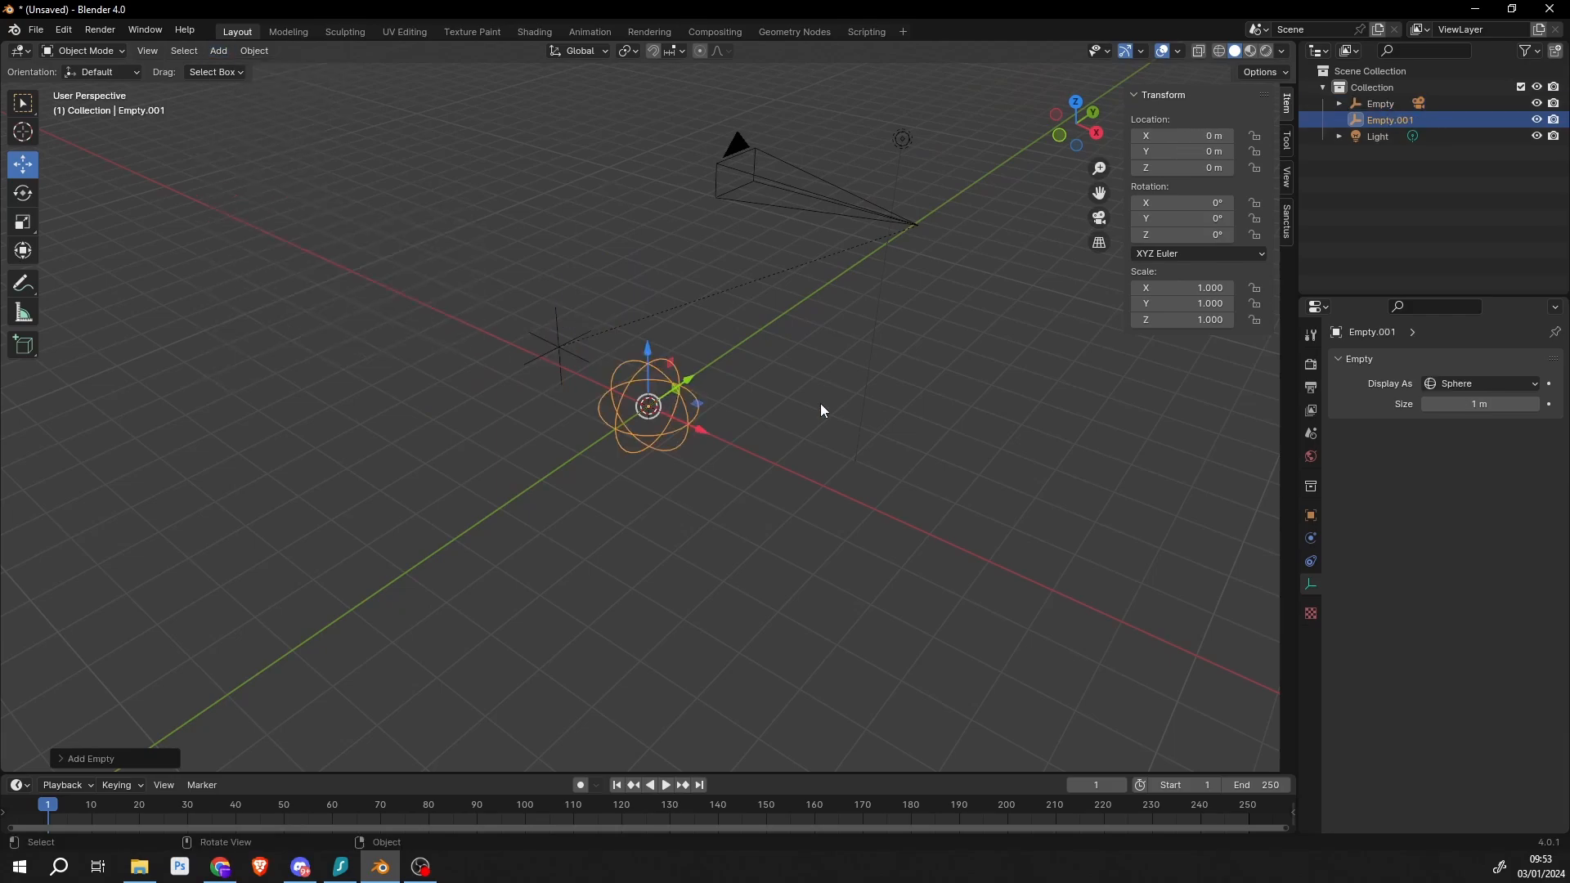
pyautogui.moveTo(932, 406)
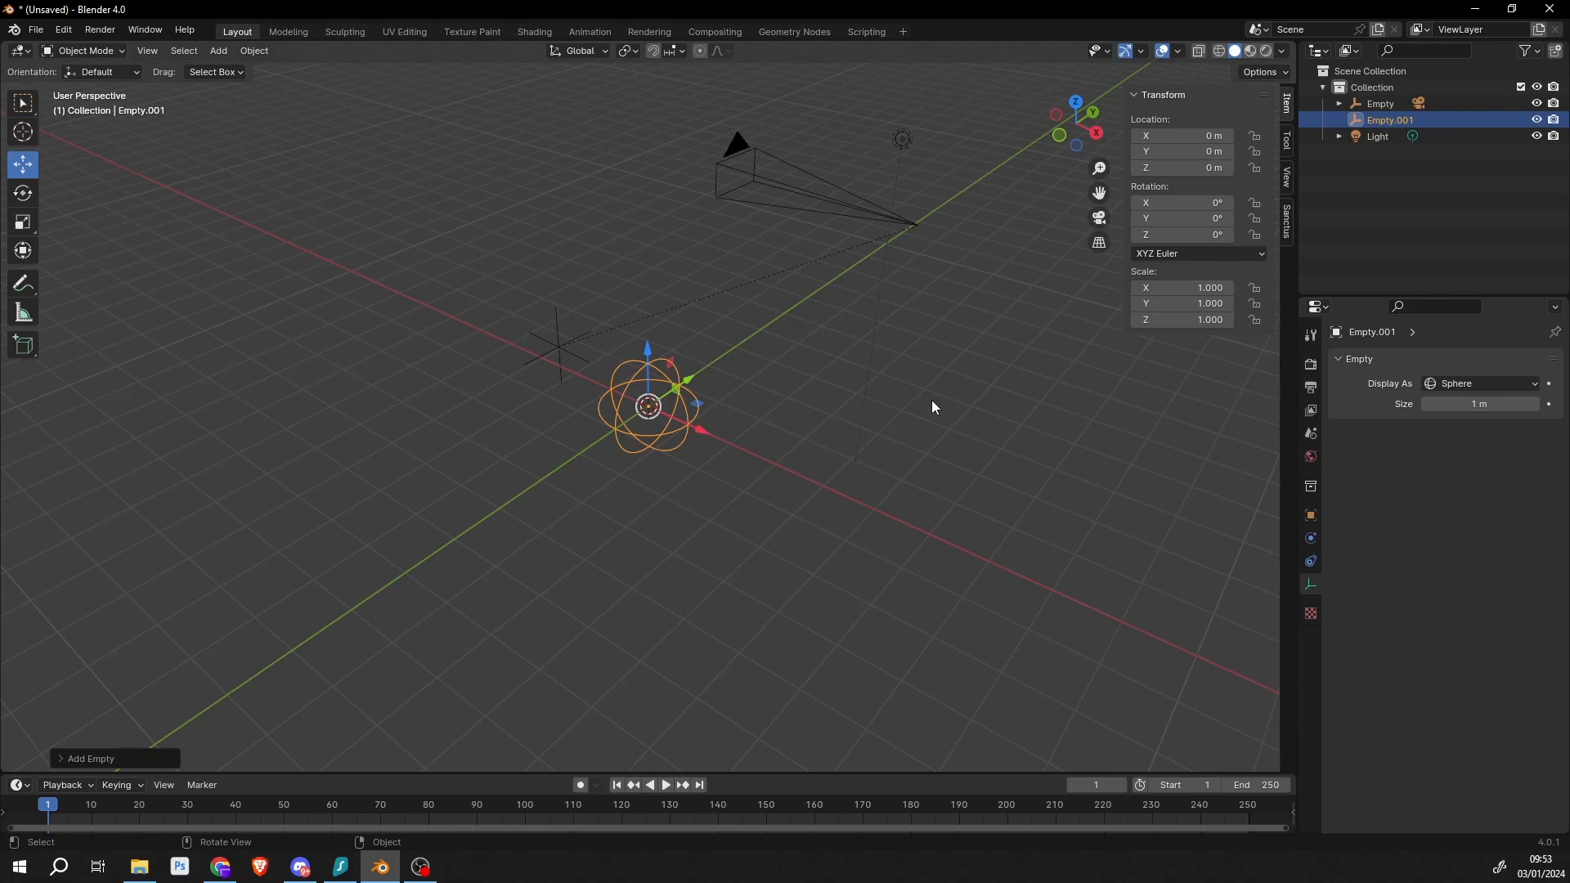
pyautogui.moveTo(866, 536)
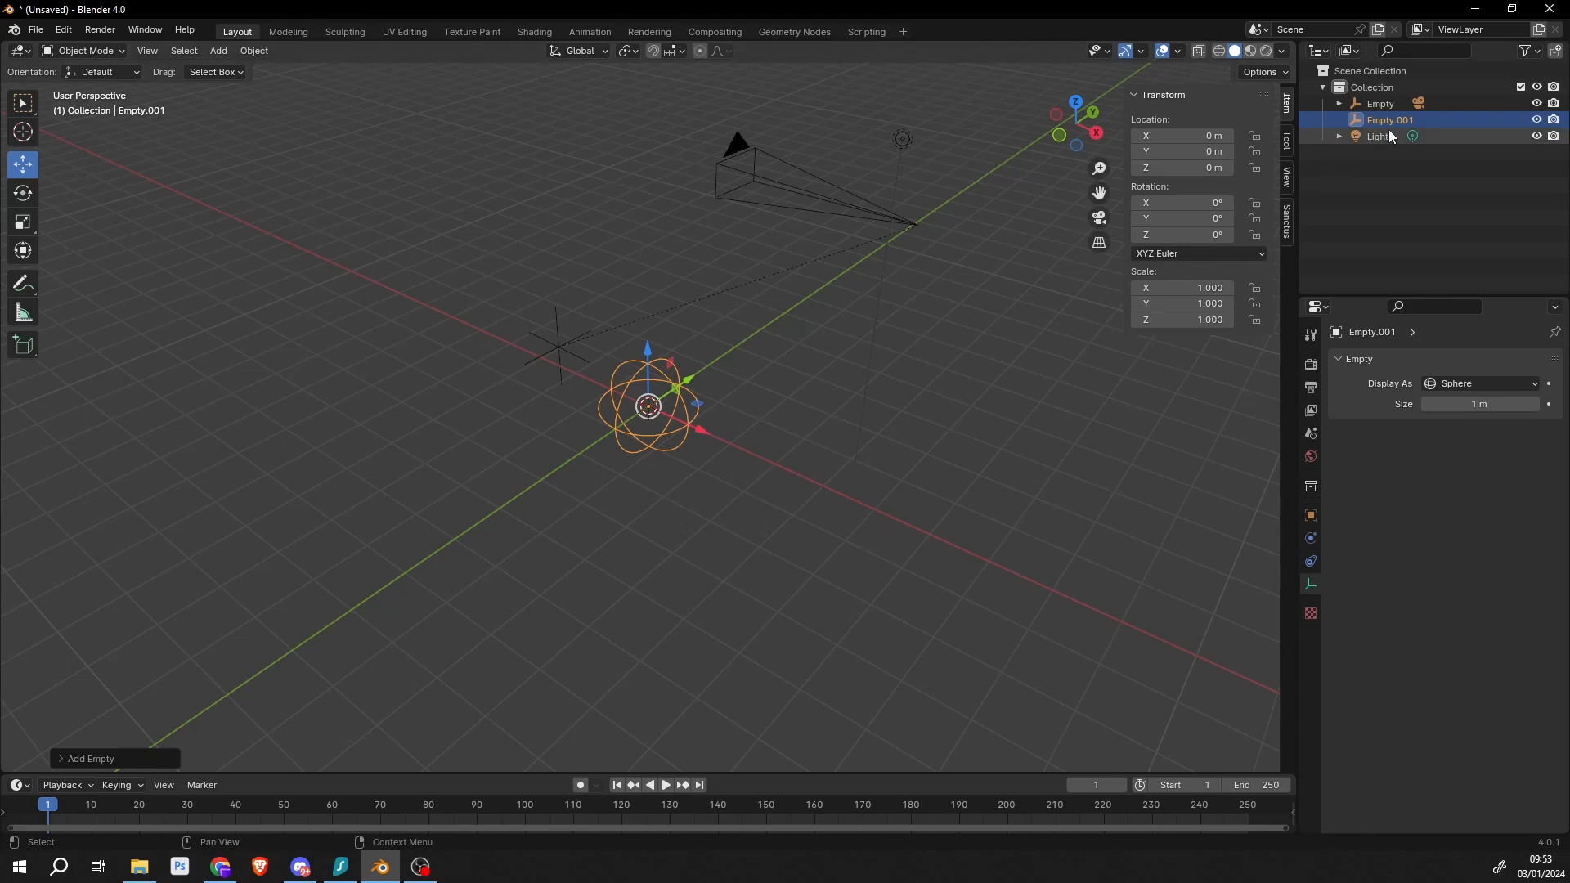
pyautogui.doubleClick(1390, 119)
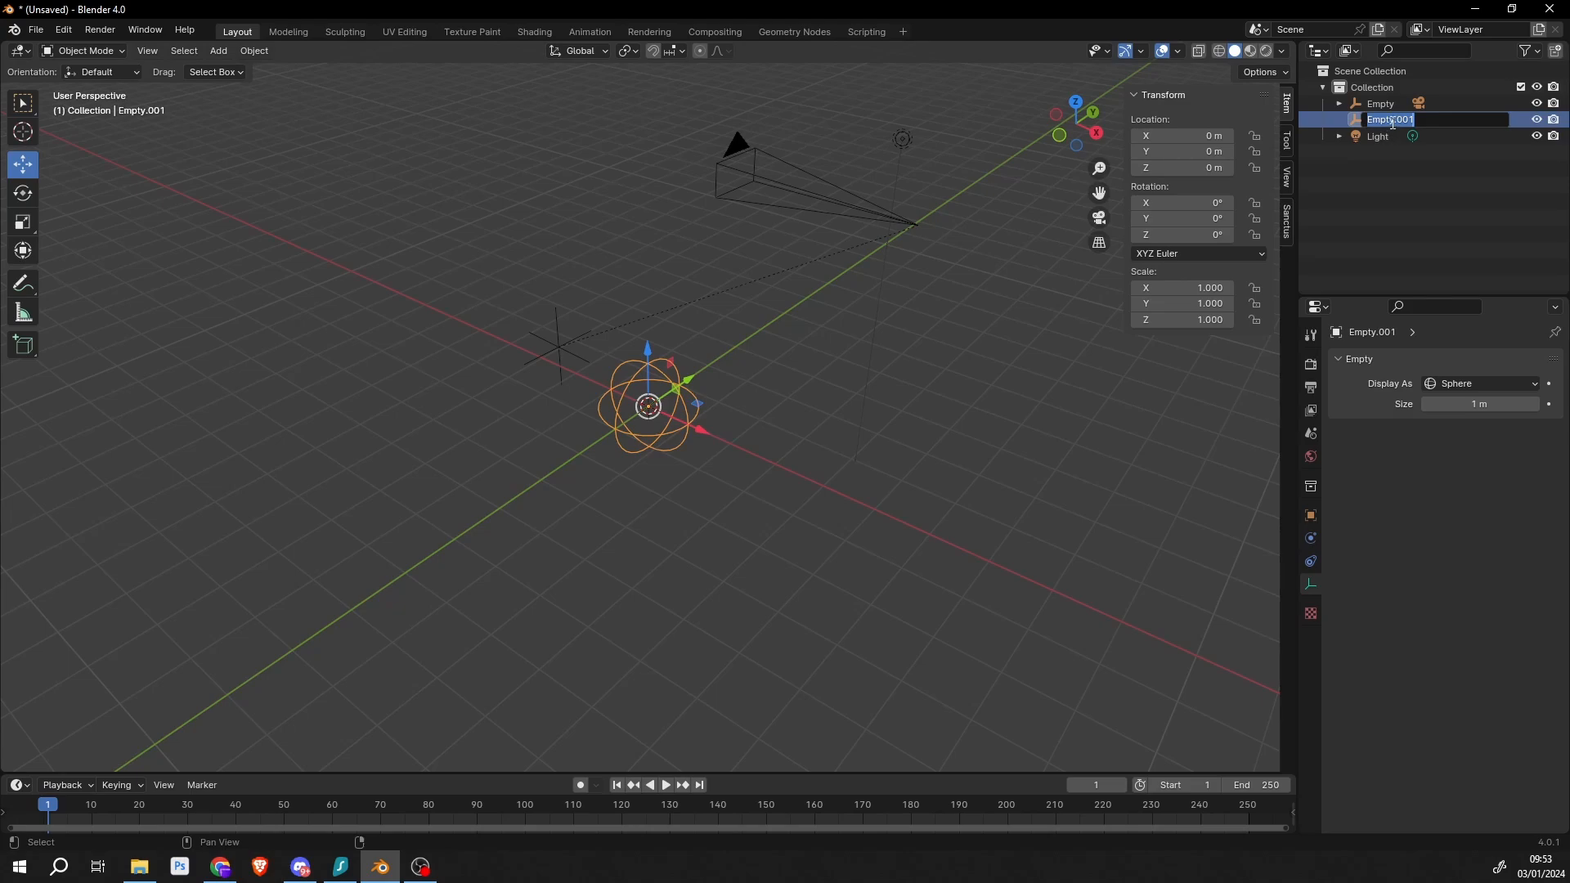
pyautogui.write('Focus')
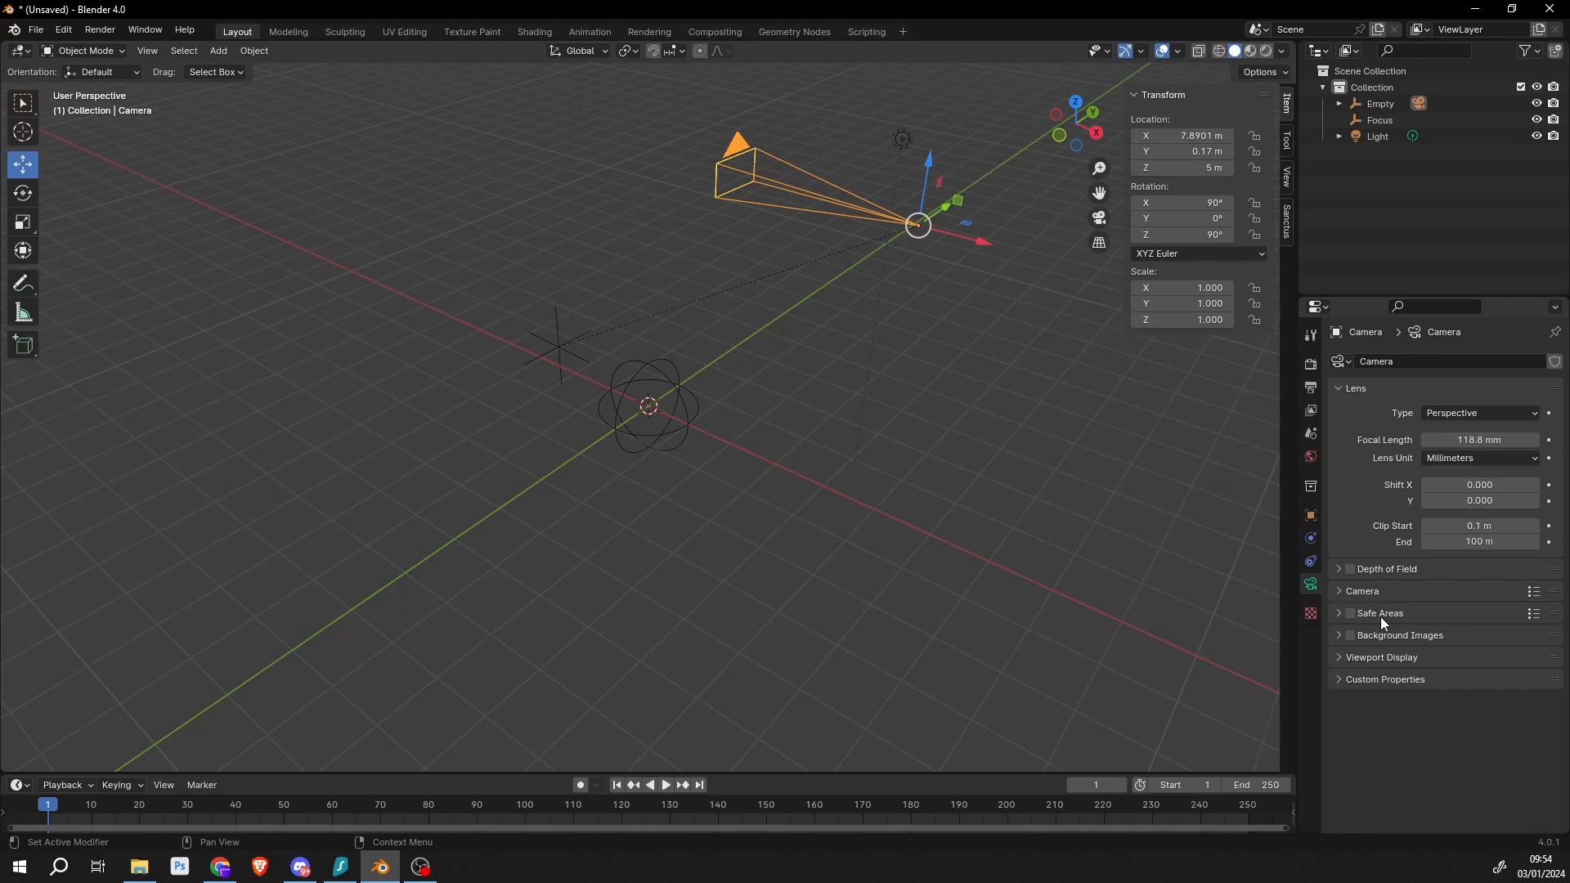
# Enable depth of field on the camera with the Focus empty as focus object
pyautogui.click(1348, 569)
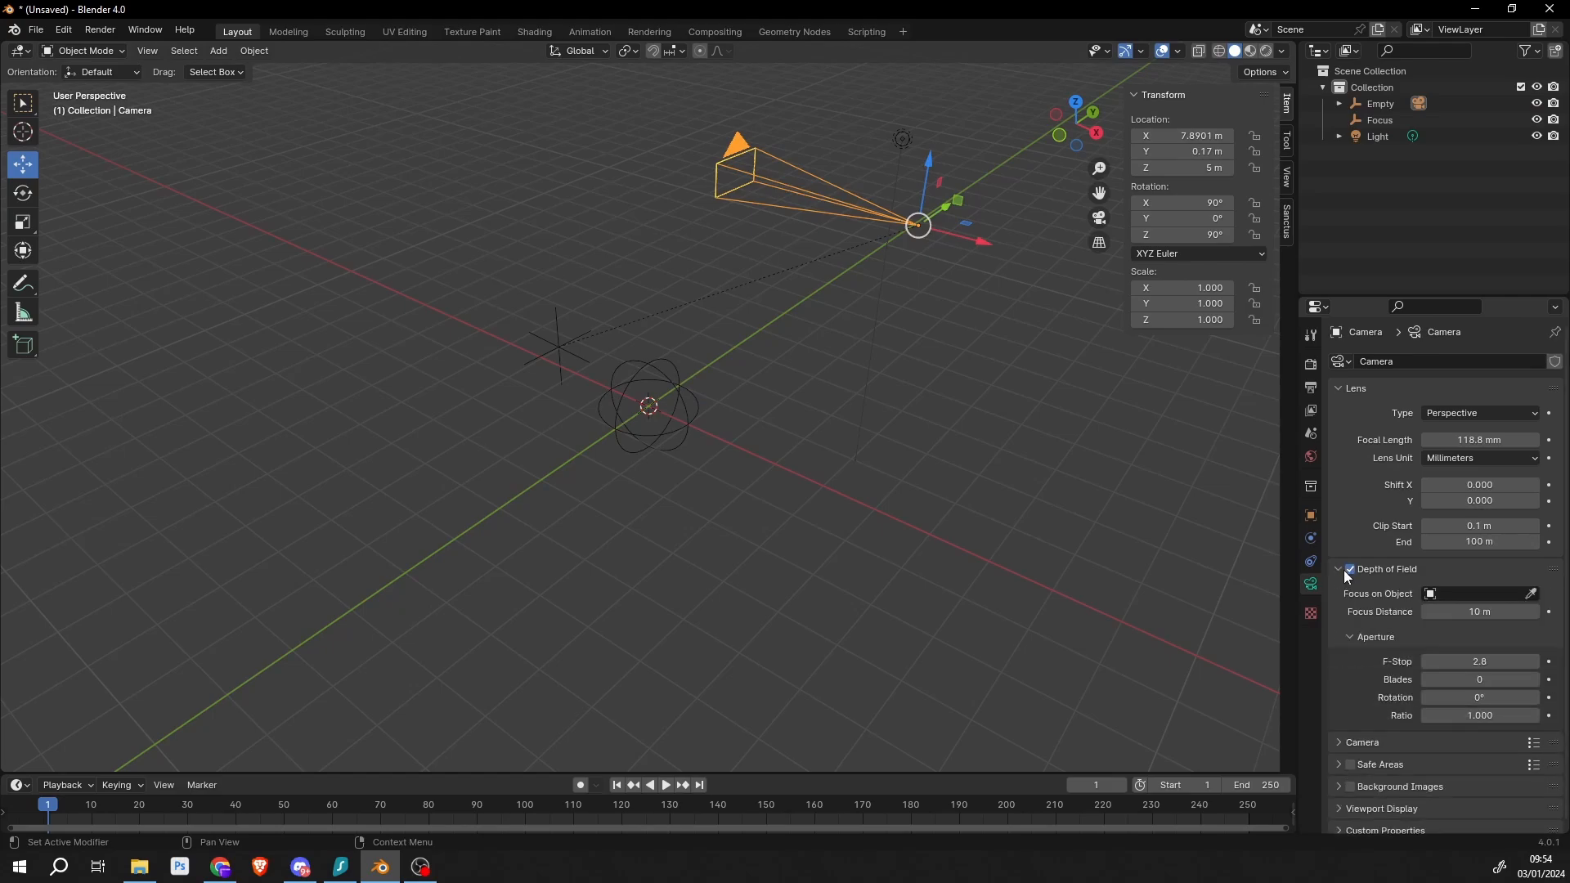
pyautogui.click(1482, 593)
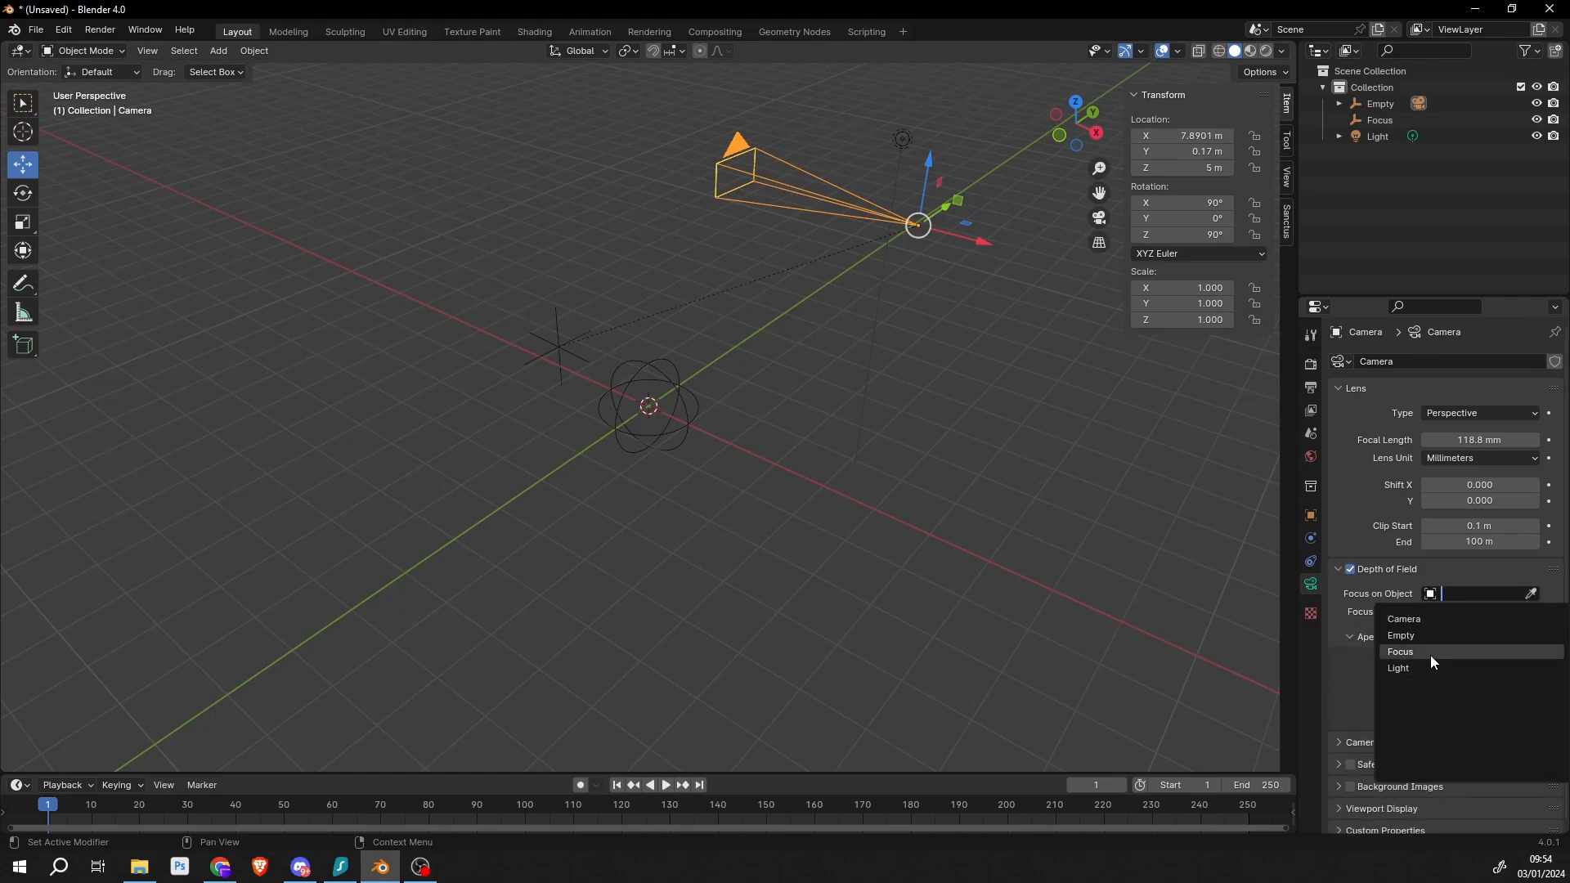
pyautogui.click(1400, 651)
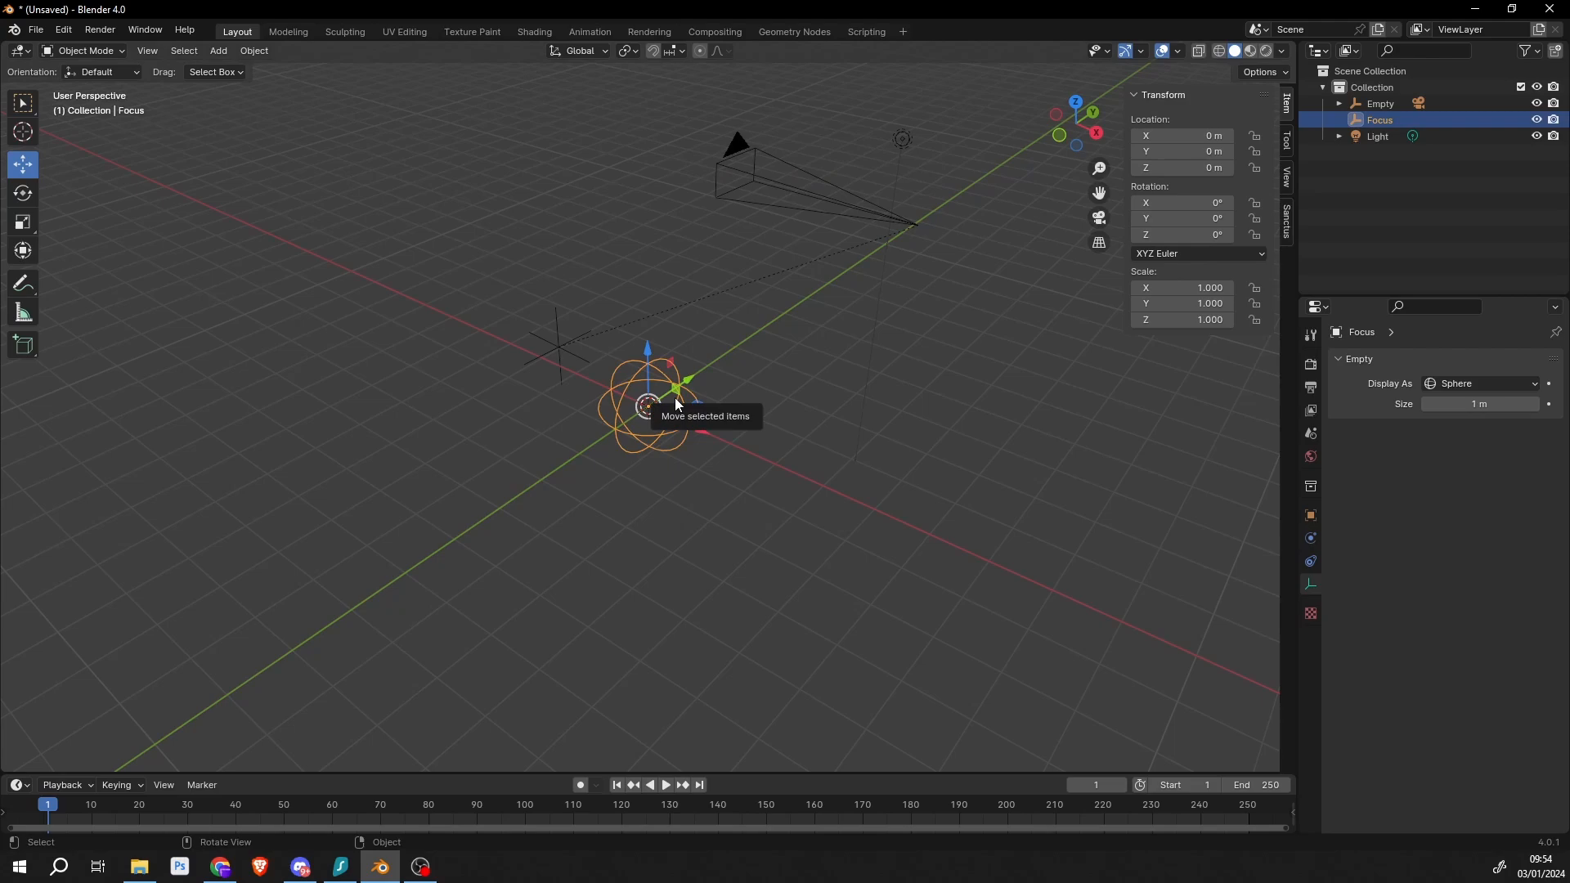
pyautogui.moveTo(571, 378)
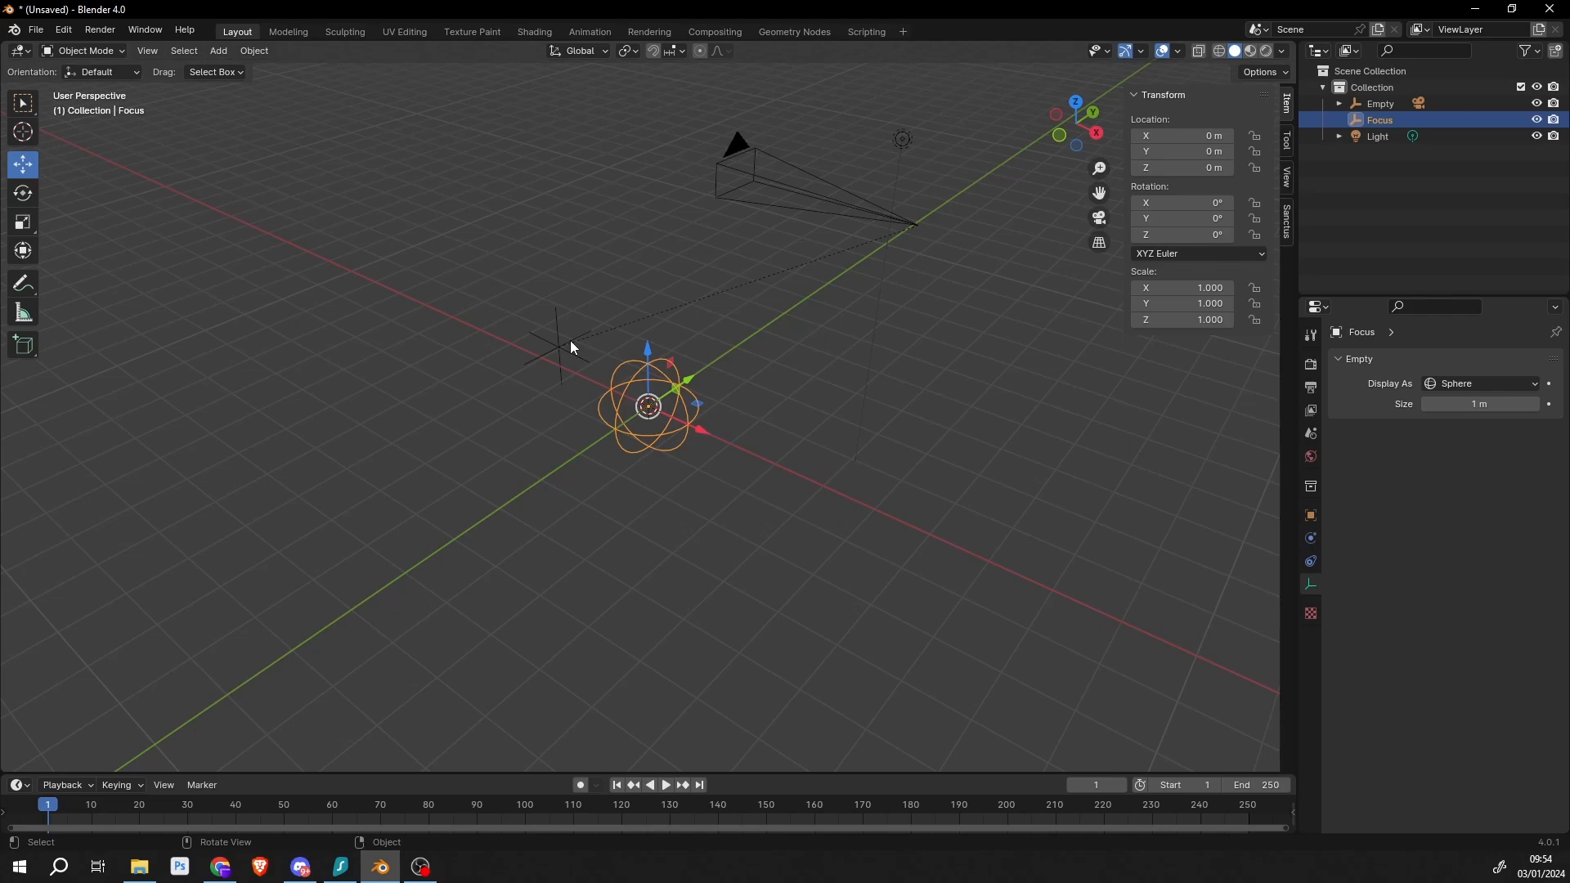
pyautogui.moveTo(1210, 513)
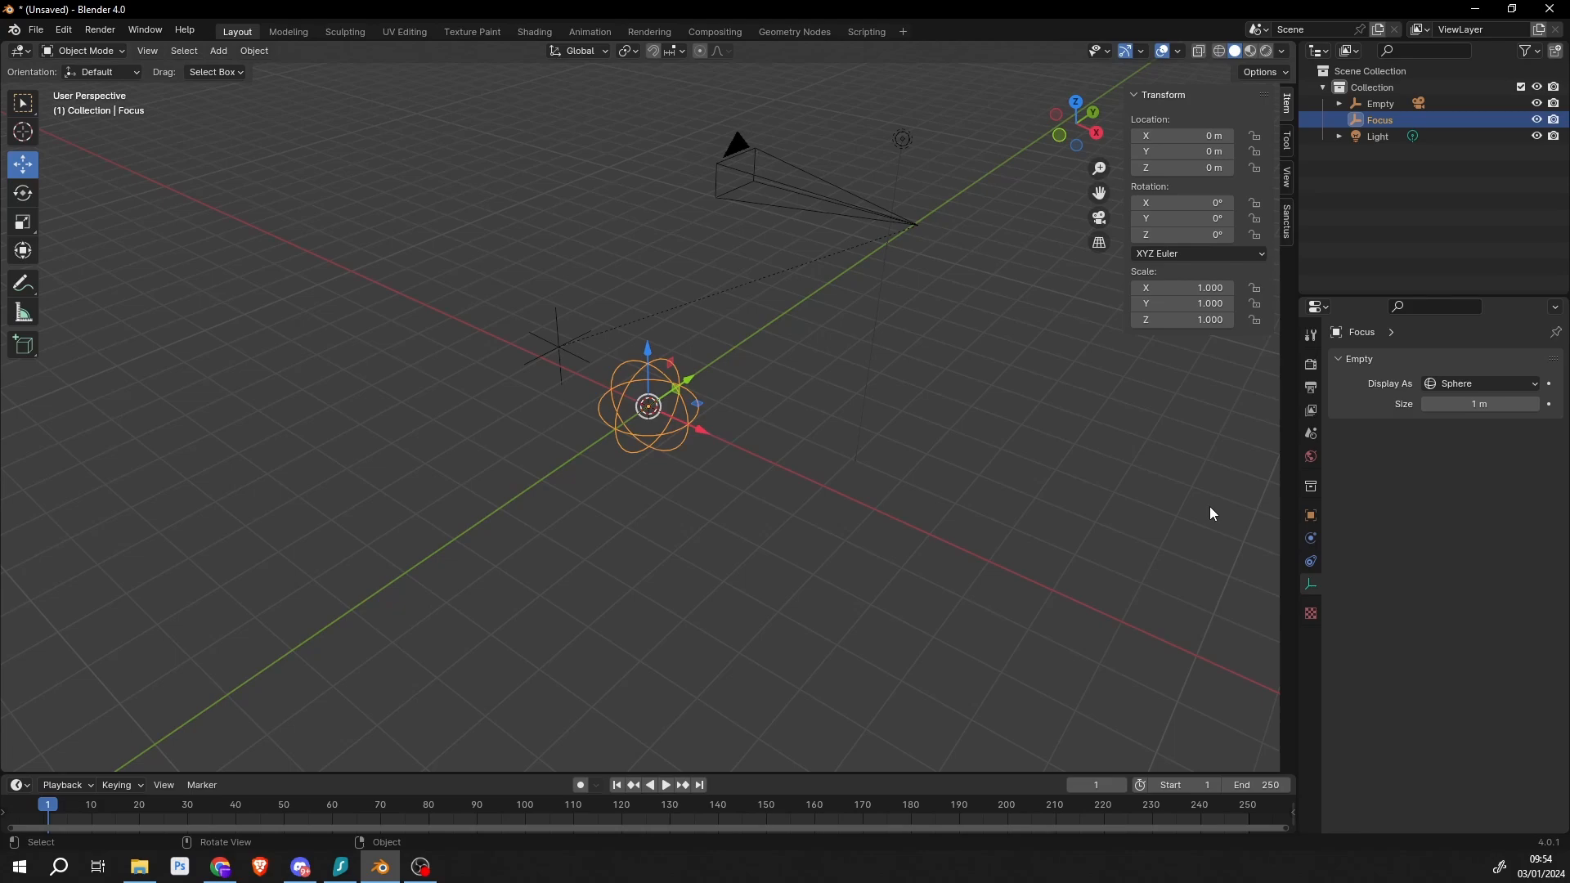
pyautogui.moveTo(1120, 518)
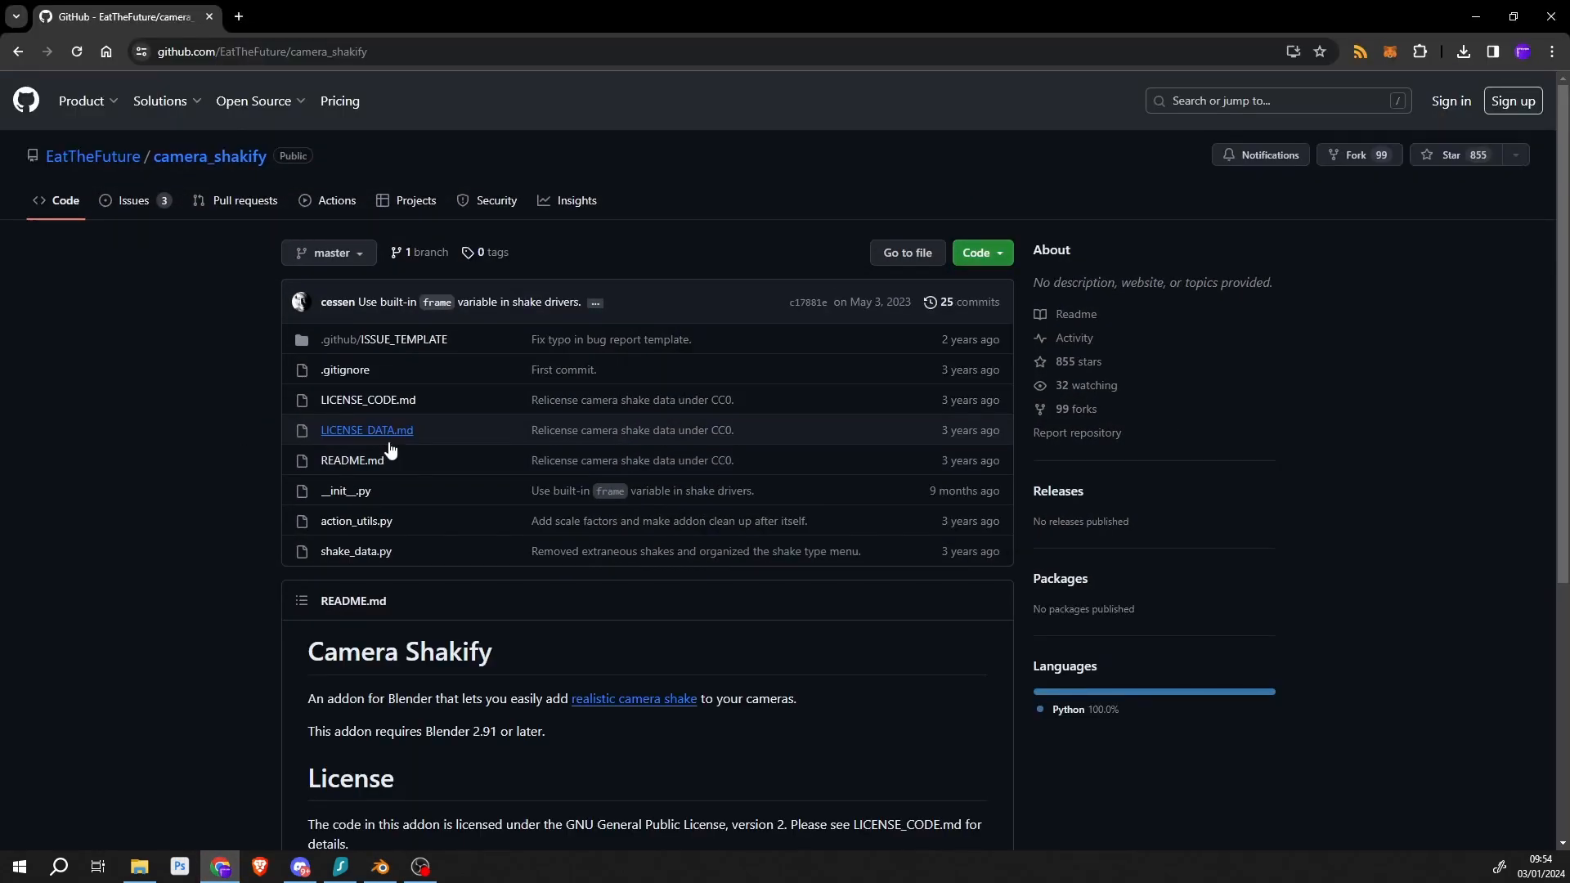
pyautogui.click(378, 874)
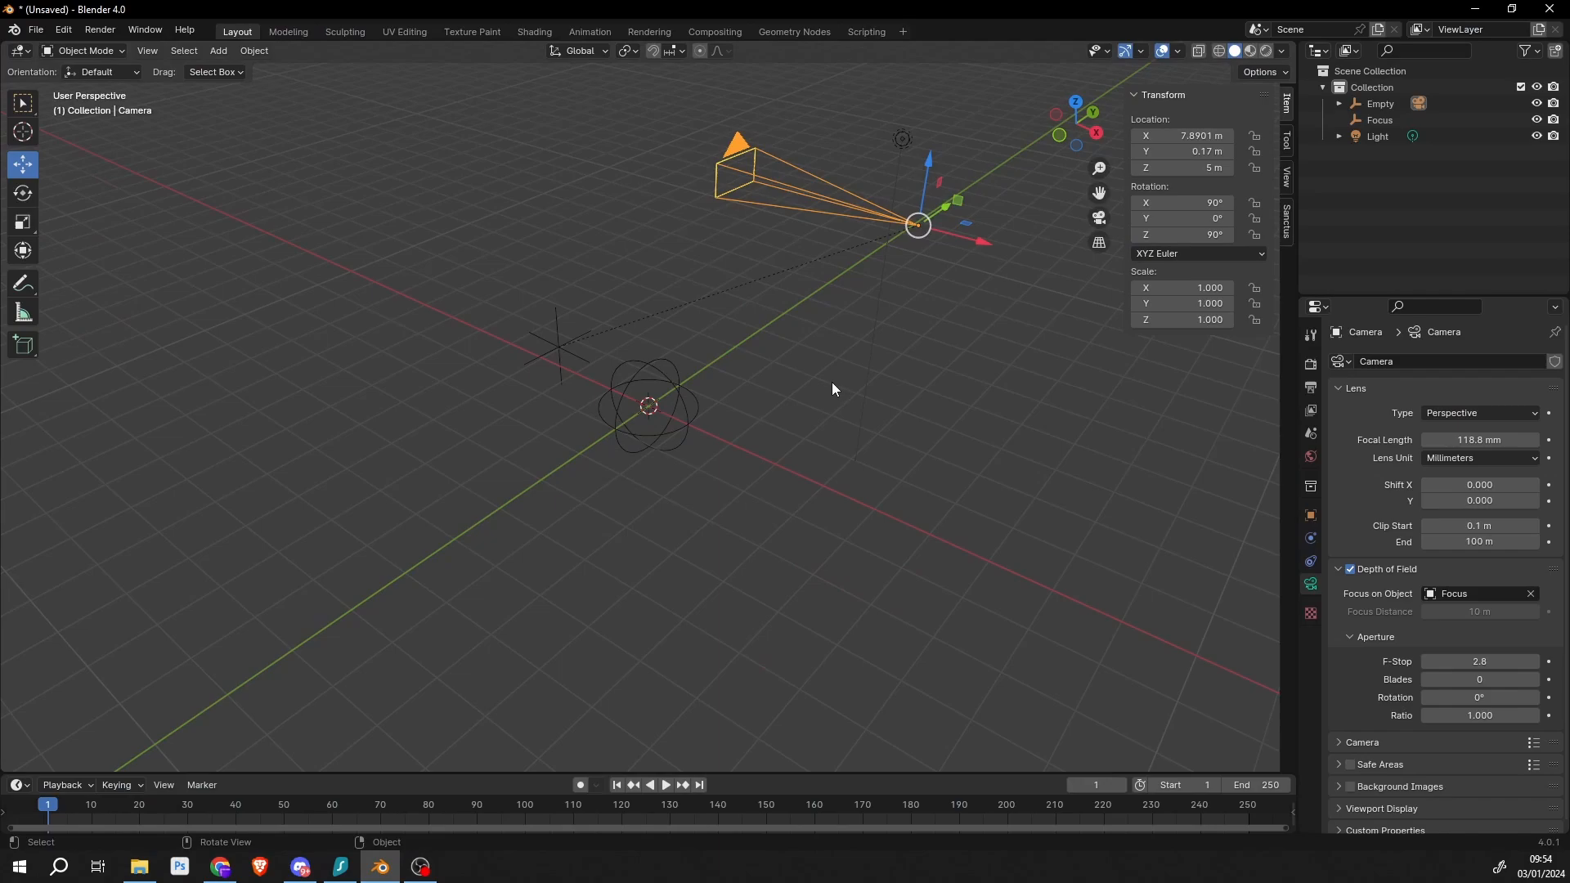
# Enable Camera Shakify, add an Investigation shake to the camera, and preview playback
pyautogui.write('camer')
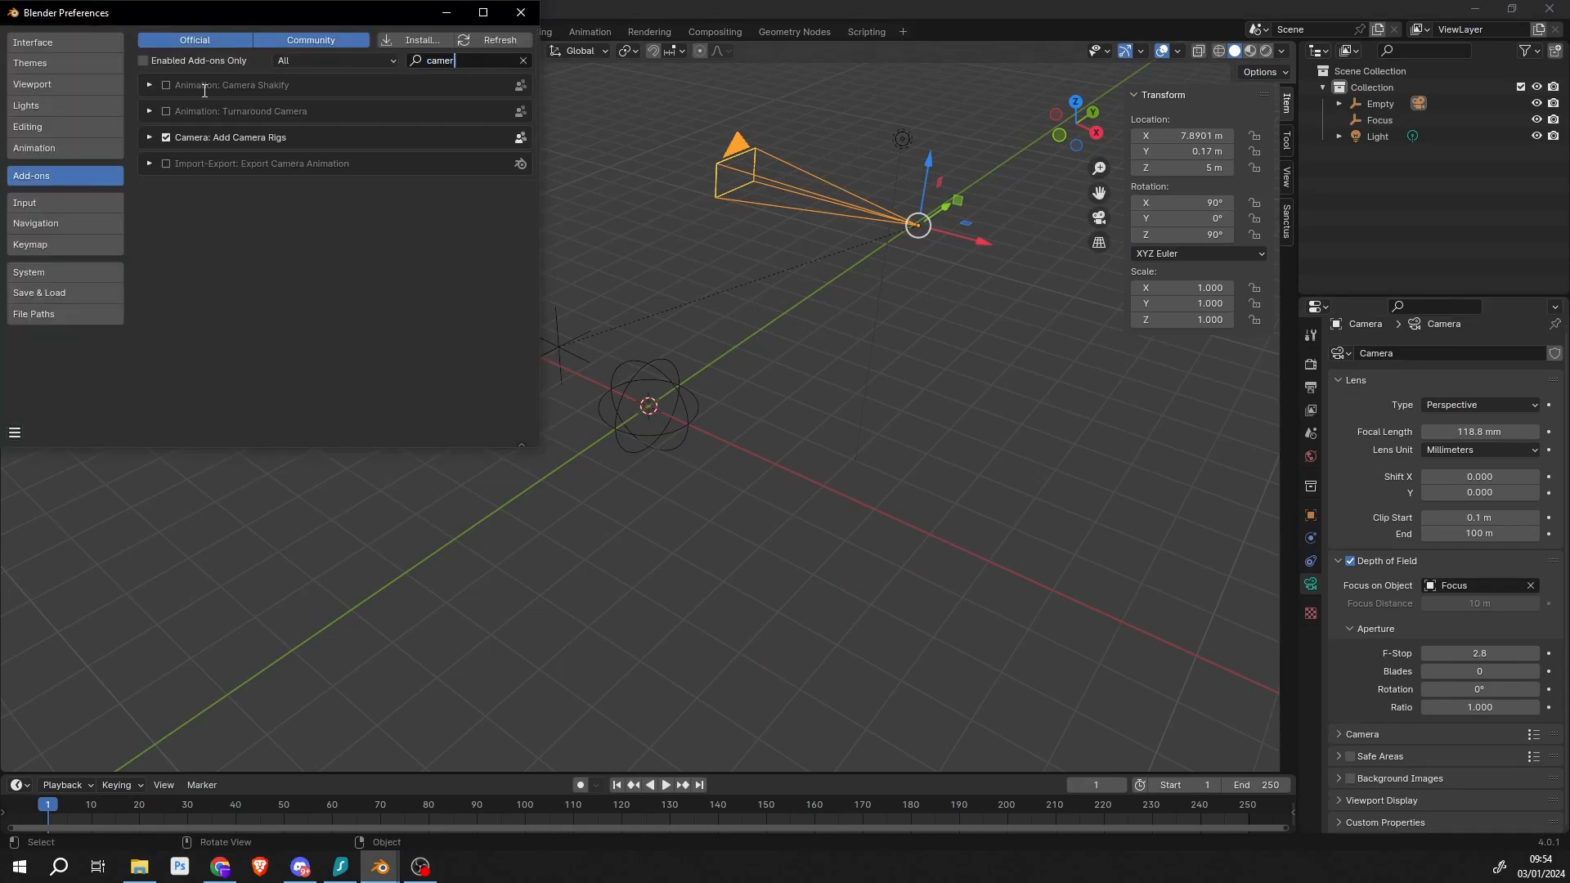
pyautogui.click(166, 84)
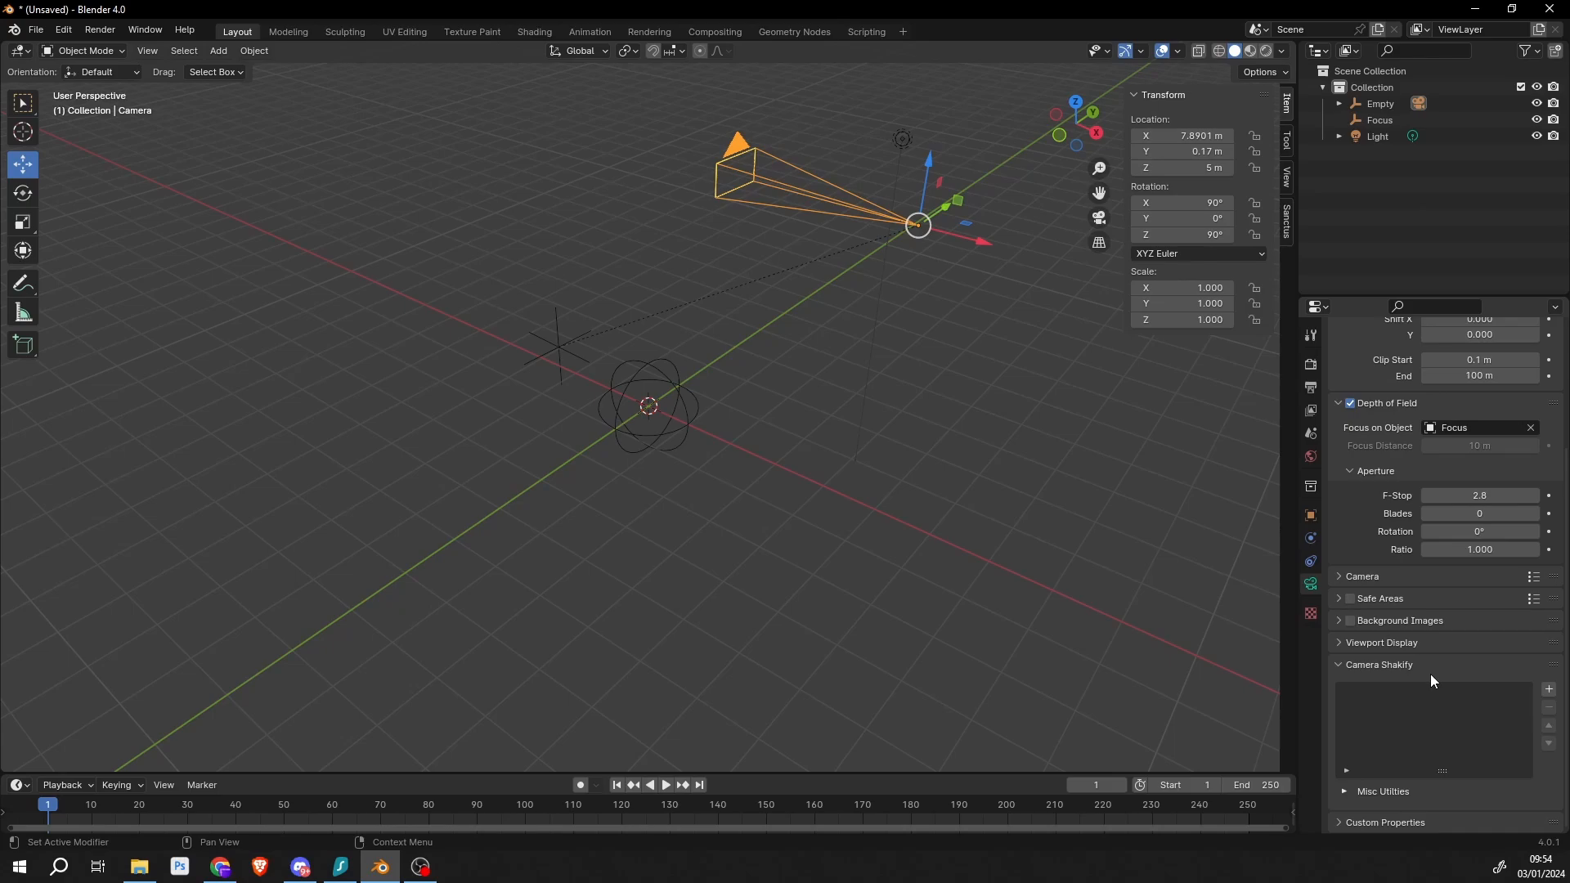
pyautogui.click(1548, 689)
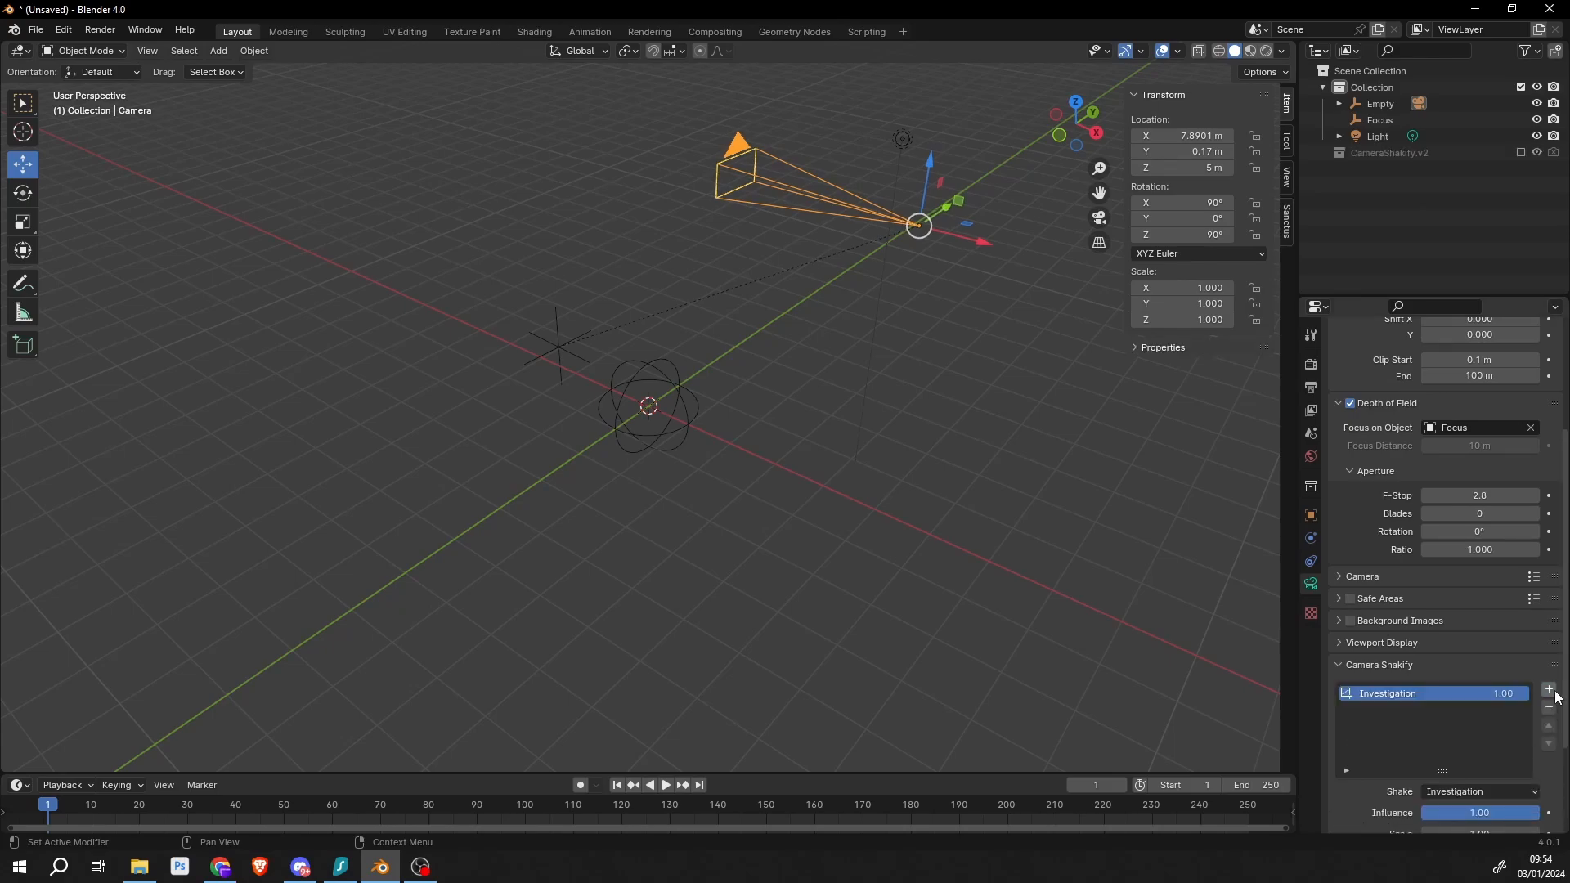
pyautogui.scroll(-3)
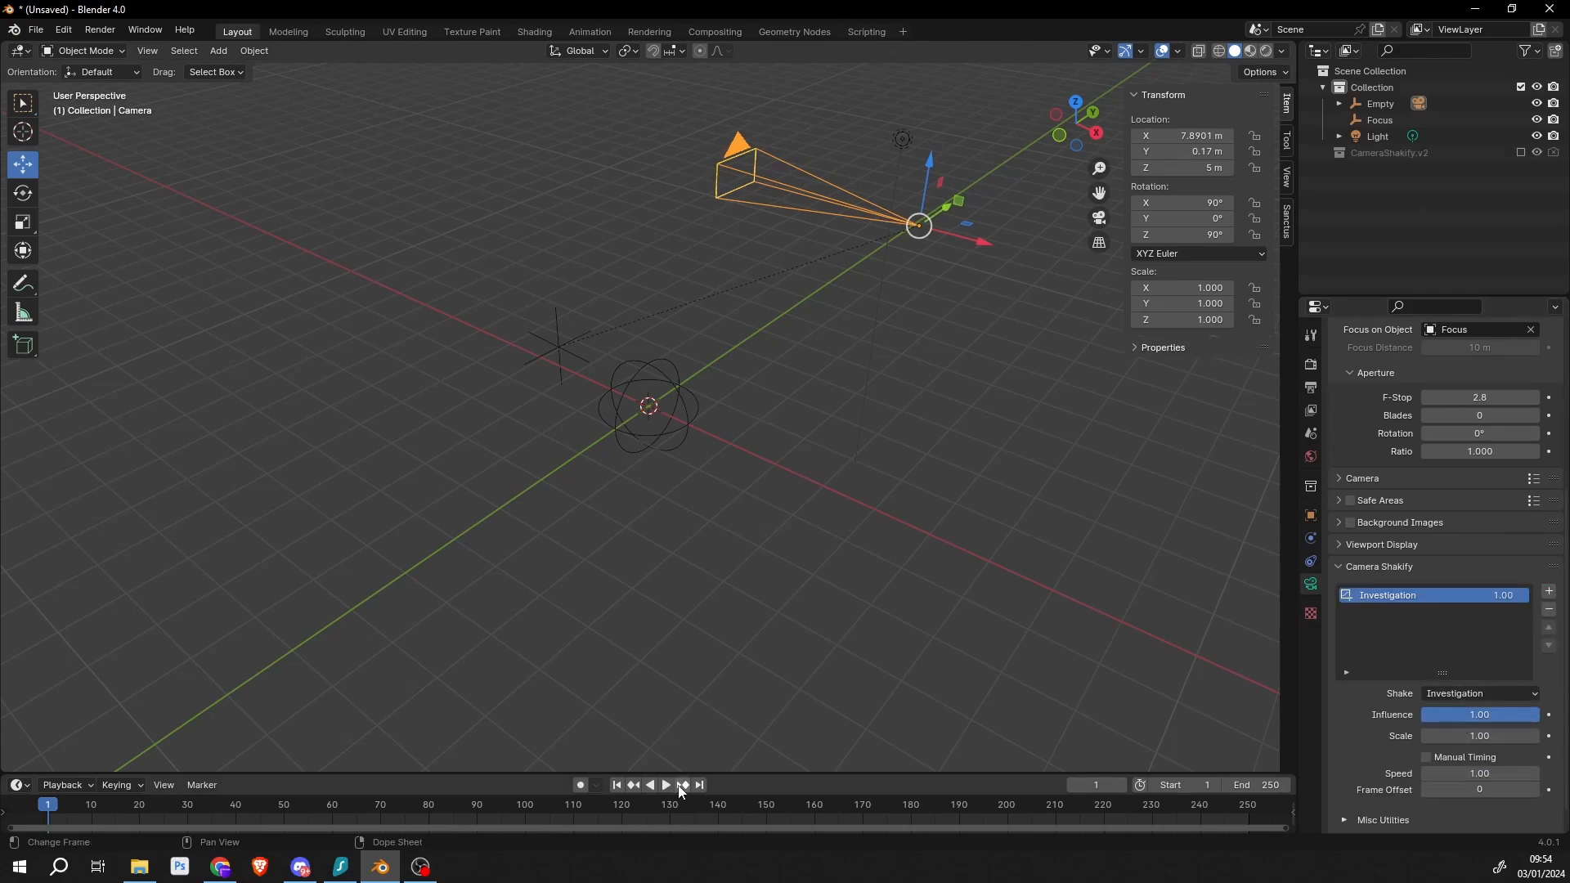
pyautogui.click(665, 785)
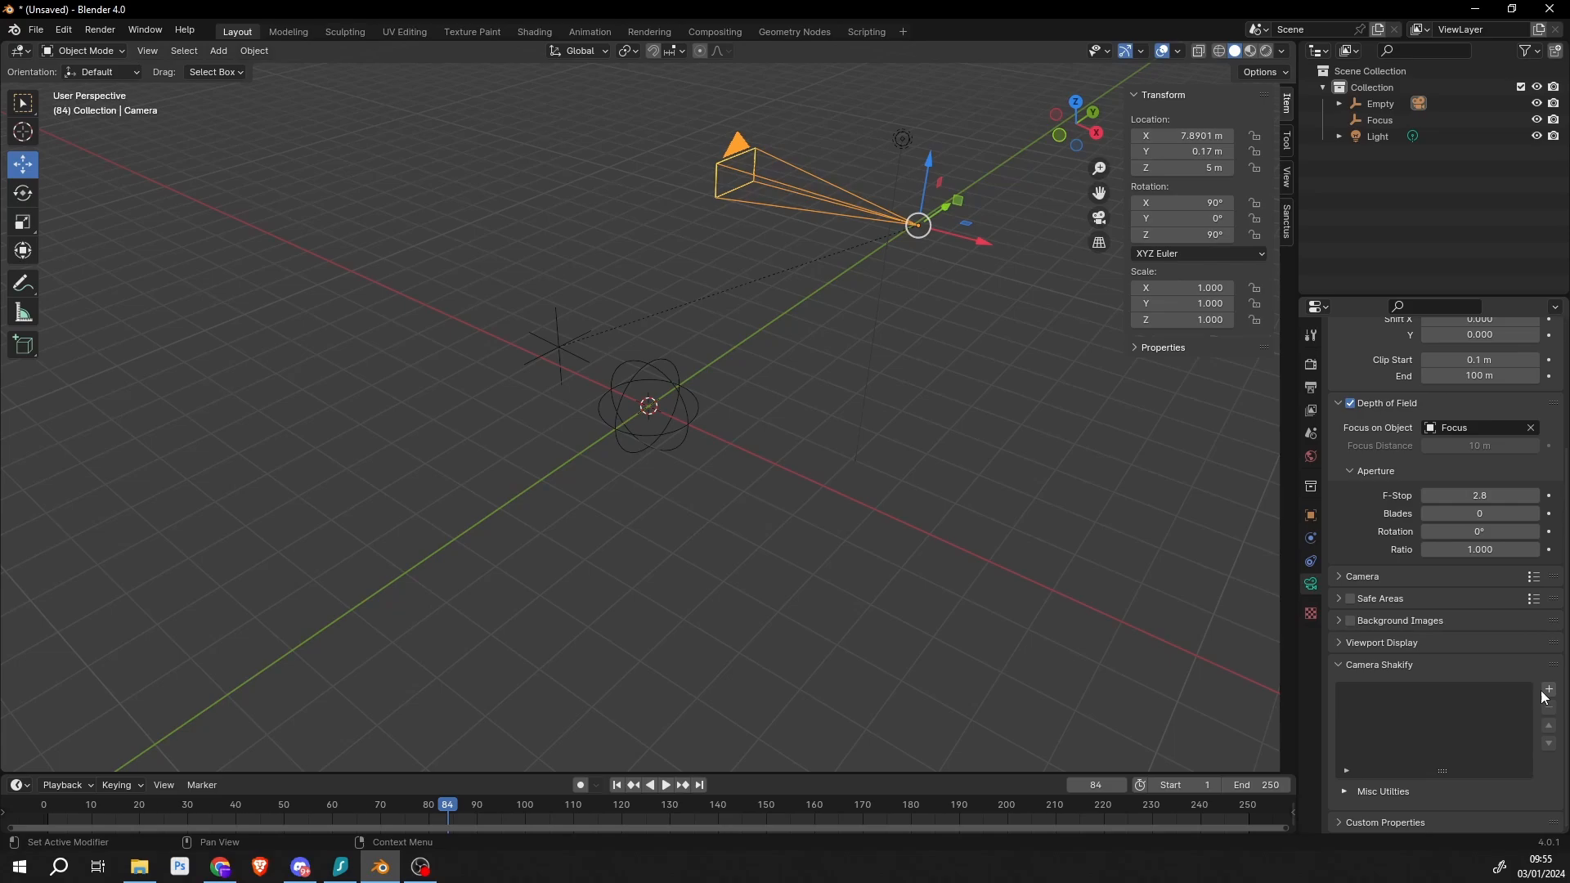
pyautogui.click(1478, 791)
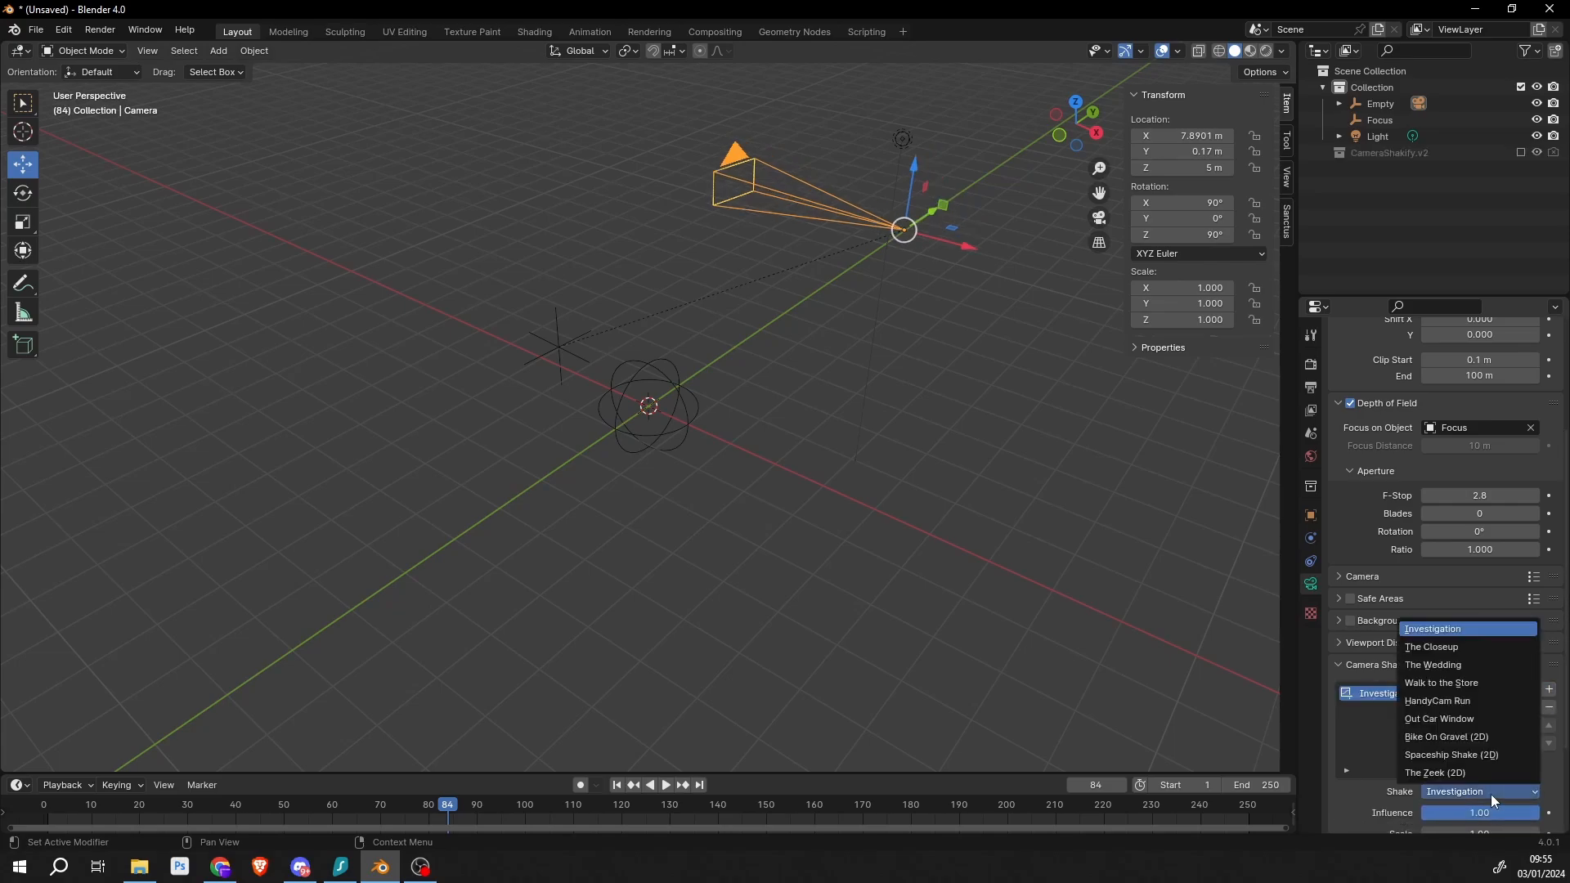